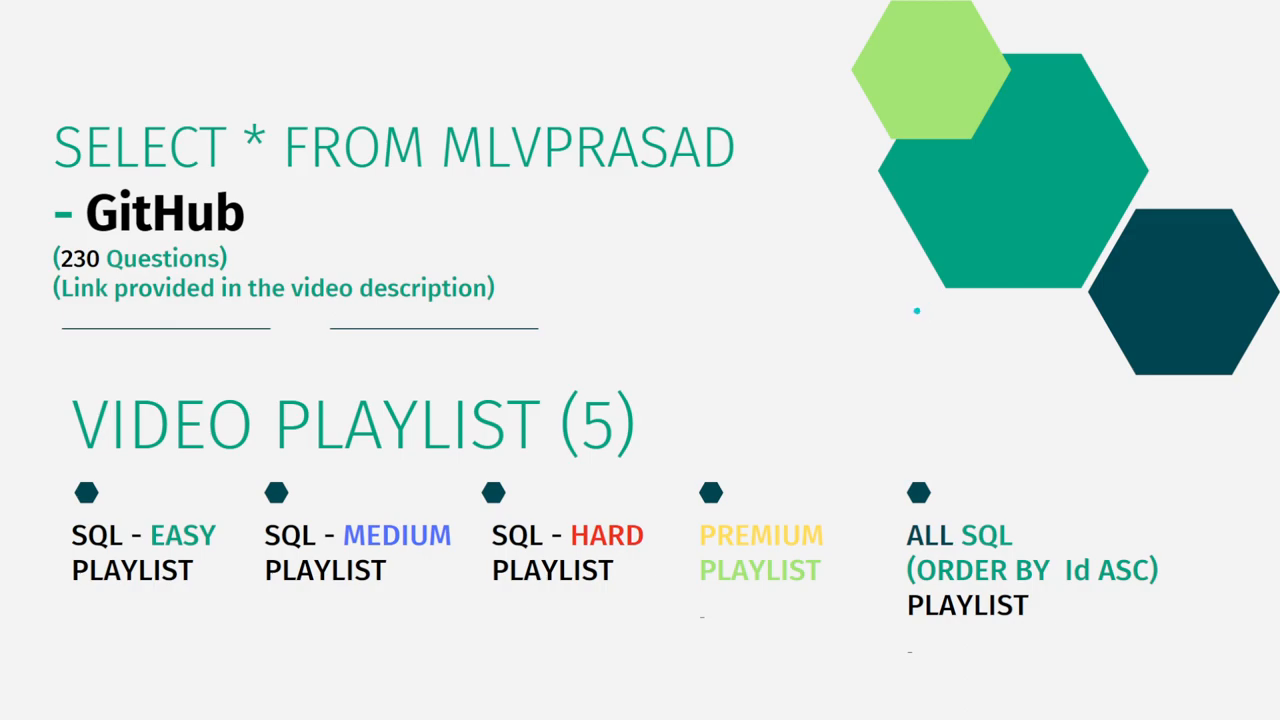
pyautogui.moveTo(917, 311)
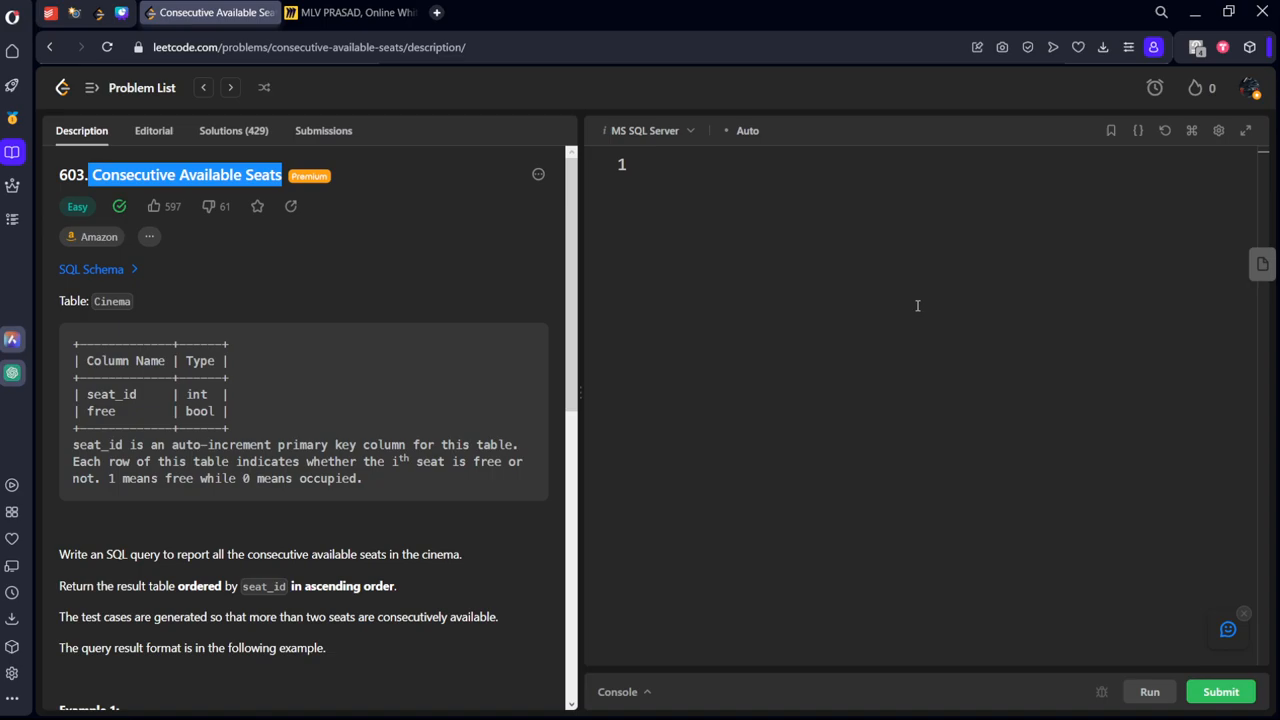
pyautogui.moveTo(149, 243)
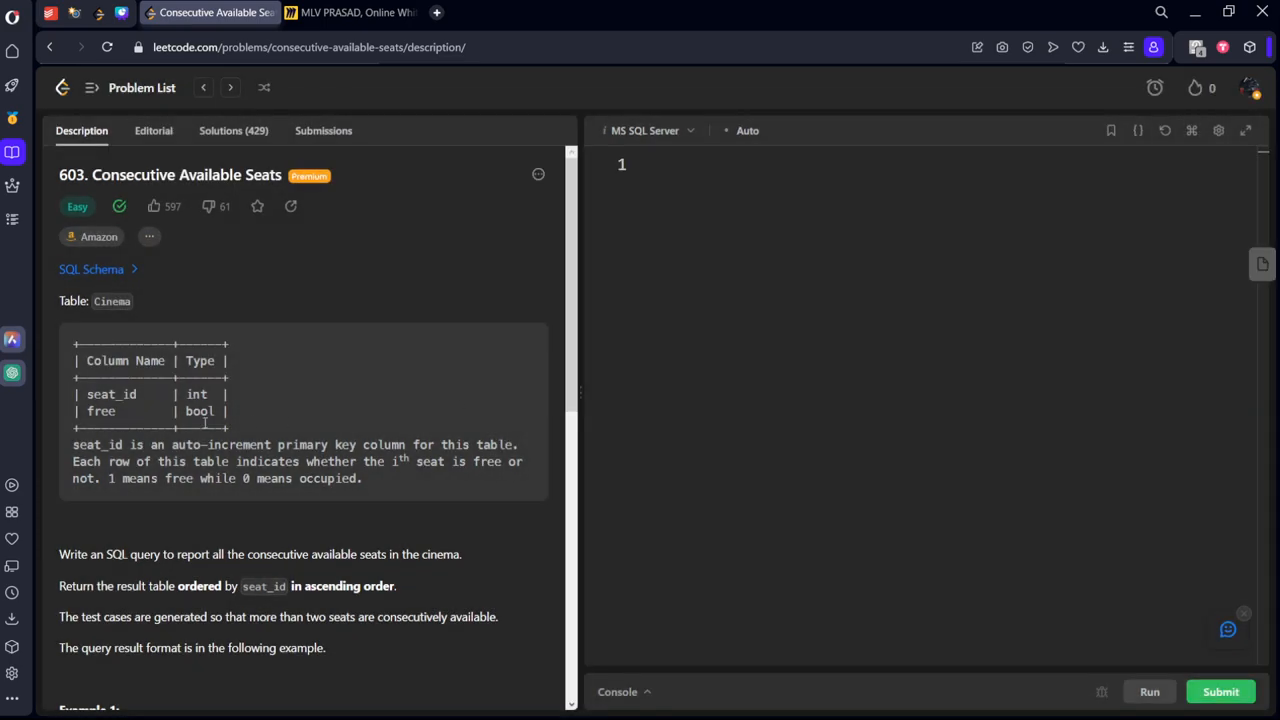
# - Scroll to Example 1 and select its Cinema input and expected output tables
pyautogui.scroll(-3)
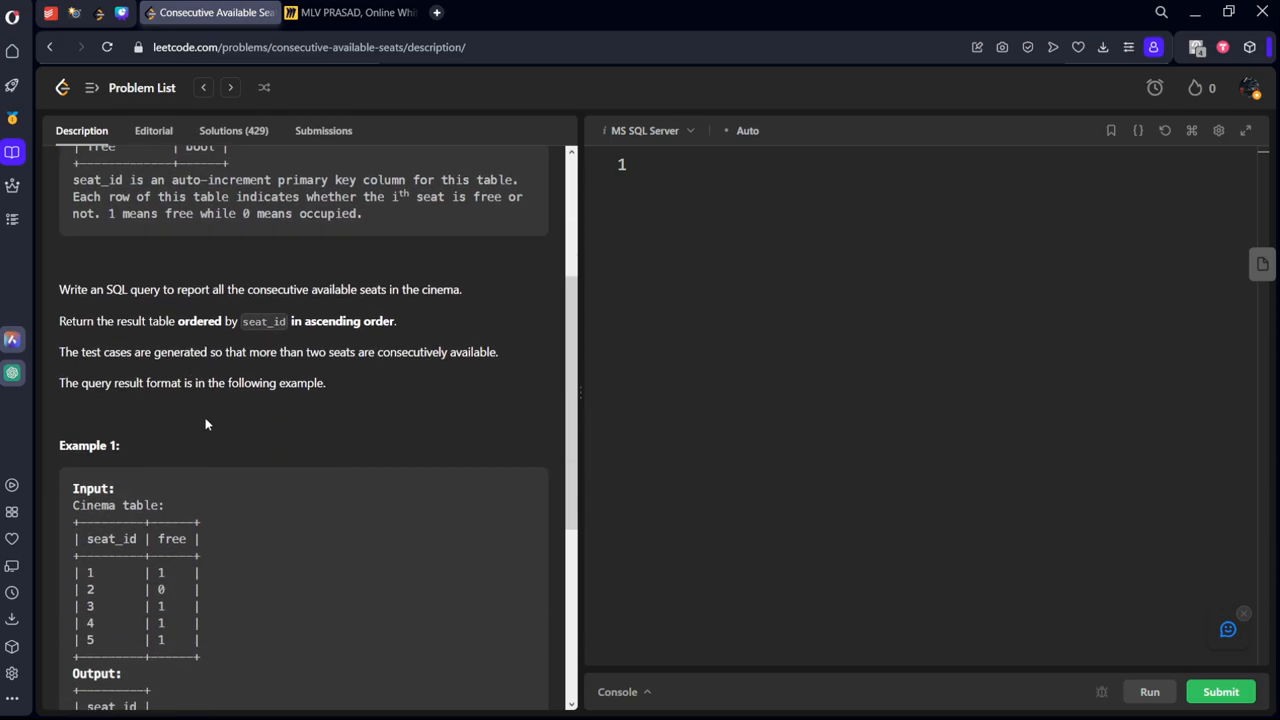
pyautogui.scroll(-3)
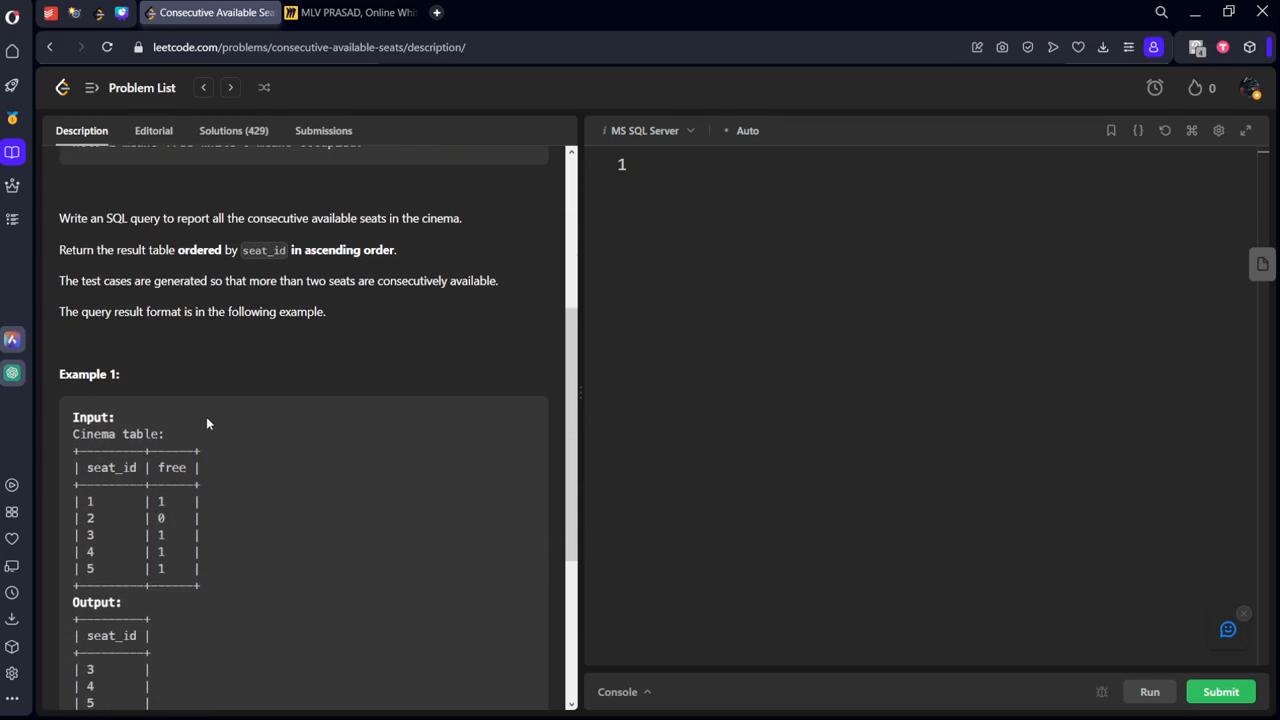
pyautogui.scroll(-3)
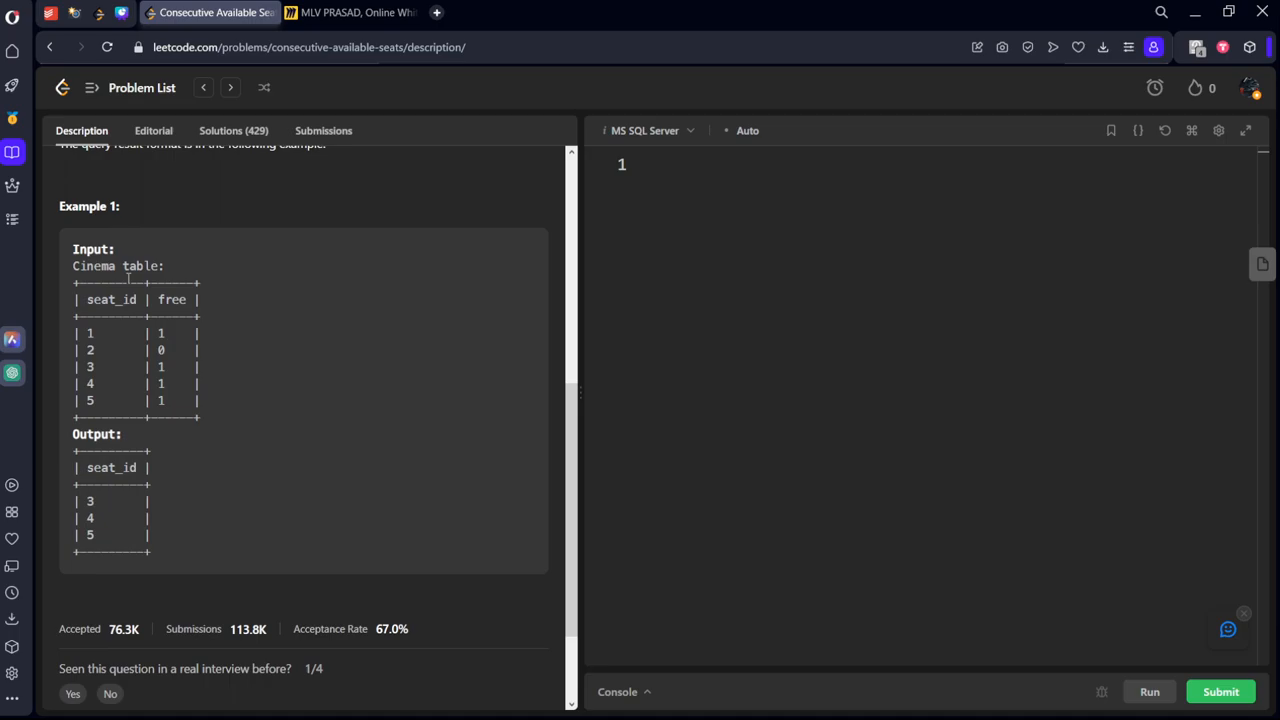
pyautogui.moveTo(128, 265); pyautogui.dragTo(196, 543)
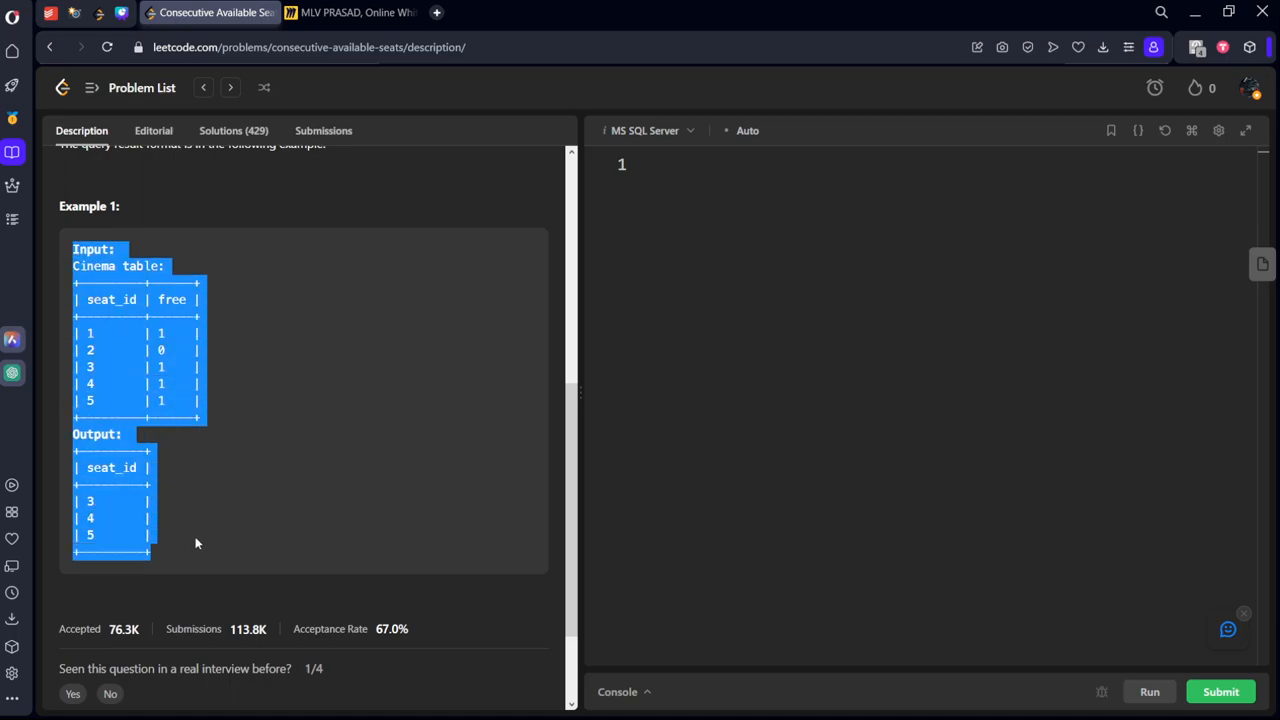
pyautogui.click(352, 12)
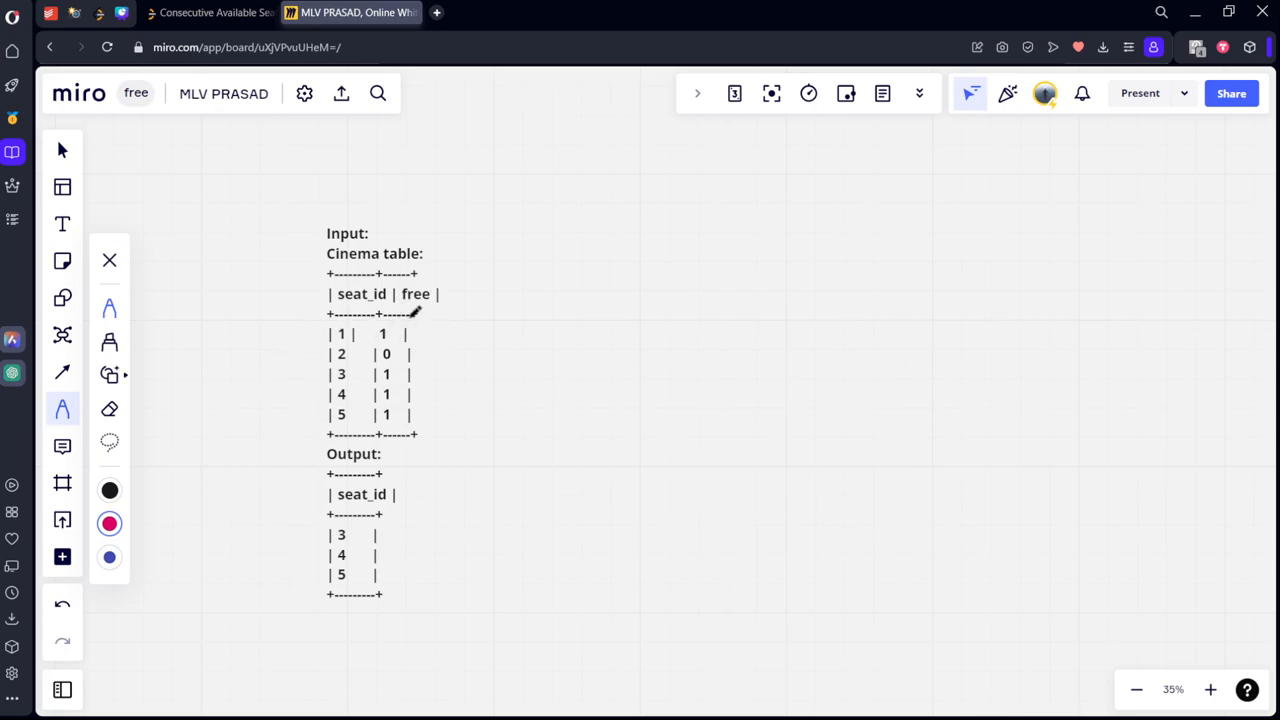
pyautogui.moveTo(808, 240)
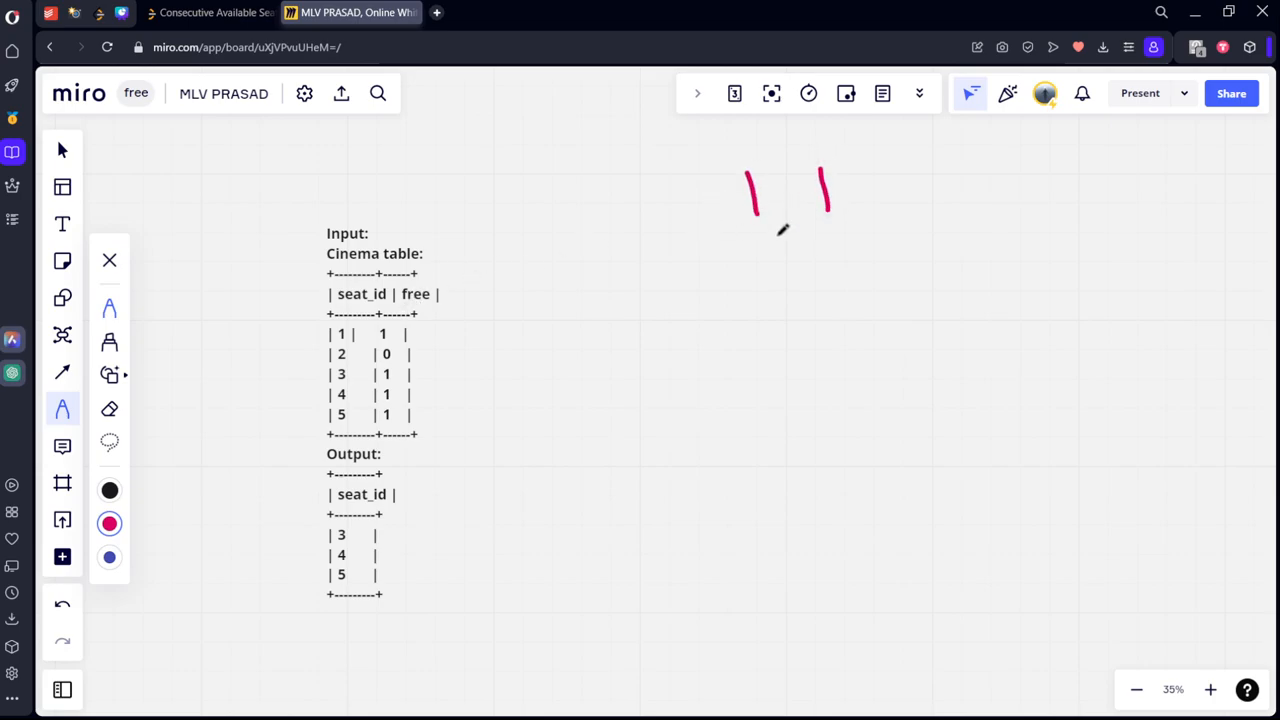
# - Draw a red test face with two eyes and a smile beside the pasted example
pyautogui.moveTo(740, 238); pyautogui.dragTo(835, 238)
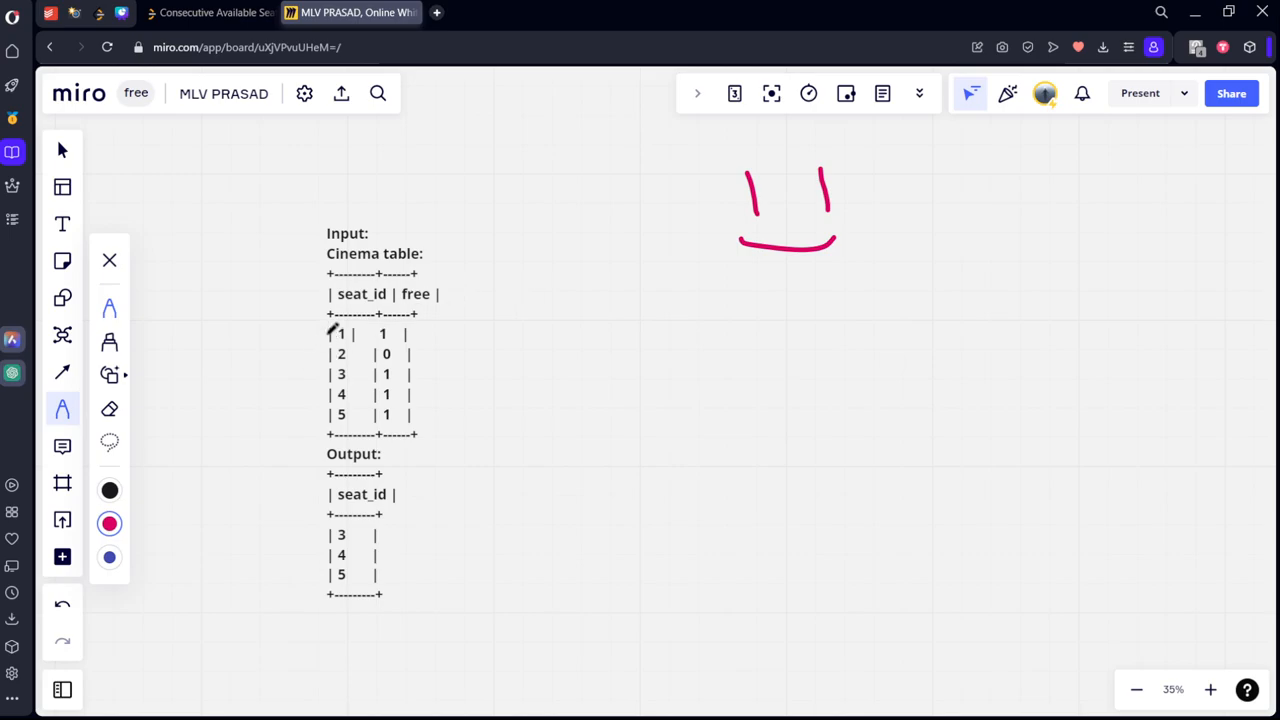
pyautogui.moveTo(330, 335); pyautogui.dragTo(315, 360)
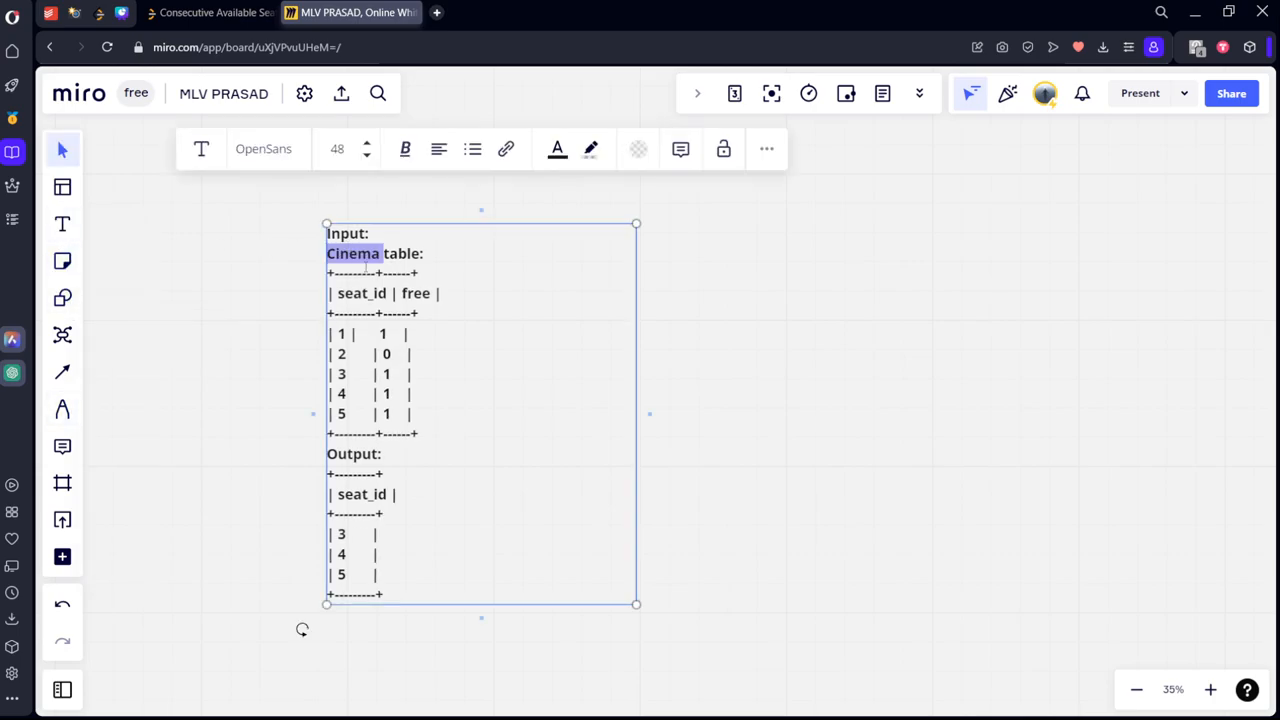
# - Duplicate the Cinema example text box to the left of the original
pyautogui.press('ctrl+a')
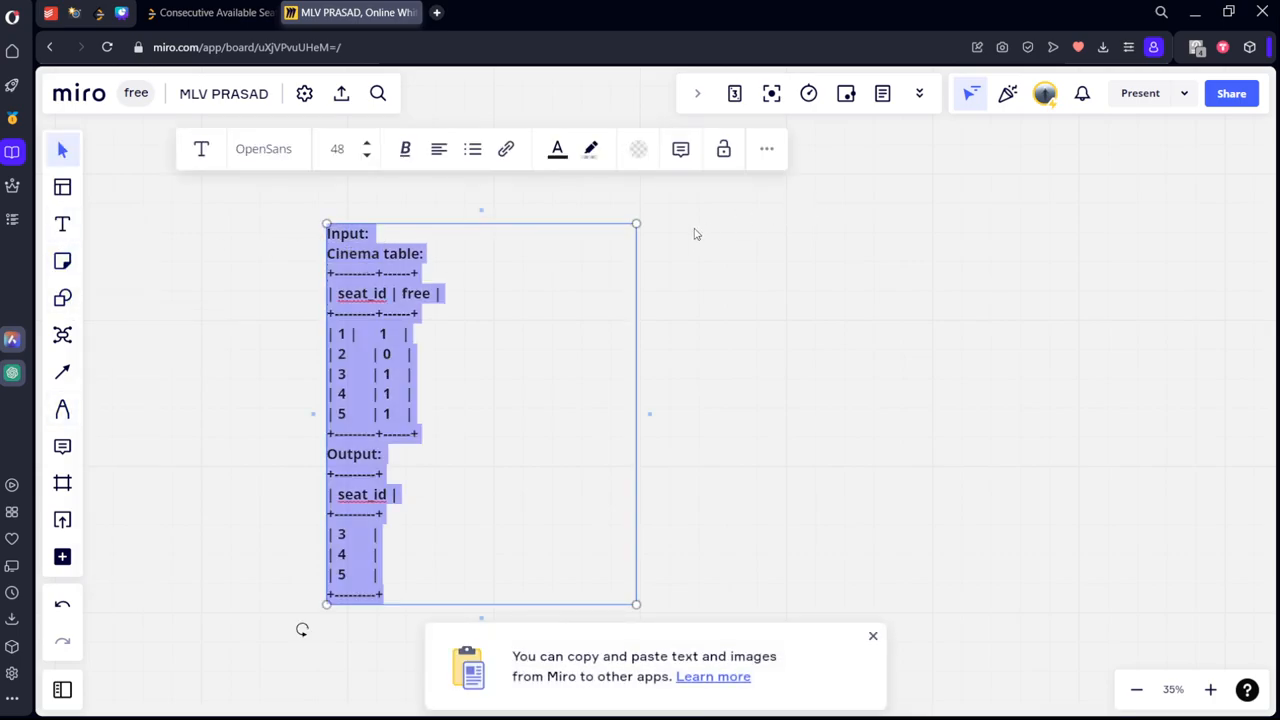
pyautogui.click(610, 252)
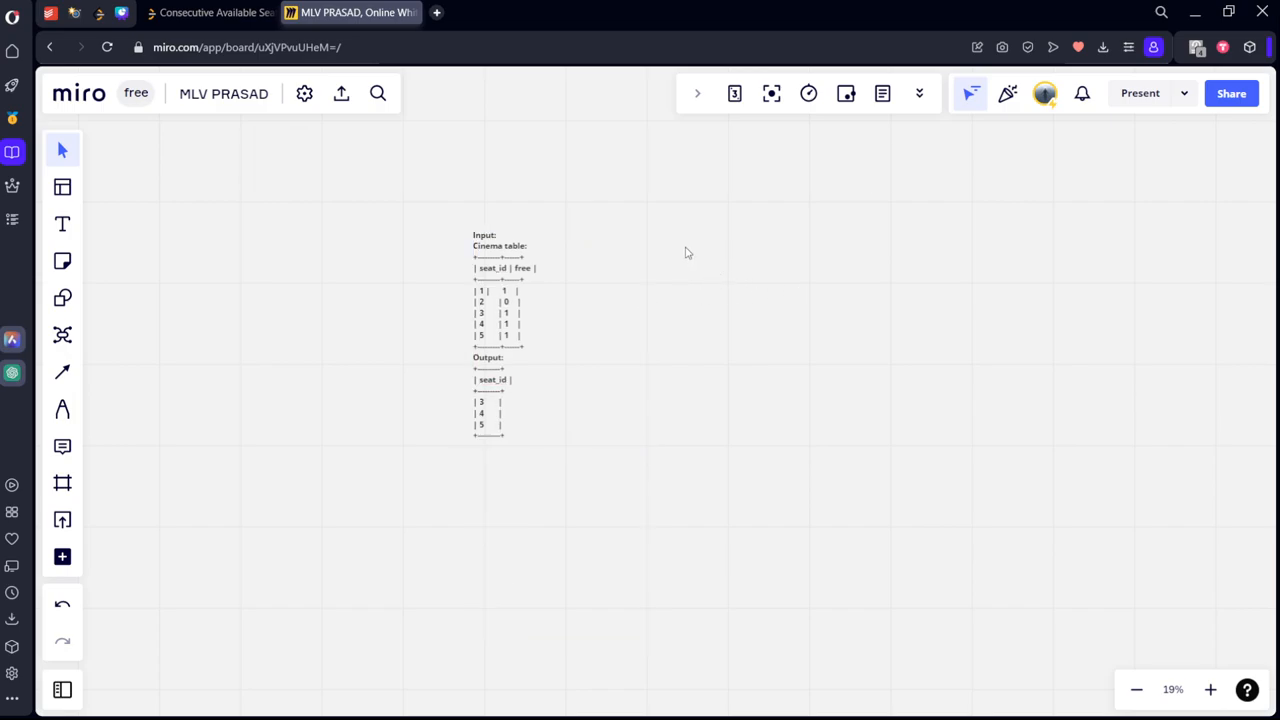
pyautogui.click(62, 223)
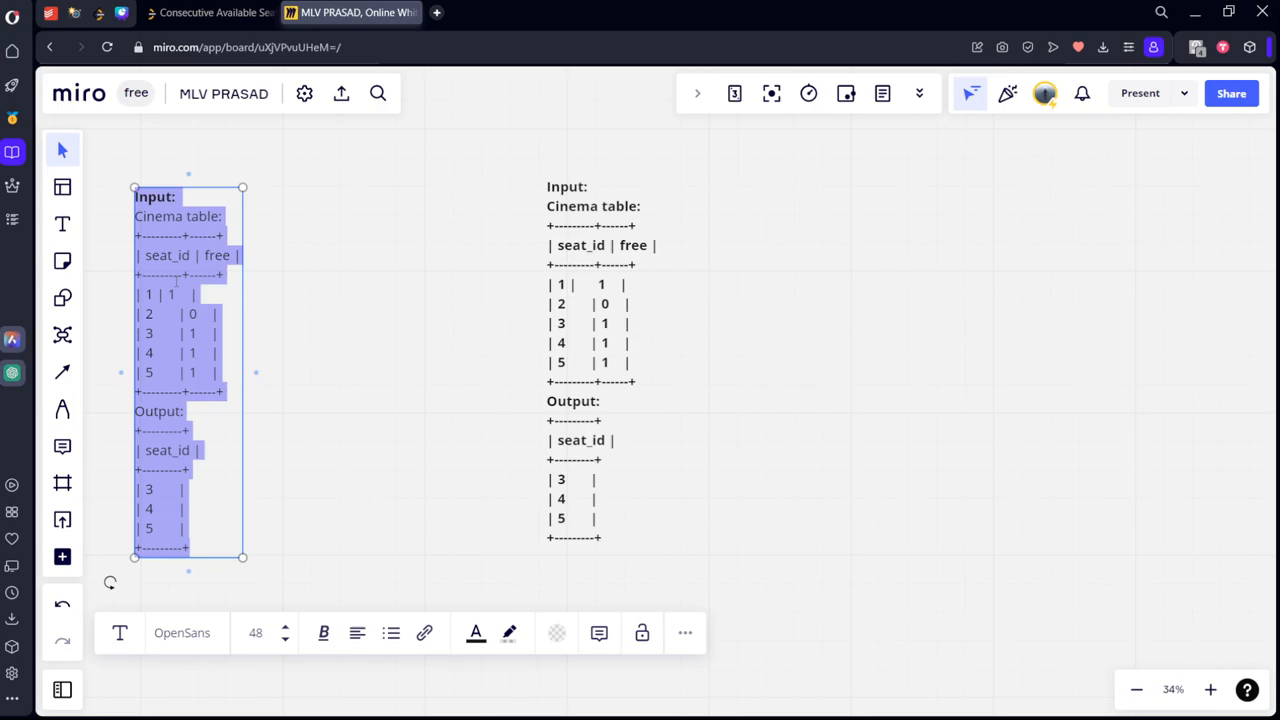
pyautogui.click(372, 293)
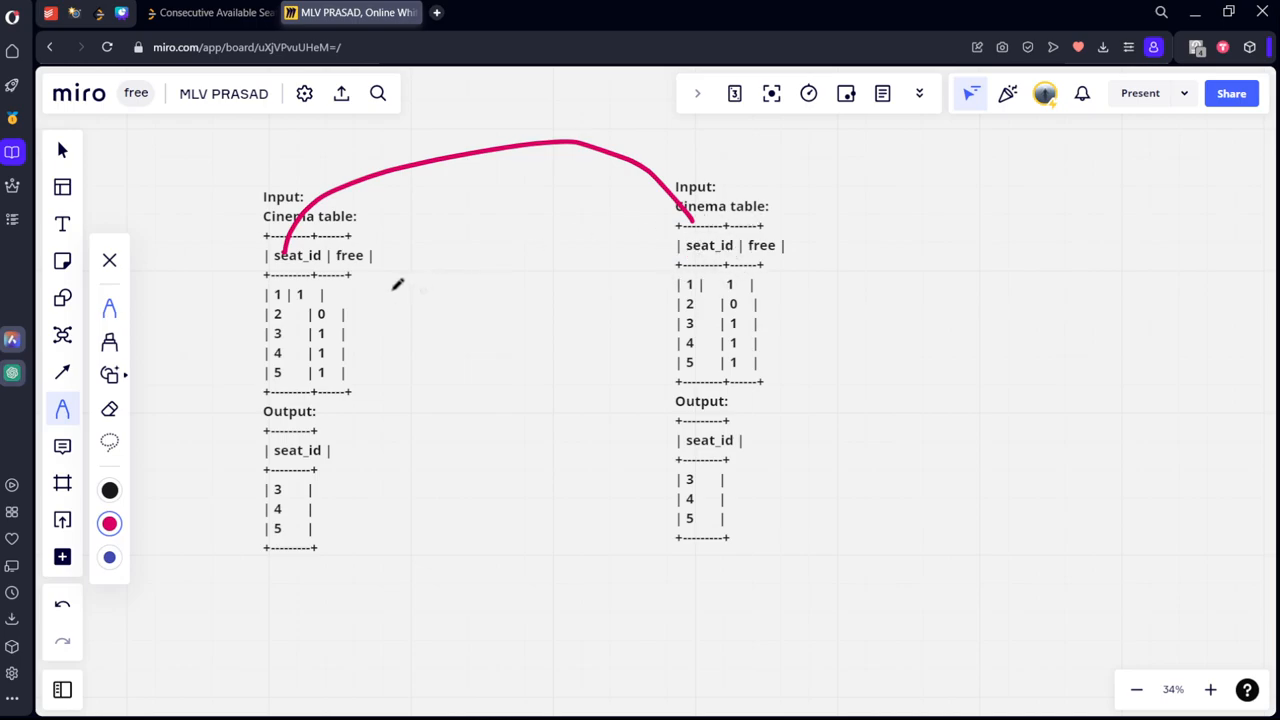
# - Write the 'inner' join label between the tables and link each seat row to the next
pyautogui.moveTo(425, 290); pyautogui.dragTo(455, 270)
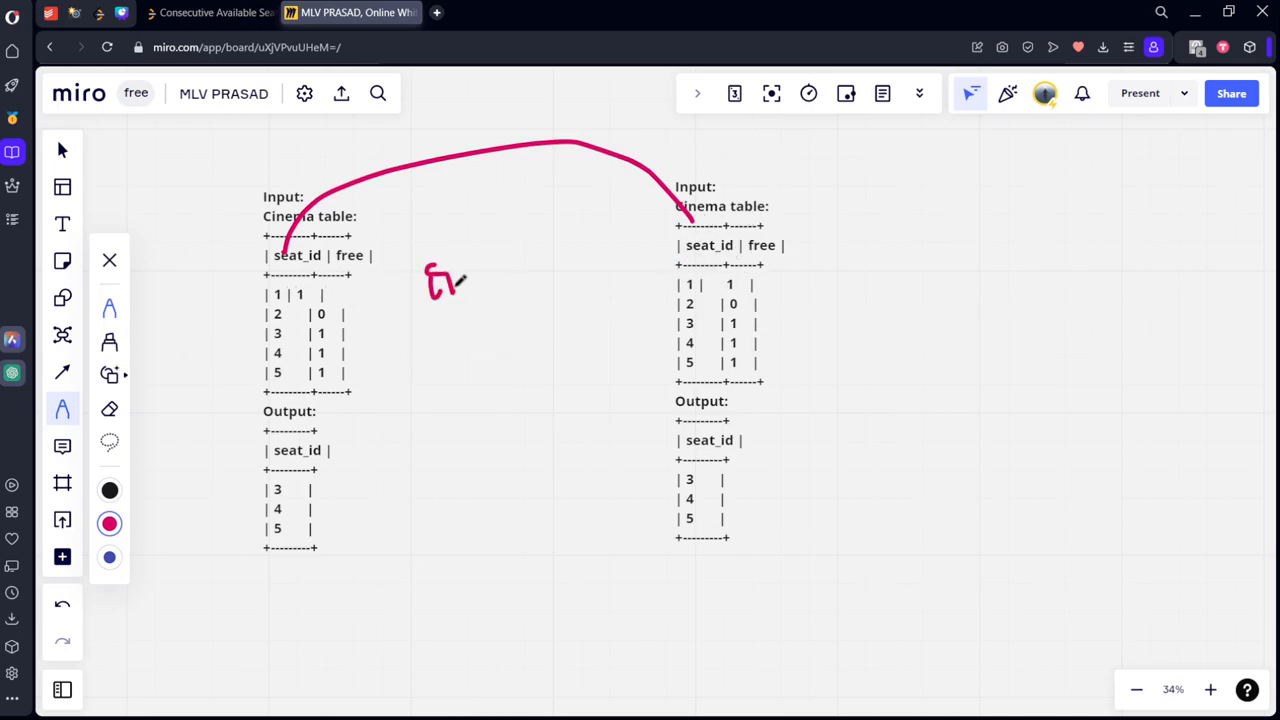
pyautogui.moveTo(440, 290); pyautogui.dragTo(560, 235)
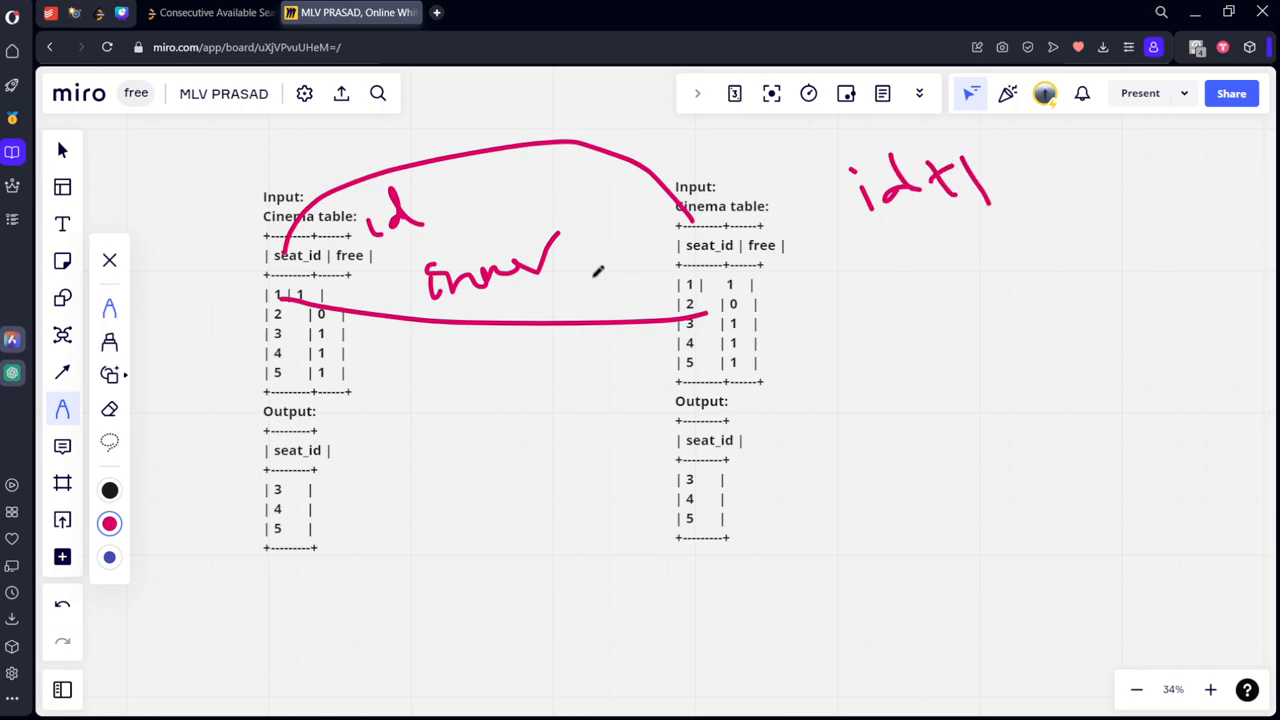
pyautogui.moveTo(290, 325); pyautogui.dragTo(430, 350)
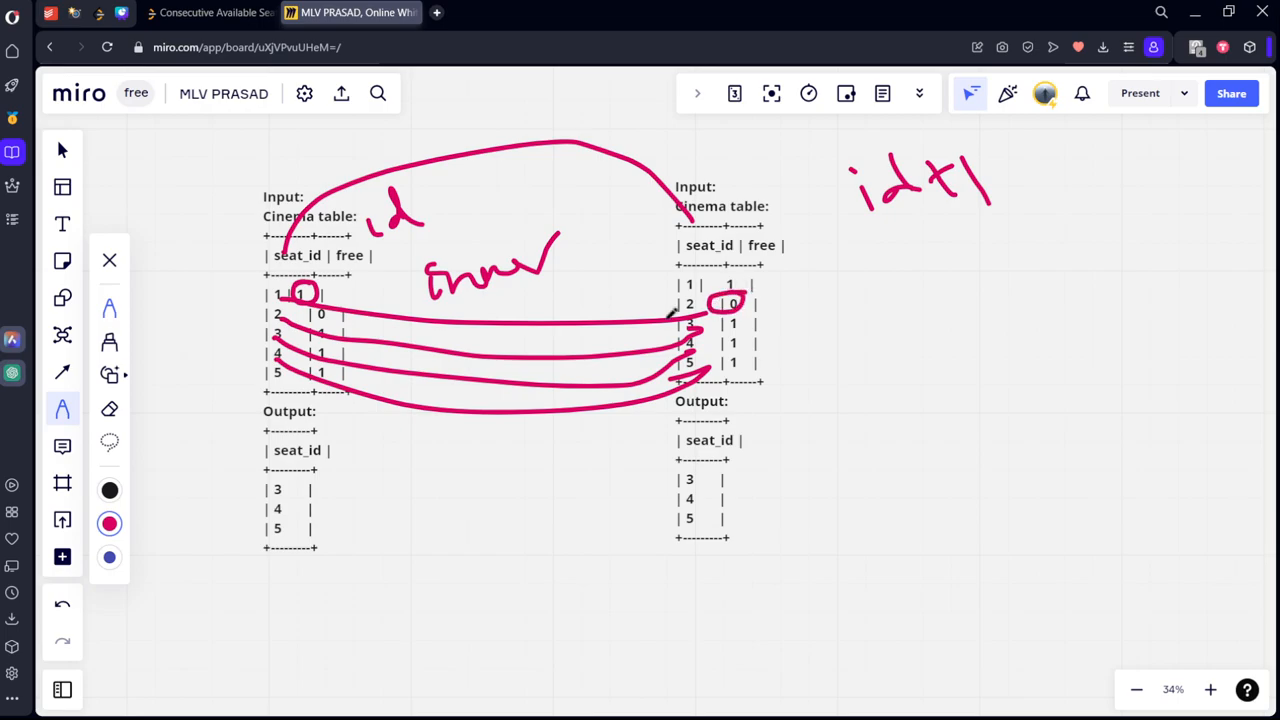
# - Write out and circle the matched consecutive free seat pairs 3/4 and 4/5
pyautogui.moveTo(305, 318); pyautogui.dragTo(340, 305)
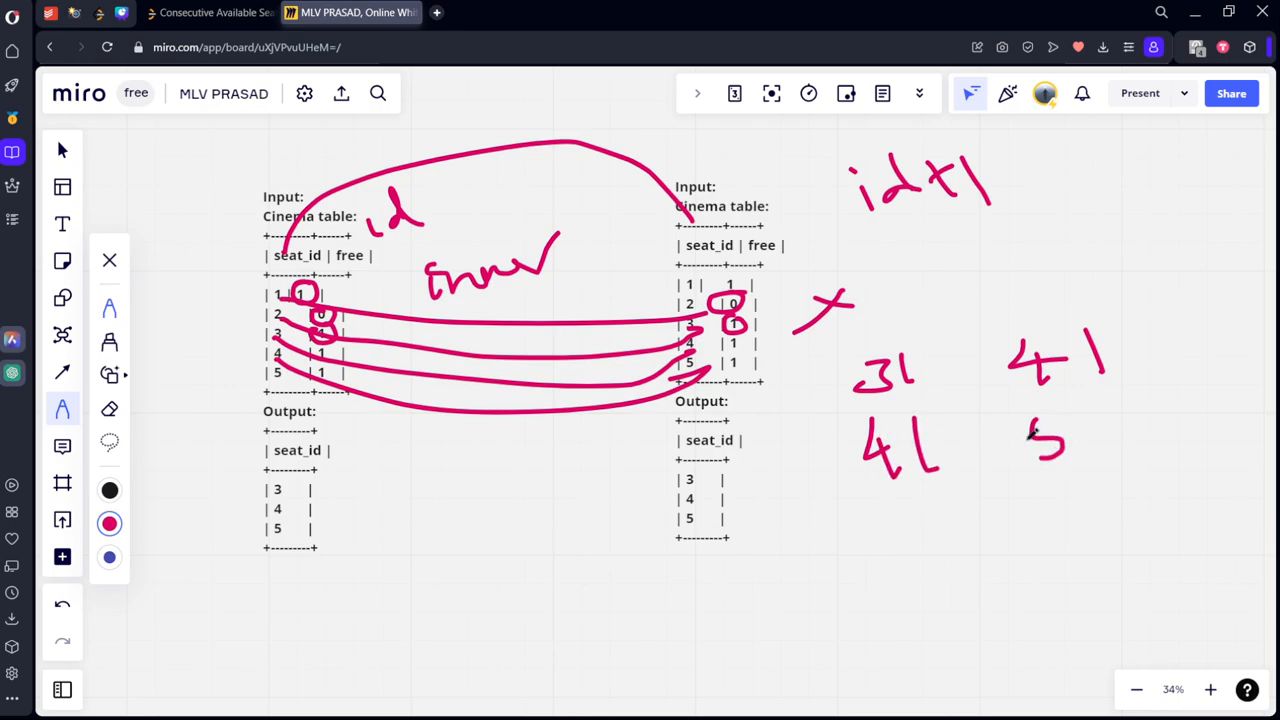
pyautogui.moveTo(1030, 415); pyautogui.dragTo(1115, 460)
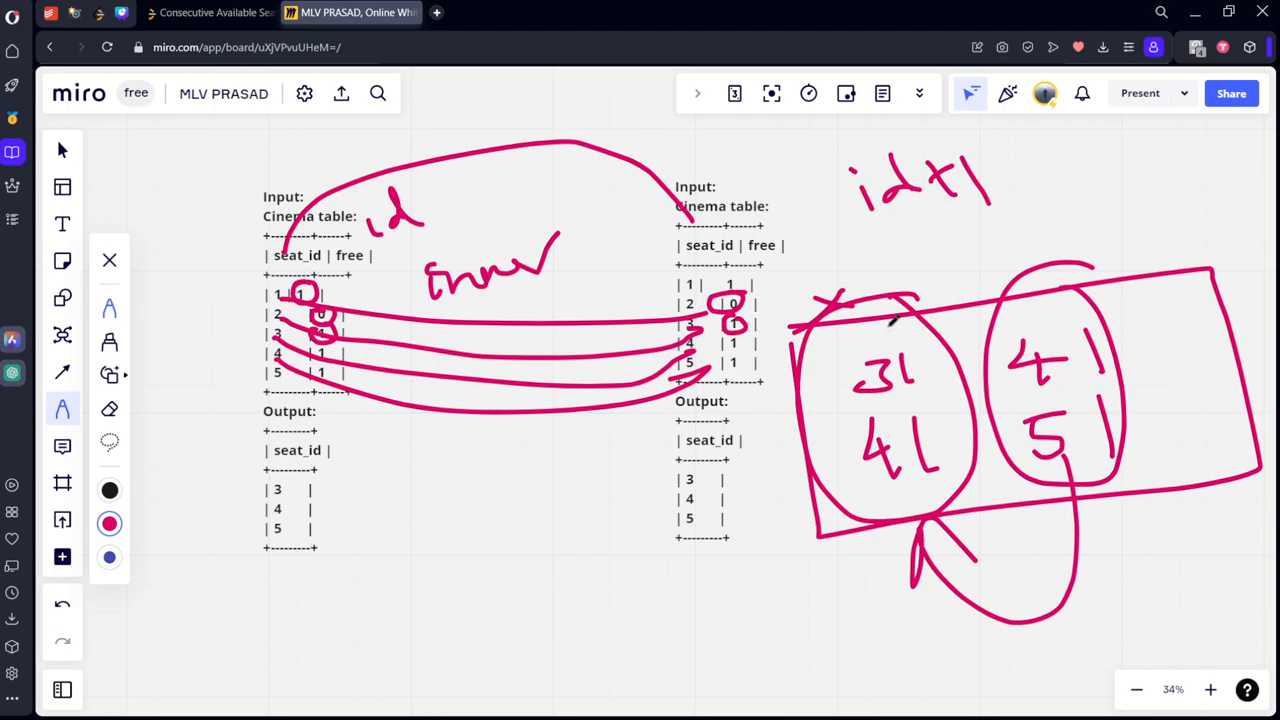
pyautogui.moveTo(840, 235); pyautogui.dragTo(825, 280)
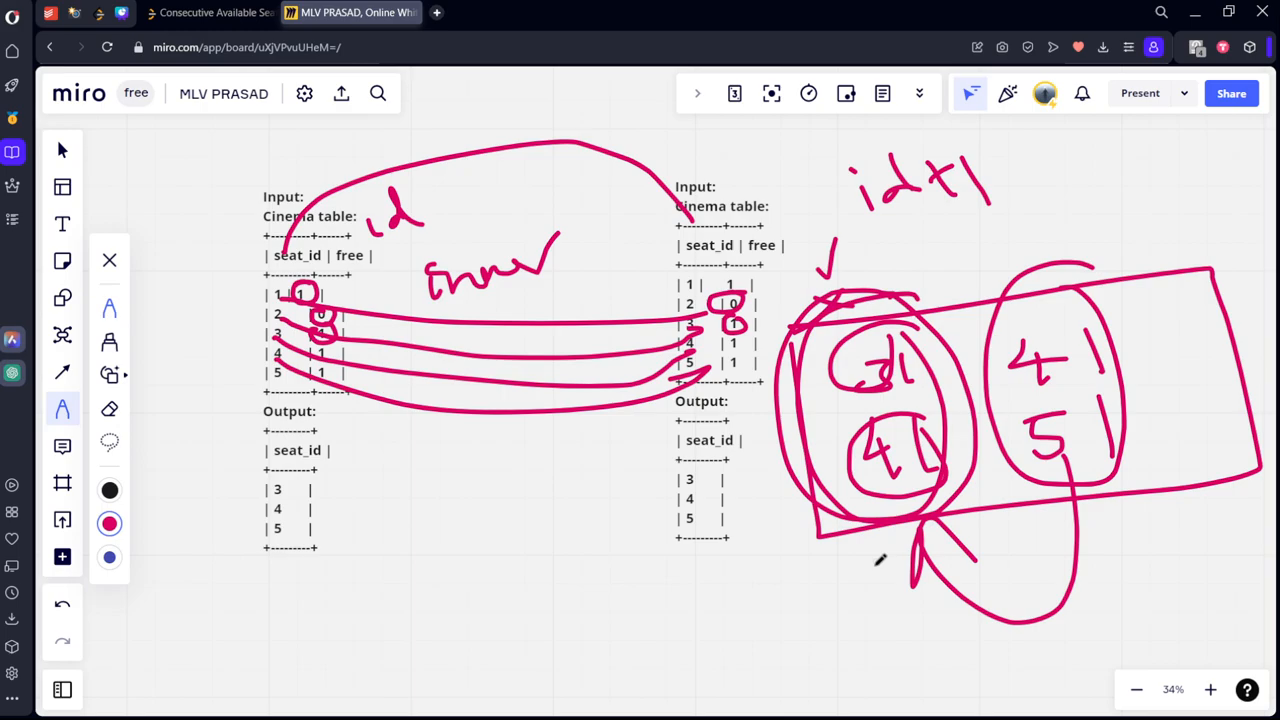
pyautogui.moveTo(880, 560); pyautogui.dragTo(1050, 620)
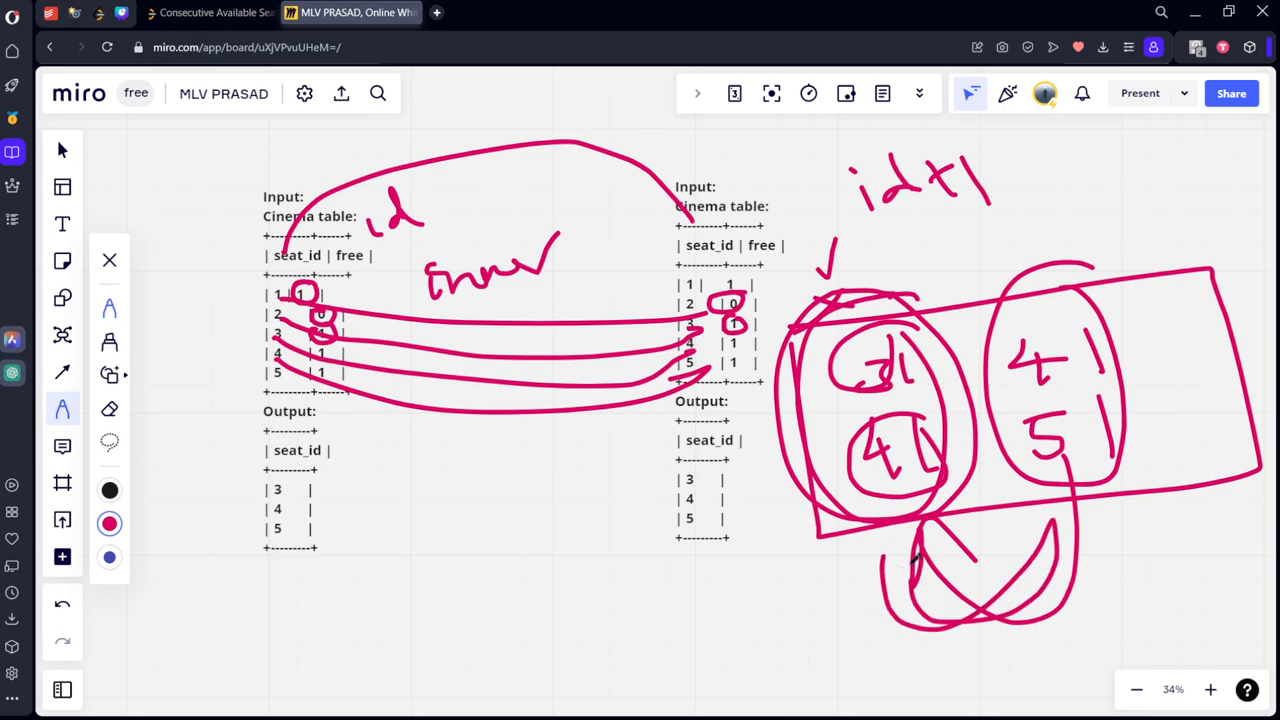
# - Write 'from Cinema a inner join Cinema b' in the query editor
pyautogui.click(210, 12)
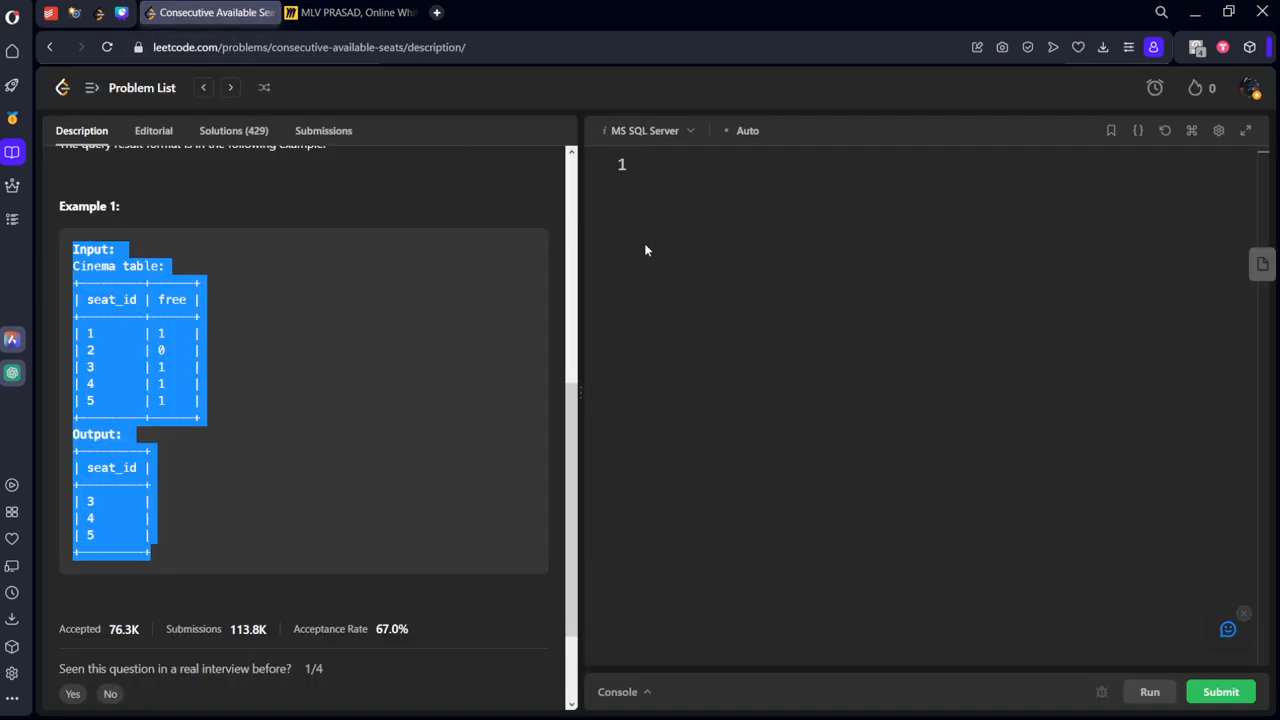
pyautogui.write('fro')
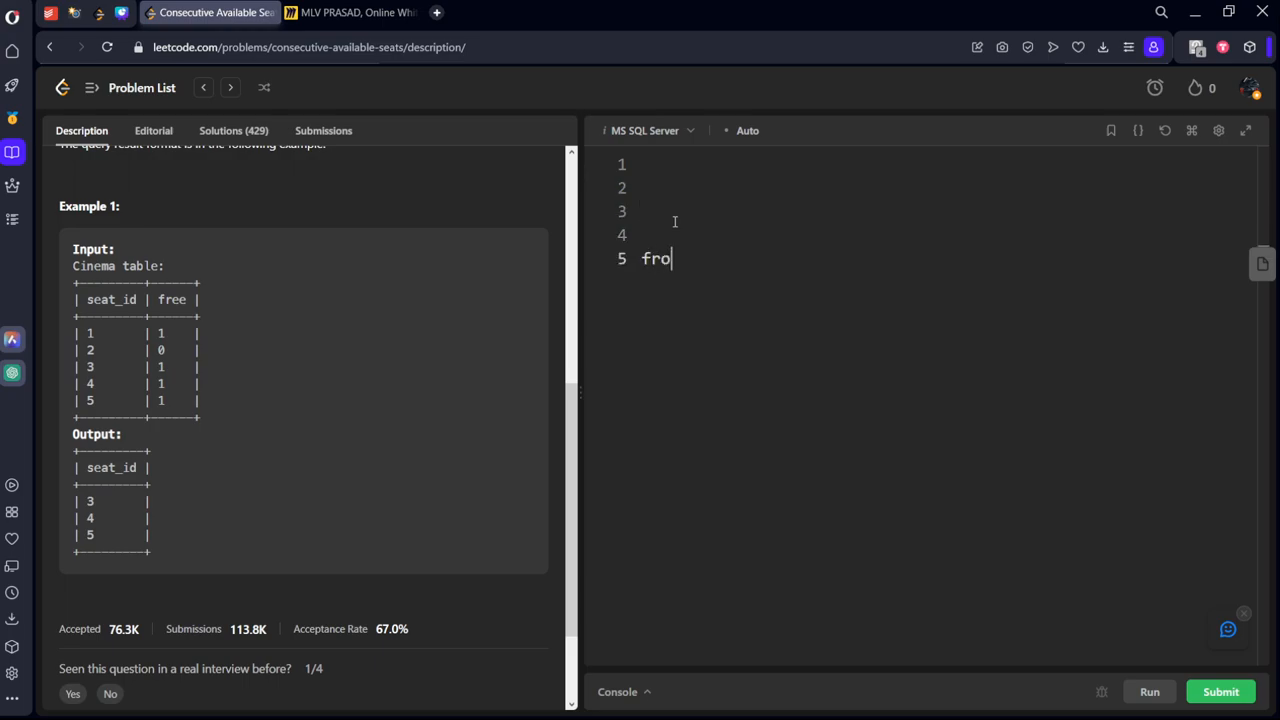
pyautogui.write('m c')
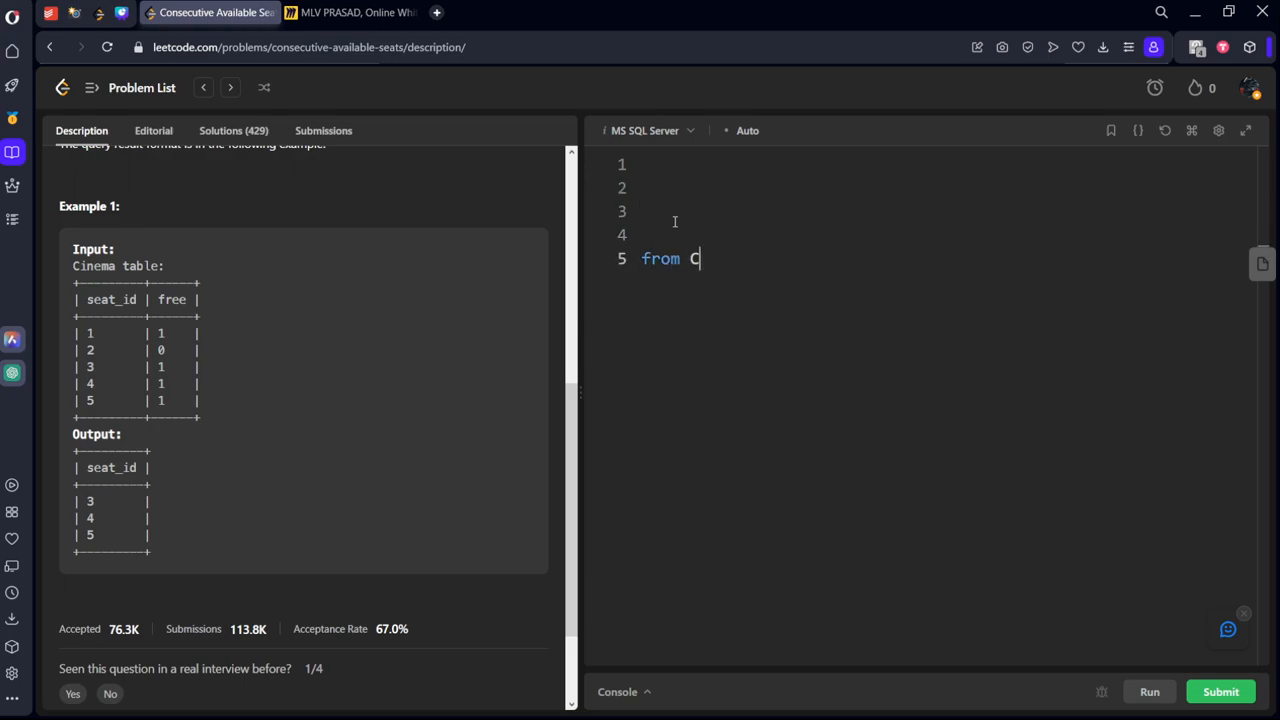
pyautogui.write('inema a')
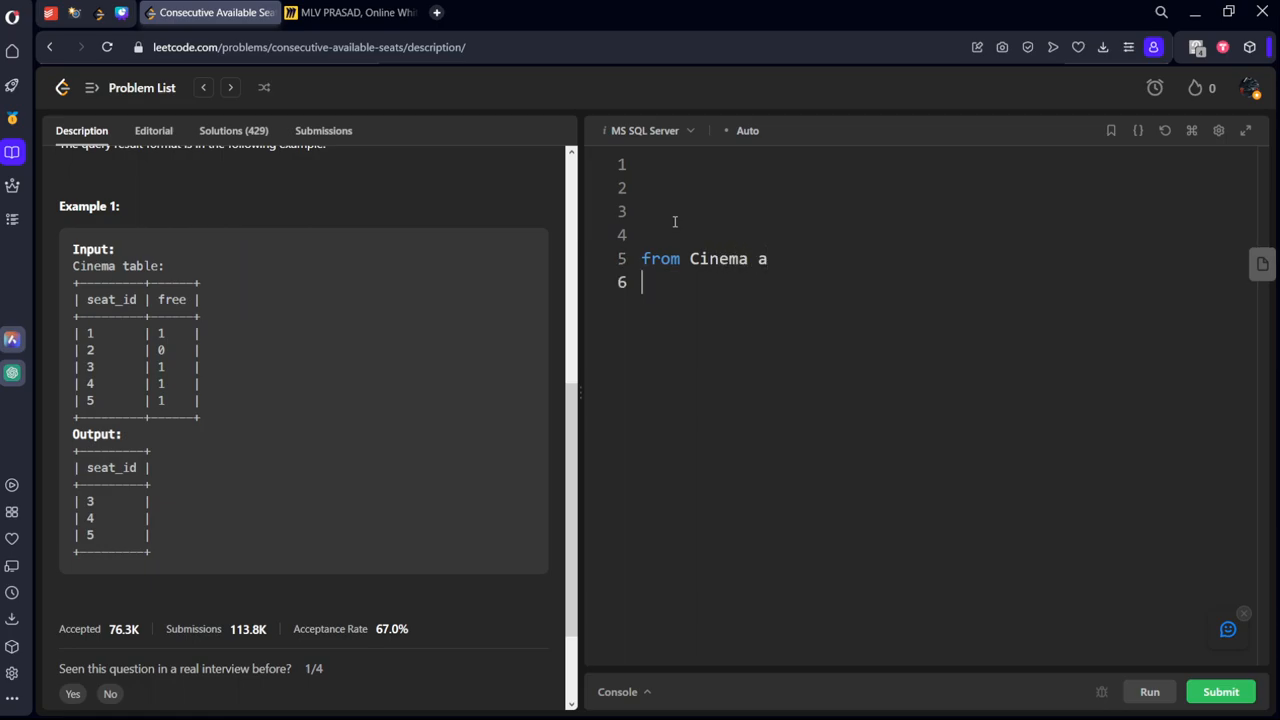
pyautogui.write('inner')
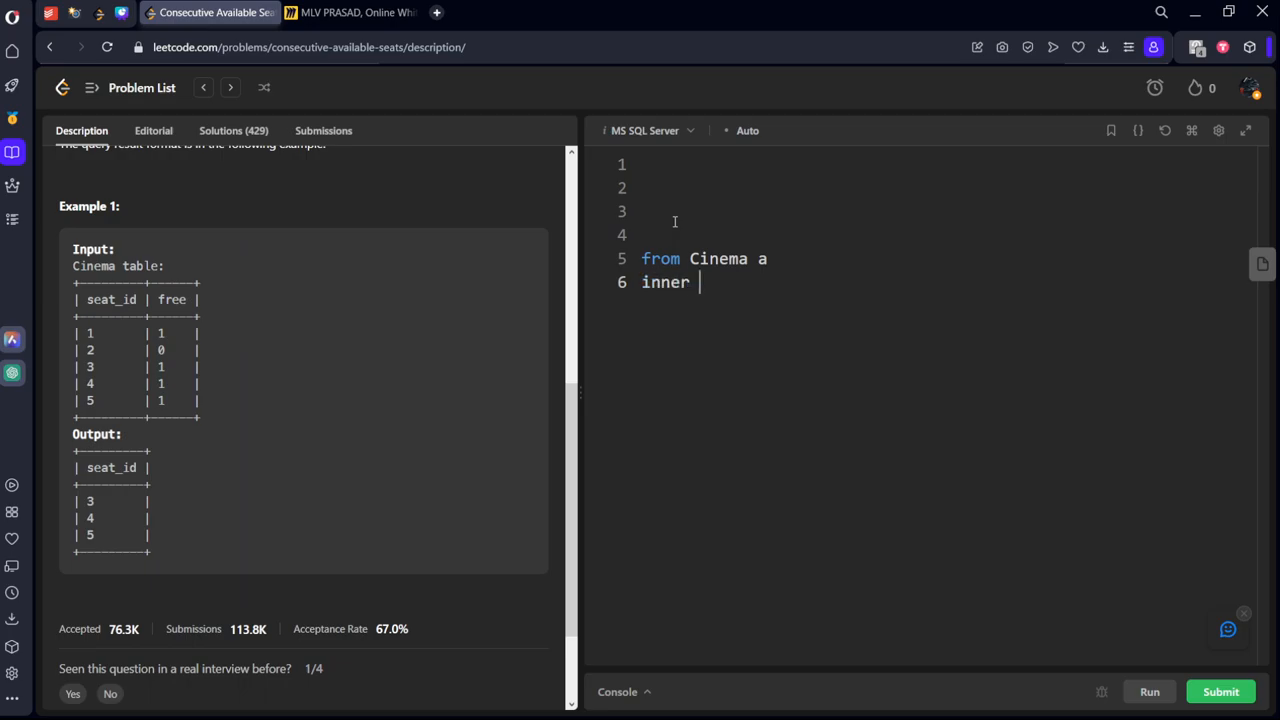
pyautogui.write('join Cine')
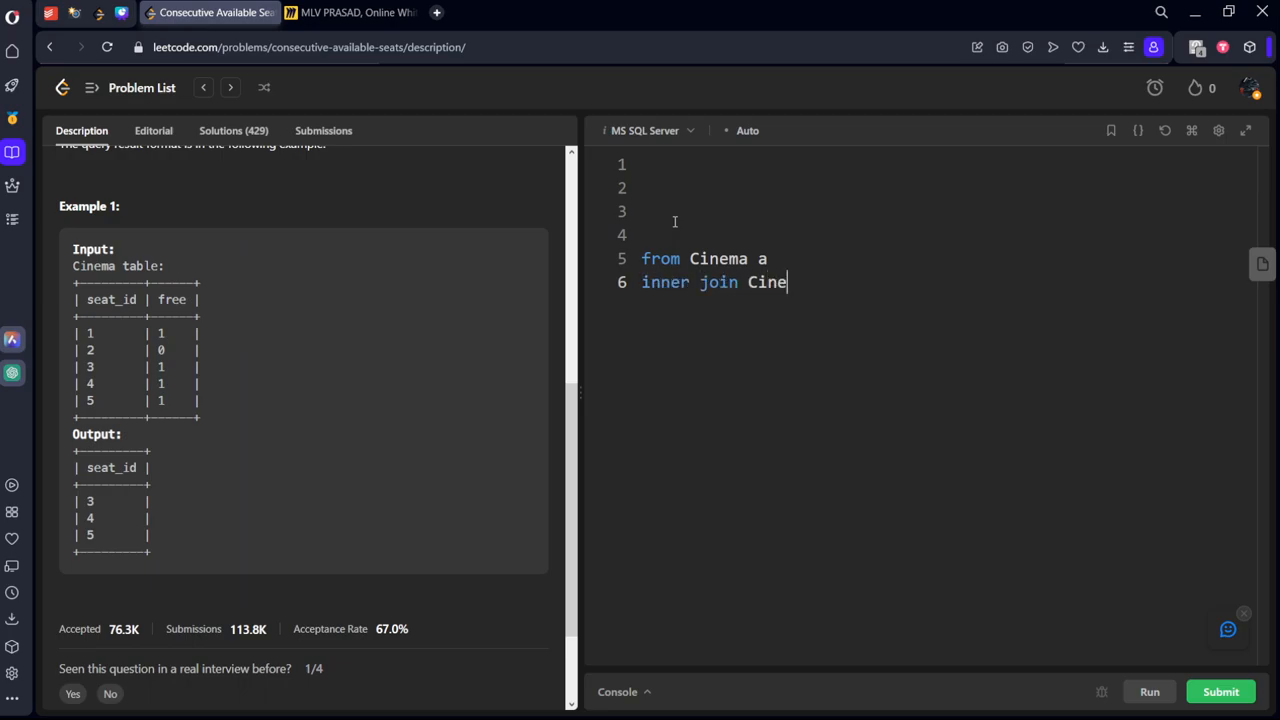
pyautogui.write('ma b')
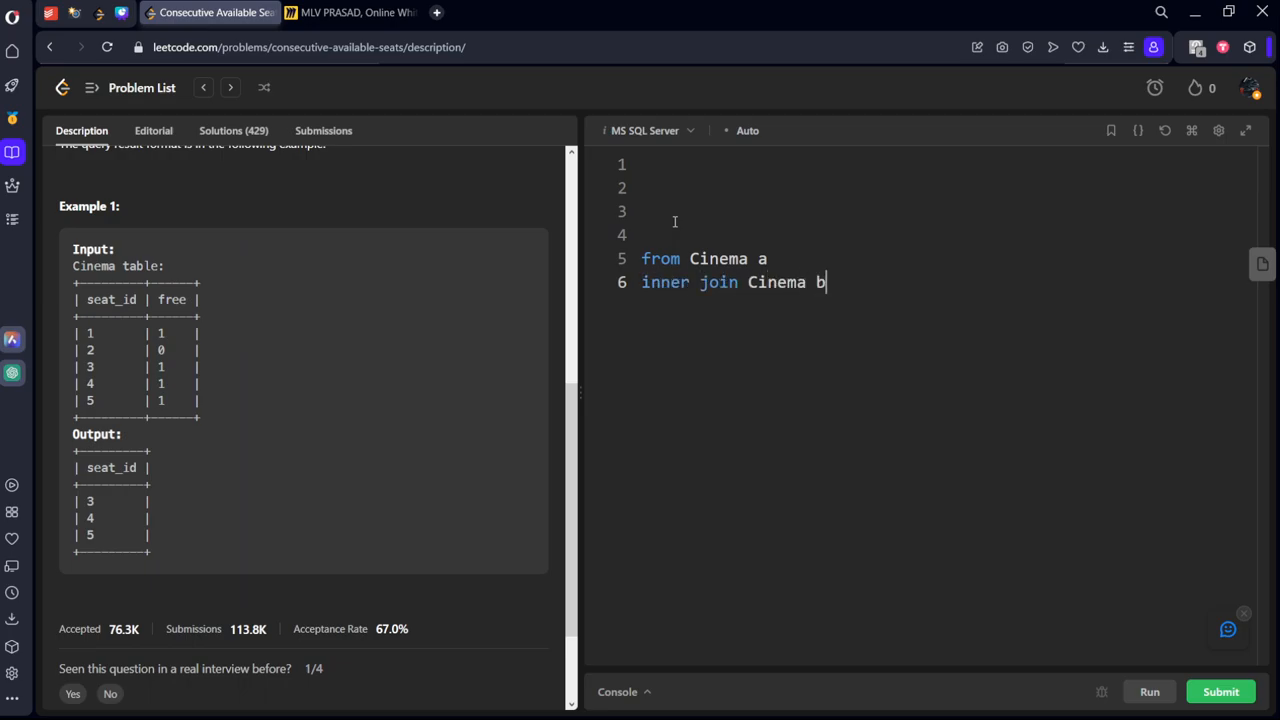
# - Add the join condition a.seat_id + 1 = b.seat_id on a new line
pyautogui.press('Enter')
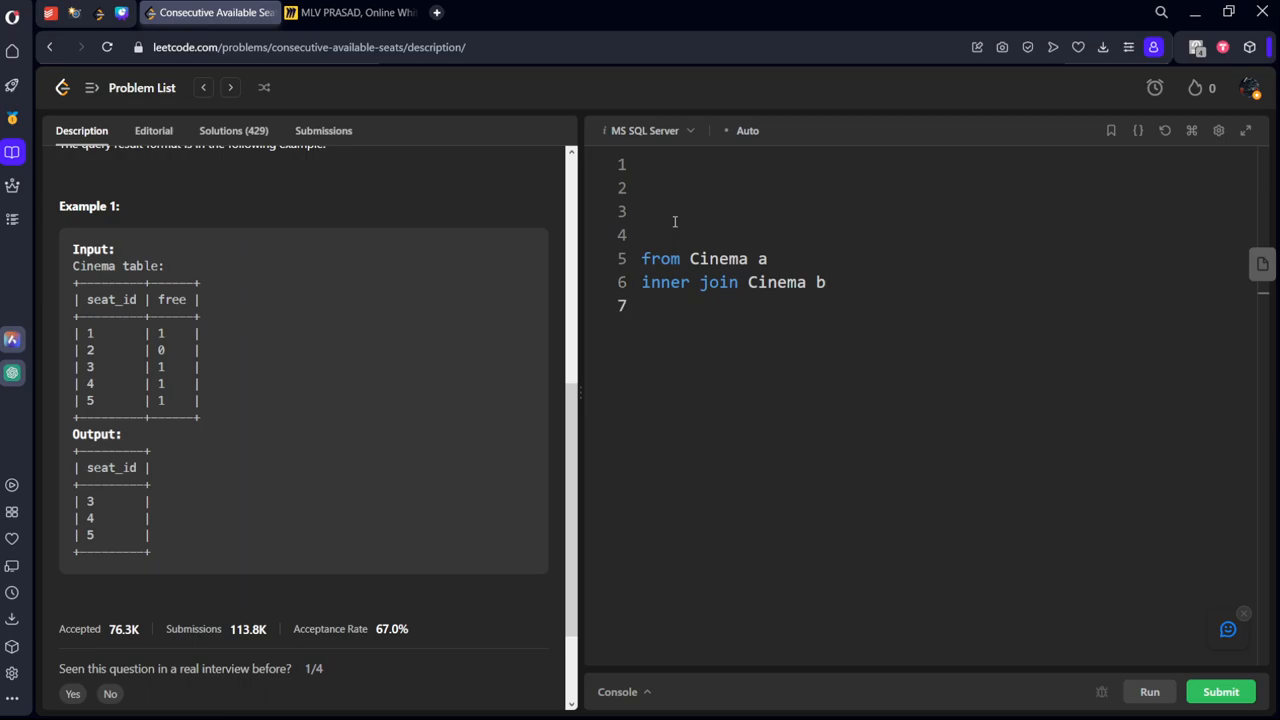
pyautogui.write('a')
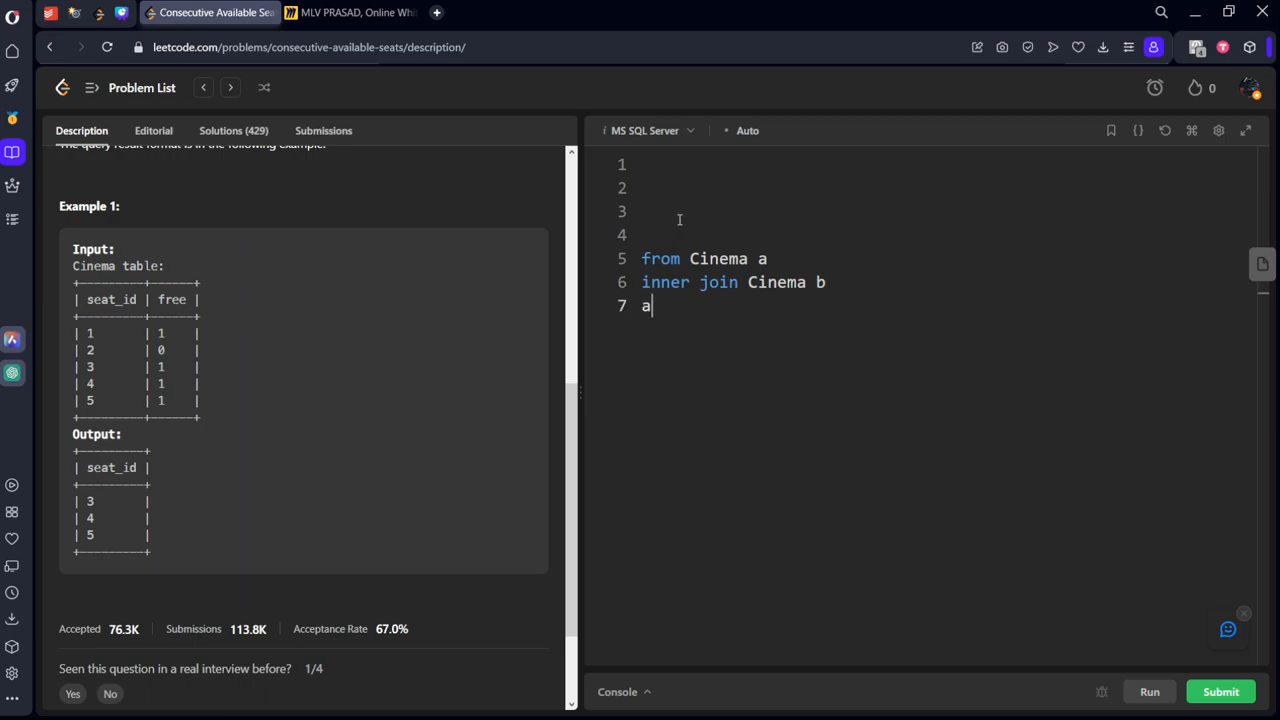
pyautogui.write('.seat_')
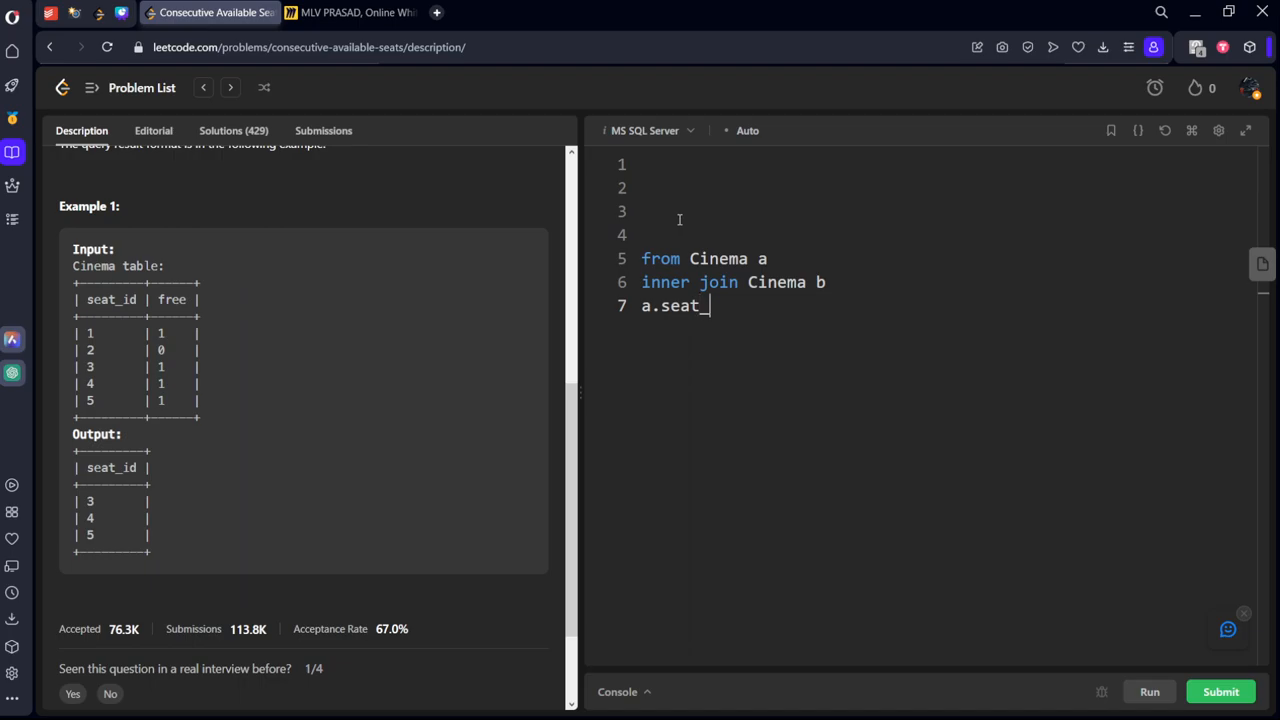
pyautogui.write('id')
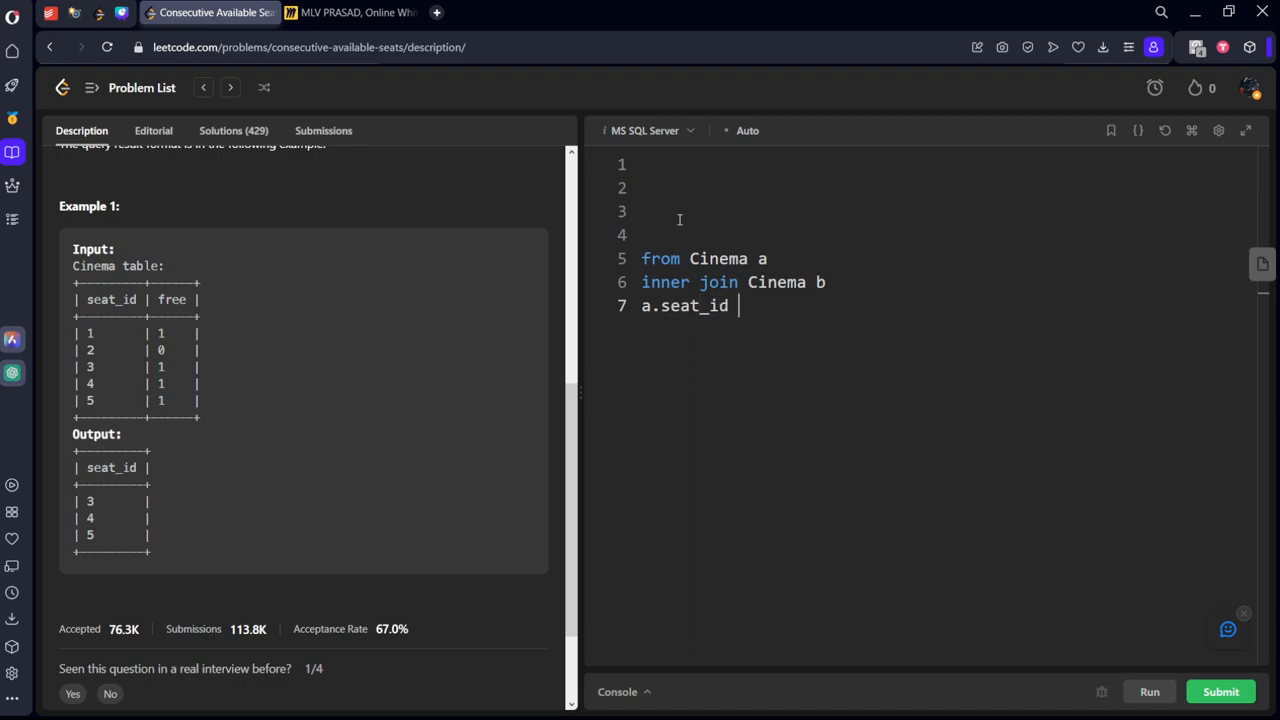
pyautogui.write('+1')
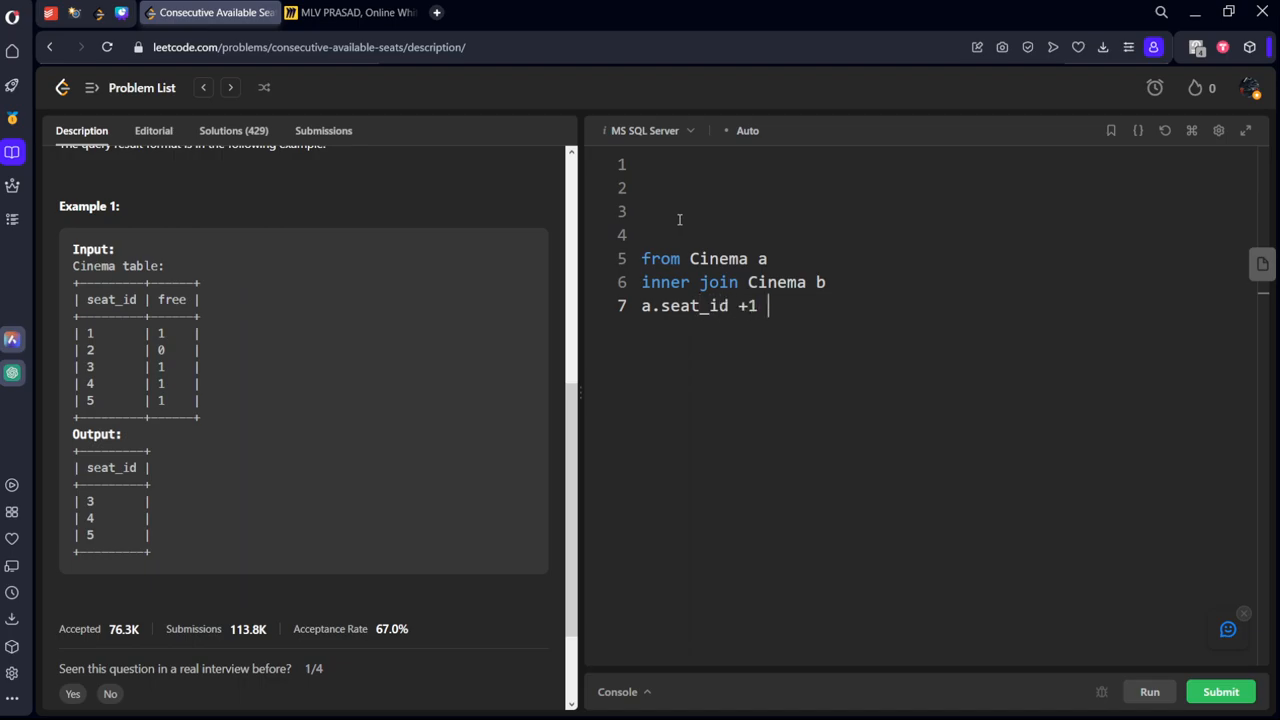
pyautogui.write('= b')
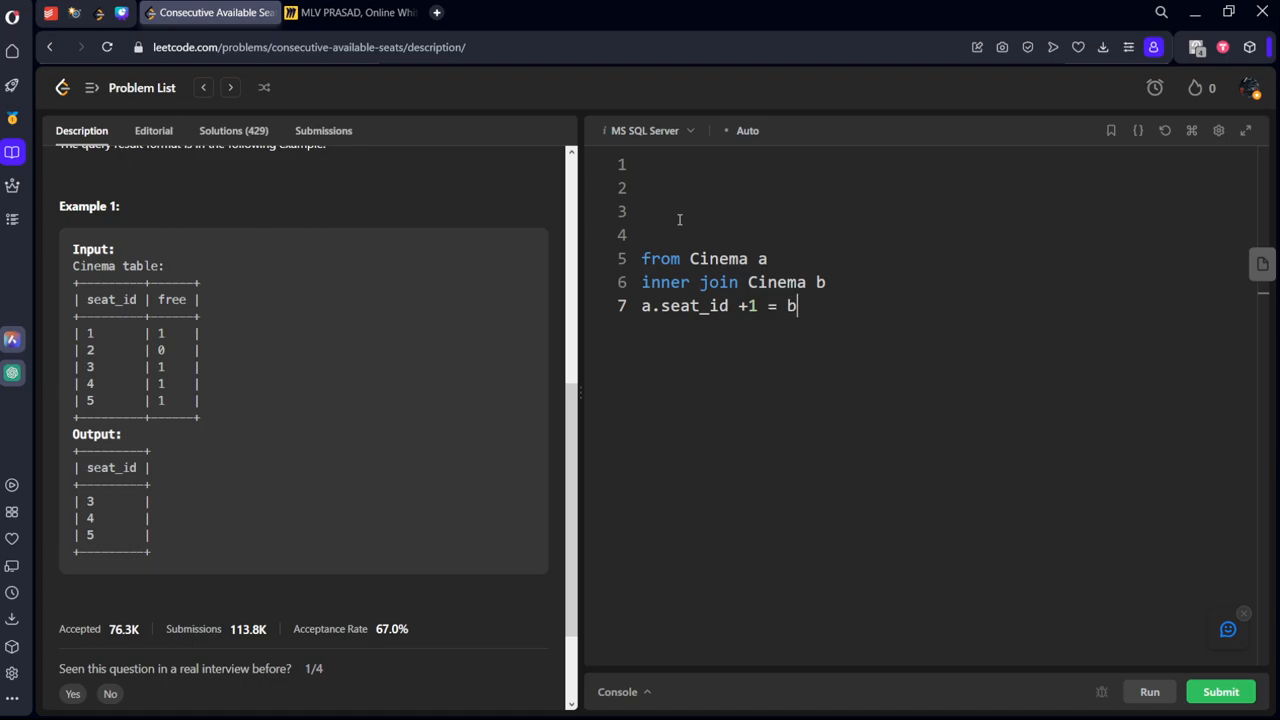
pyautogui.write('.seat')
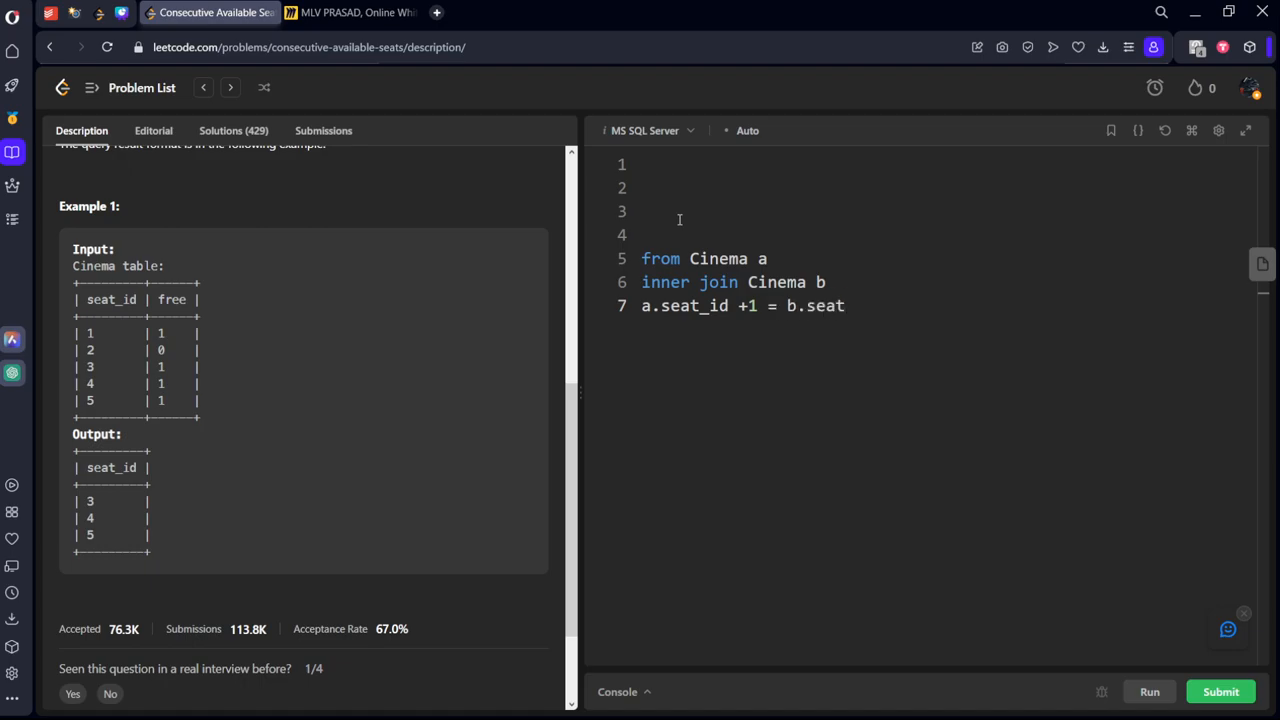
pyautogui.press('Backspace')
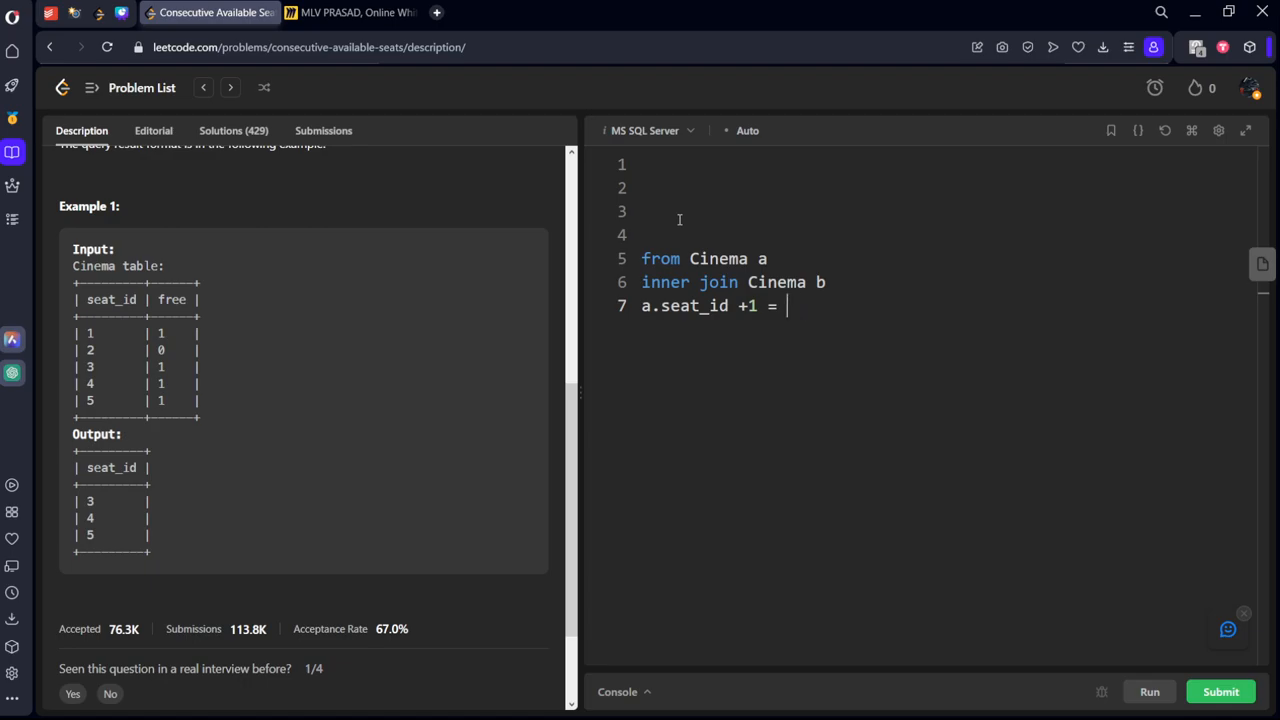
pyautogui.write('b.s')
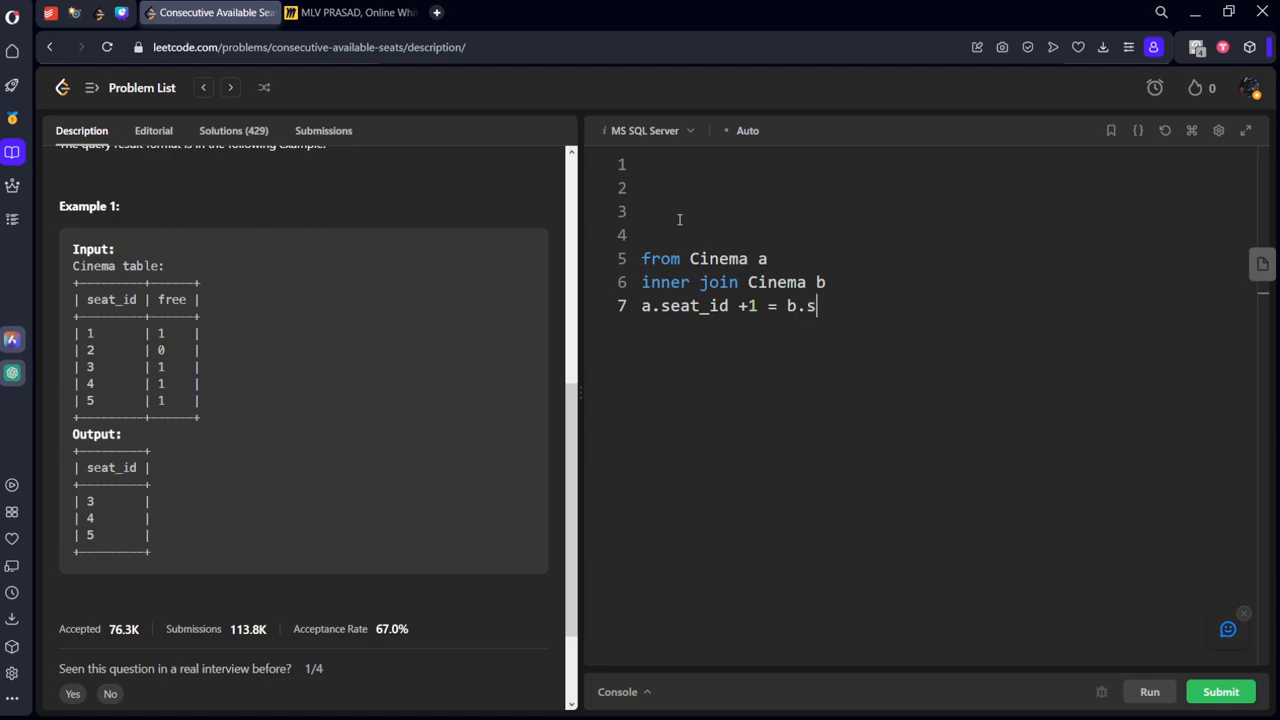
pyautogui.write('eat_id a')
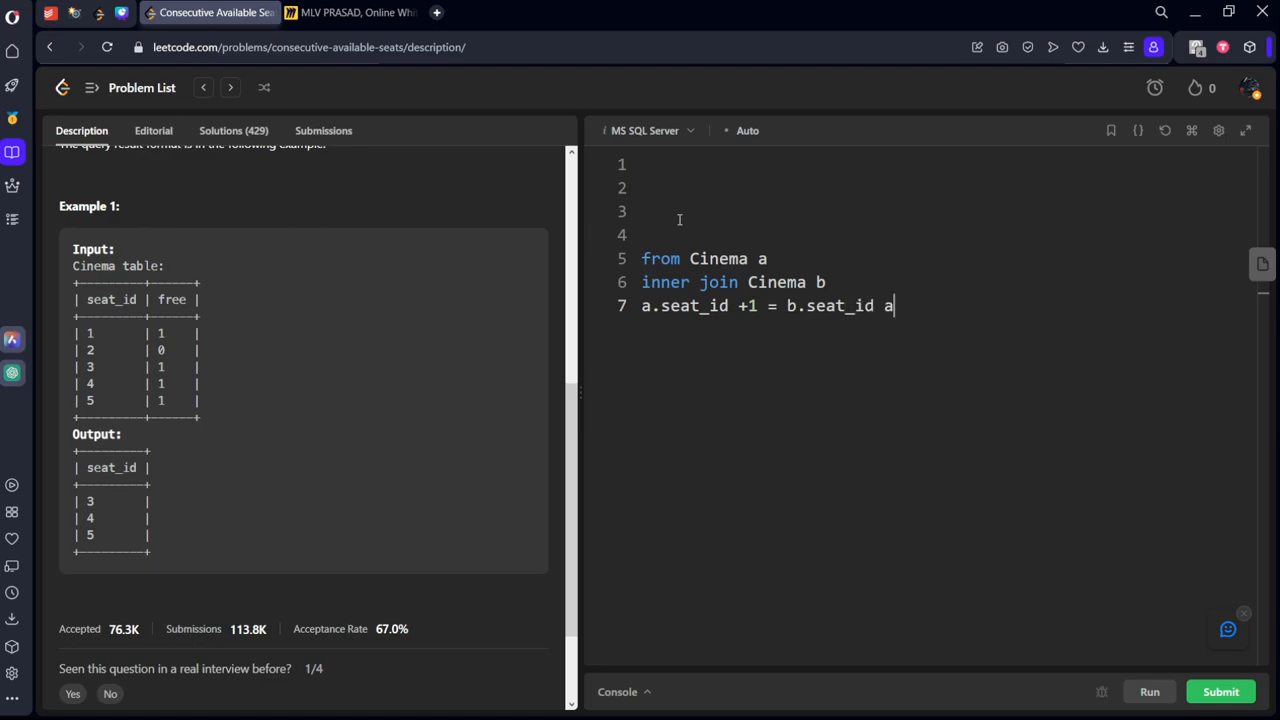
pyautogui.write('nd')
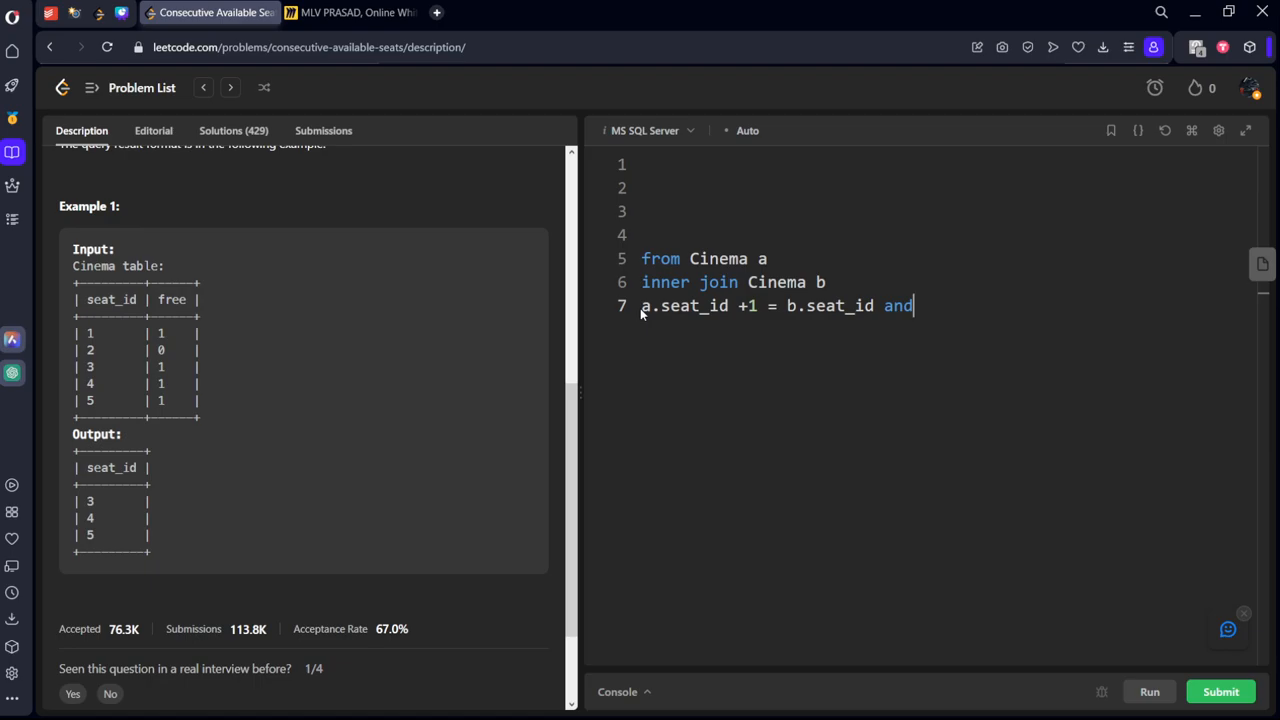
# - Add the a.free = 1 and b.free = 1 conditions and begin the select * line
pyautogui.write('on')
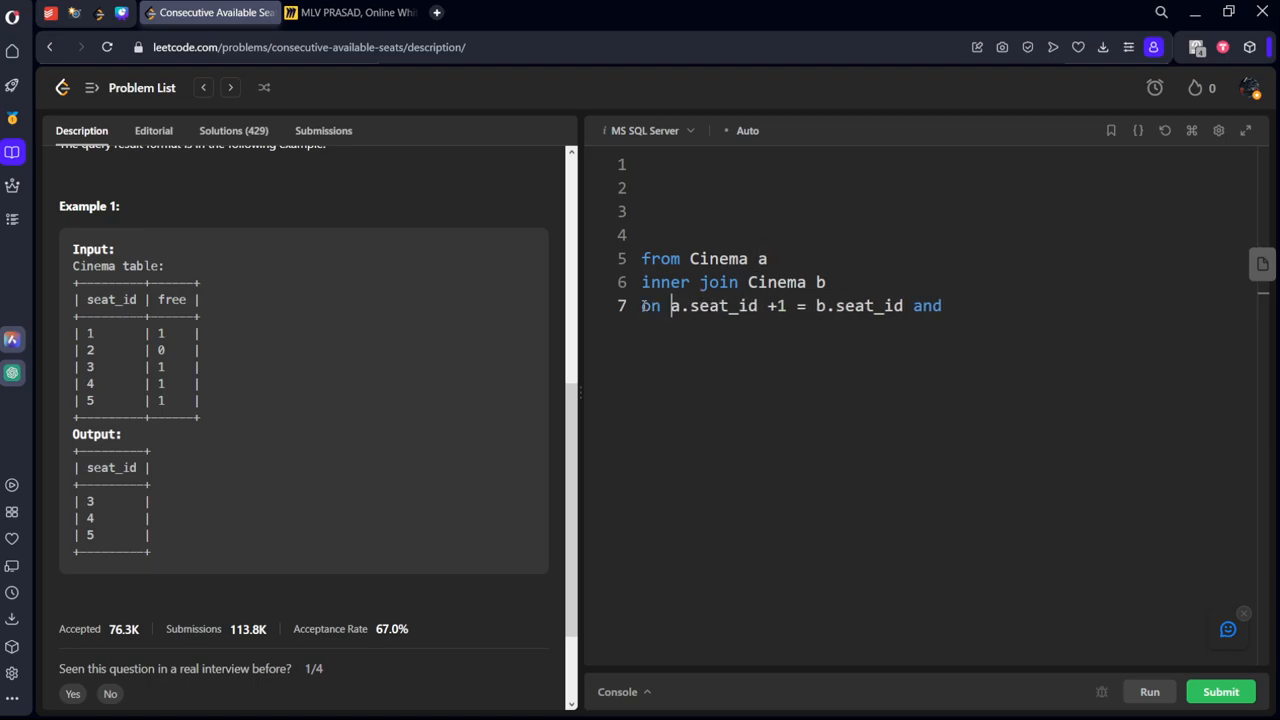
pyautogui.write('a')
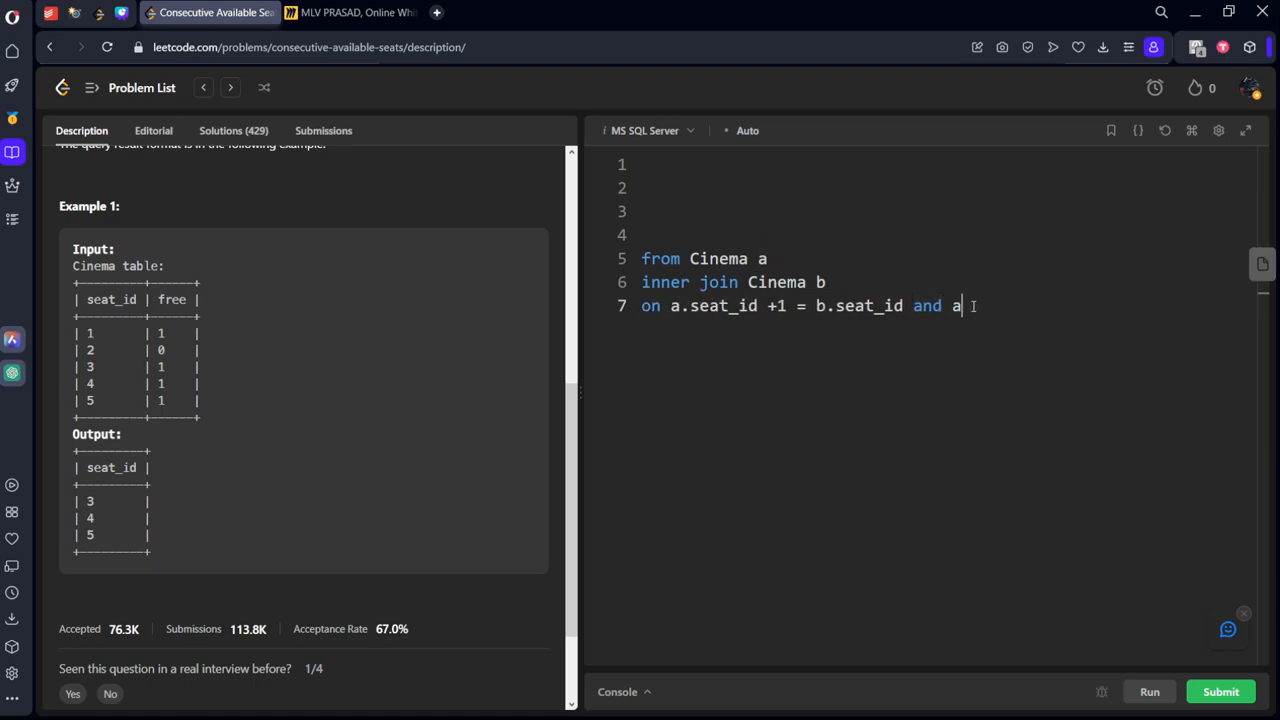
pyautogui.write('.free')
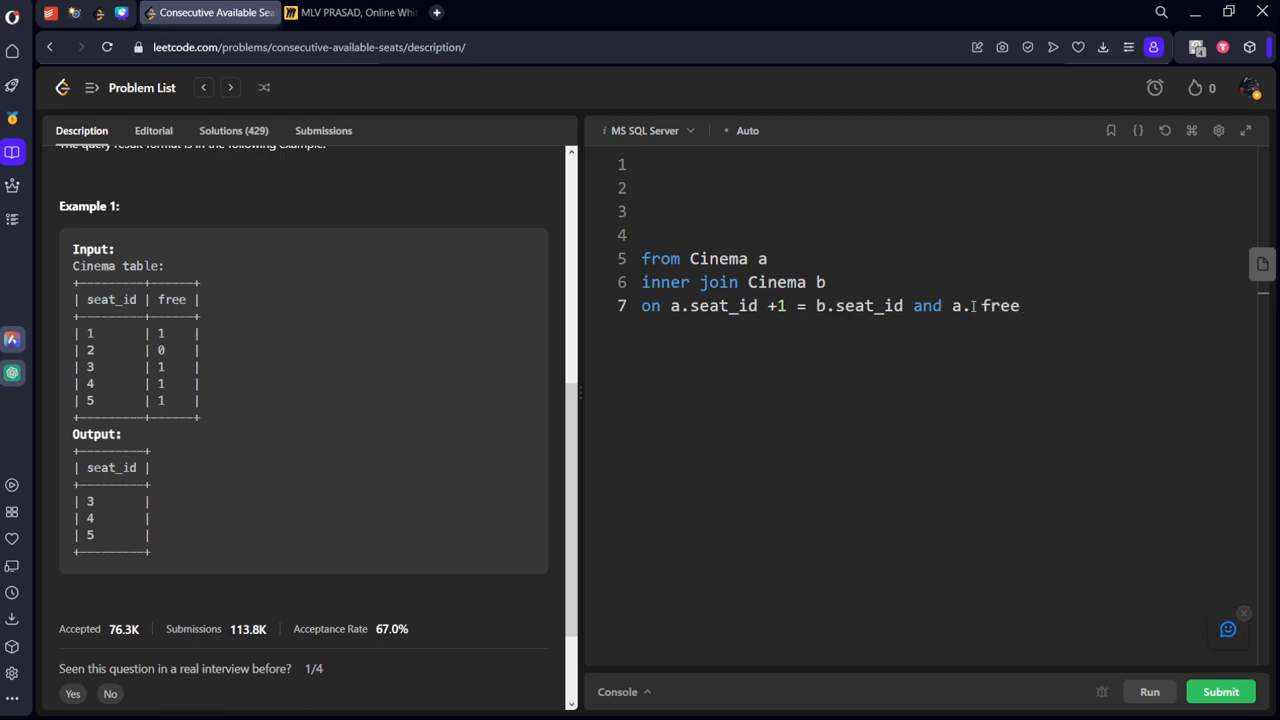
pyautogui.write('= 1')
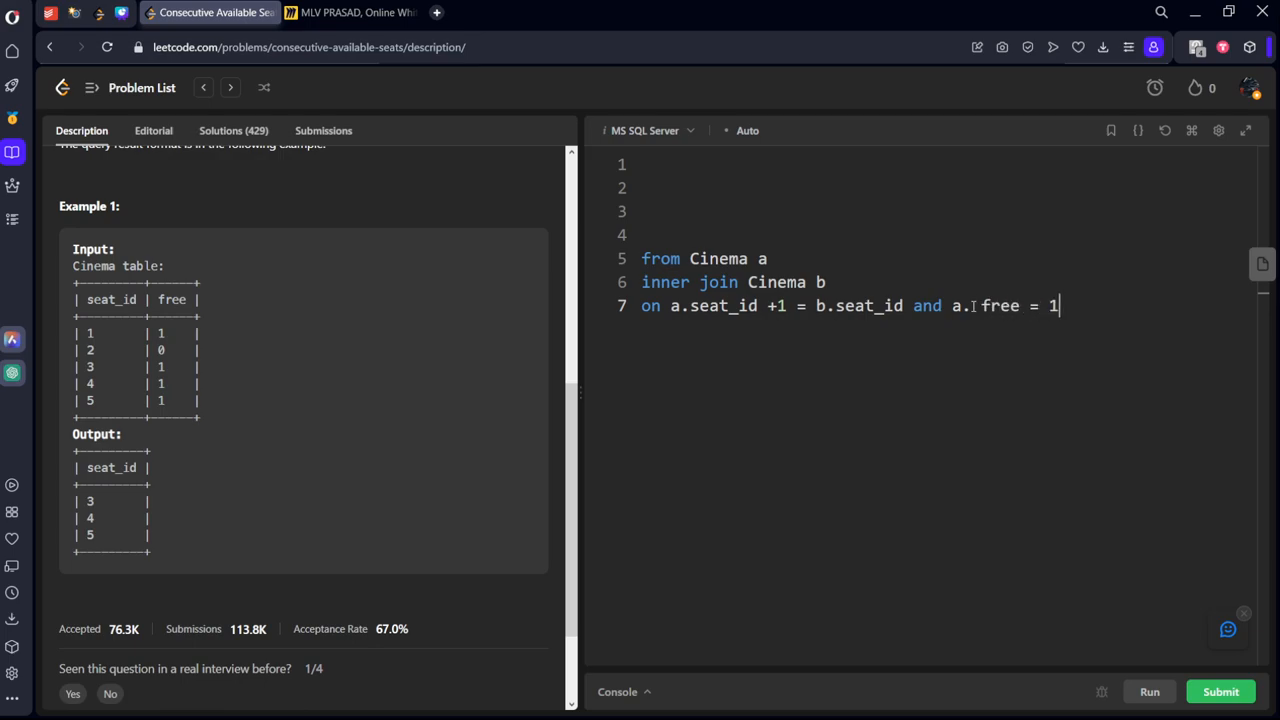
pyautogui.write('ad b')
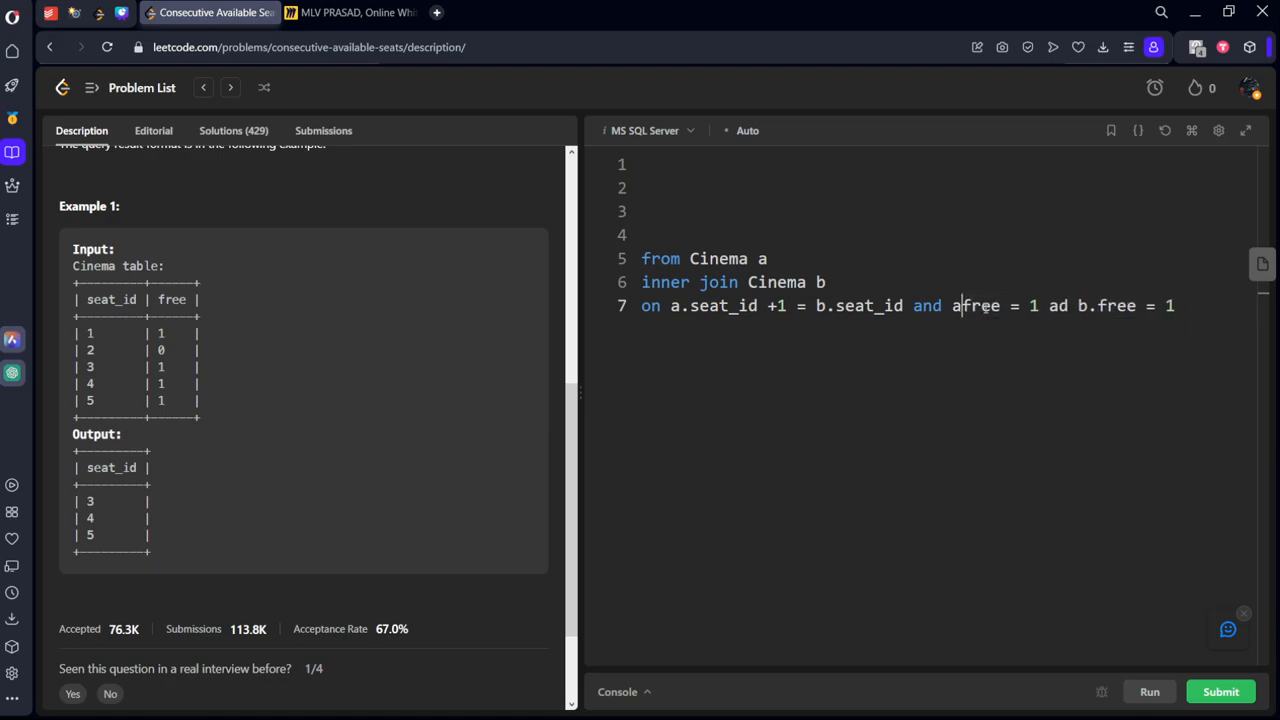
pyautogui.write('.')
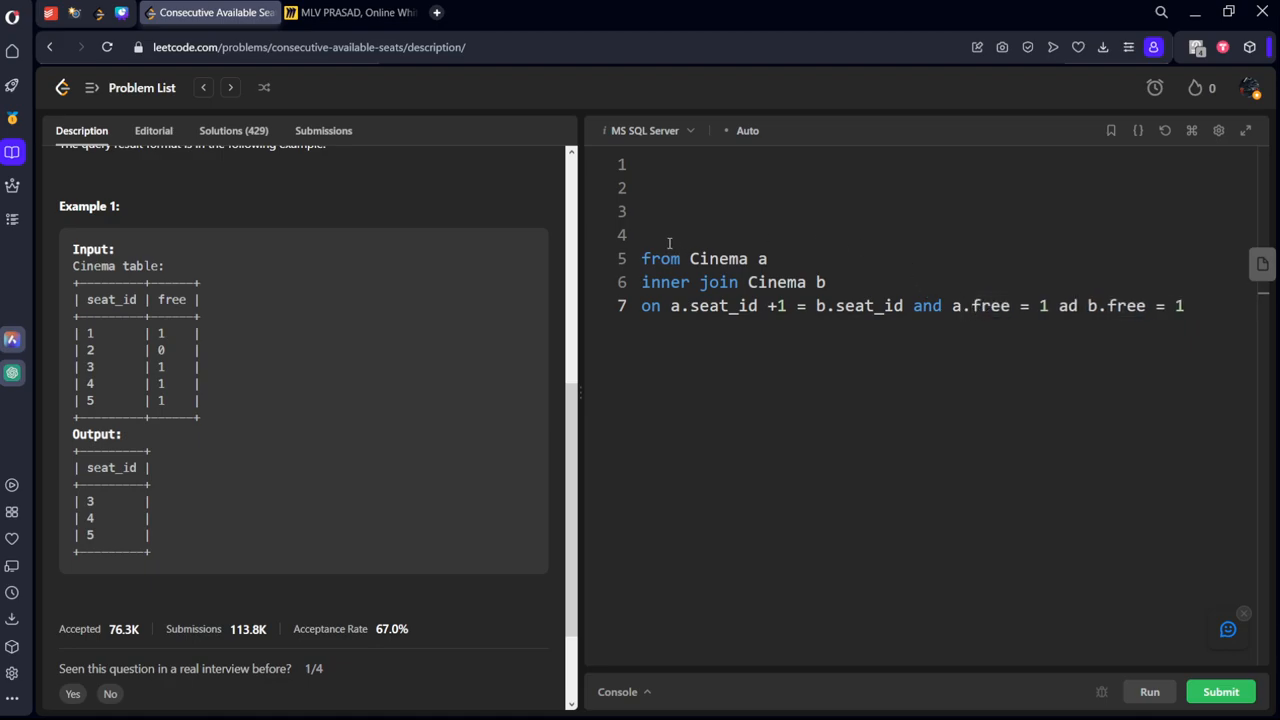
pyautogui.write('sele')
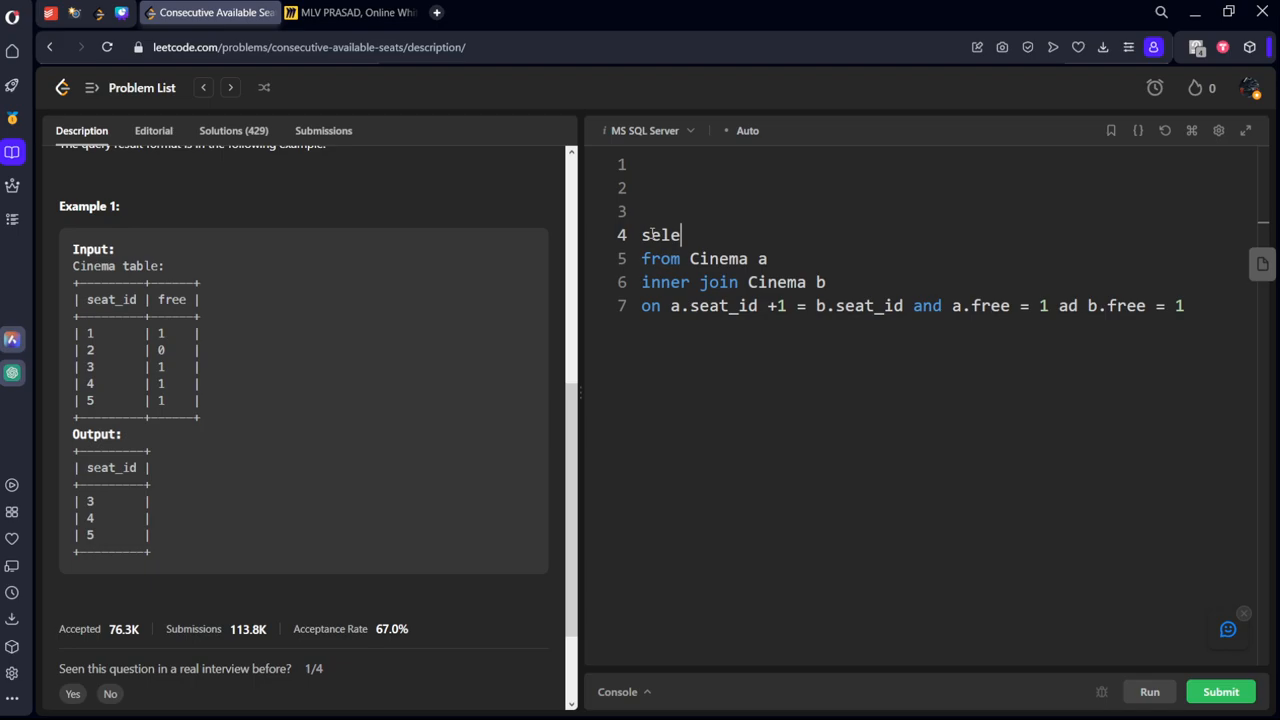
pyautogui.press('Backspace')
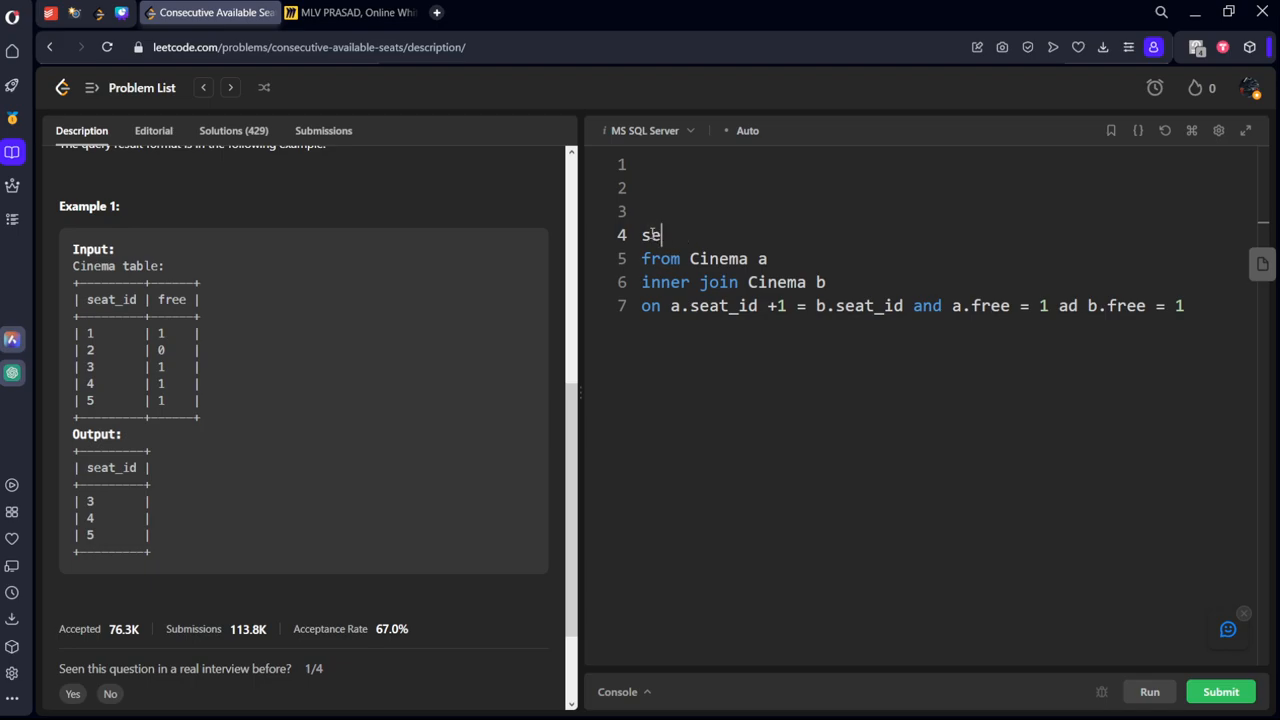
pyautogui.write('lect*')
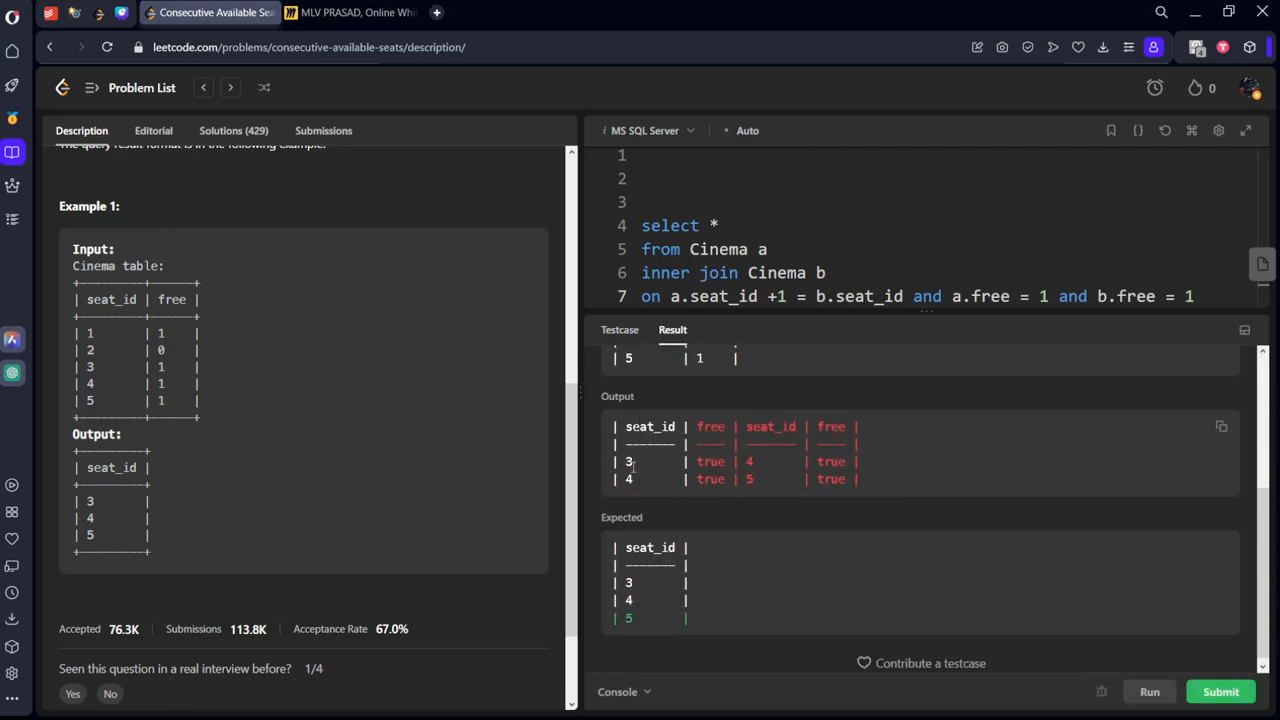
pyautogui.moveTo(710, 491)
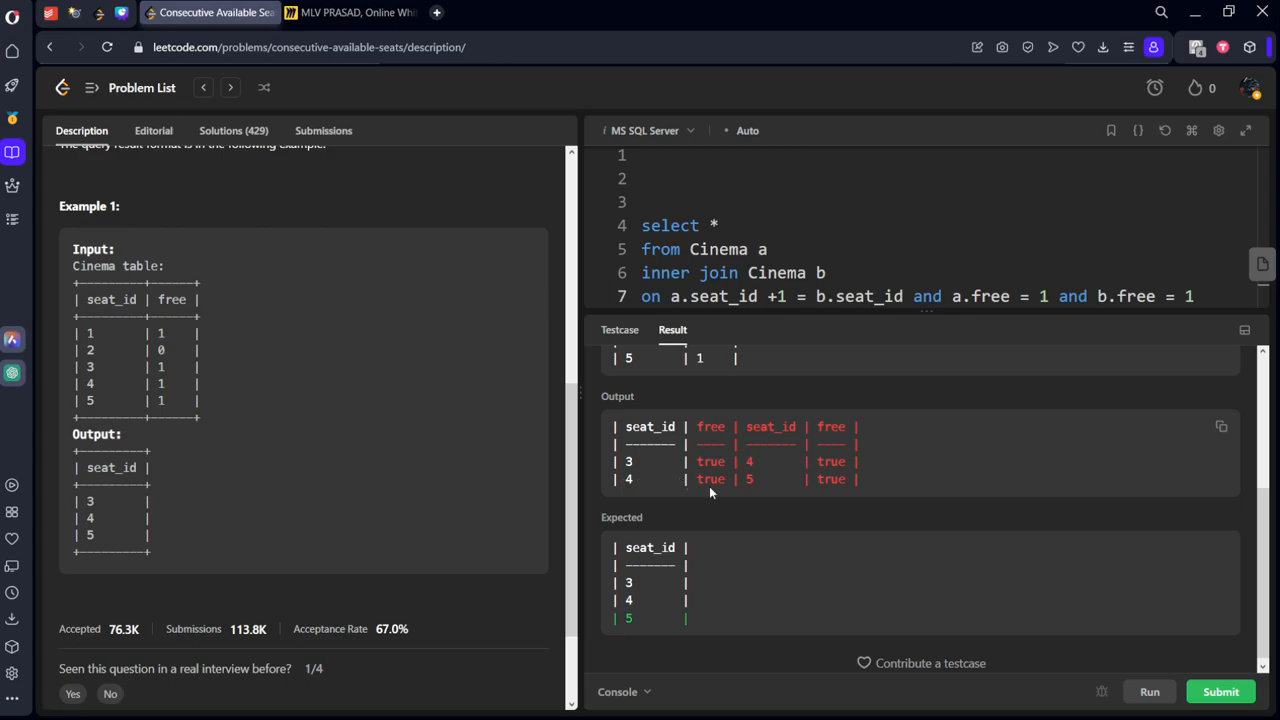
pyautogui.moveTo(523, 3)
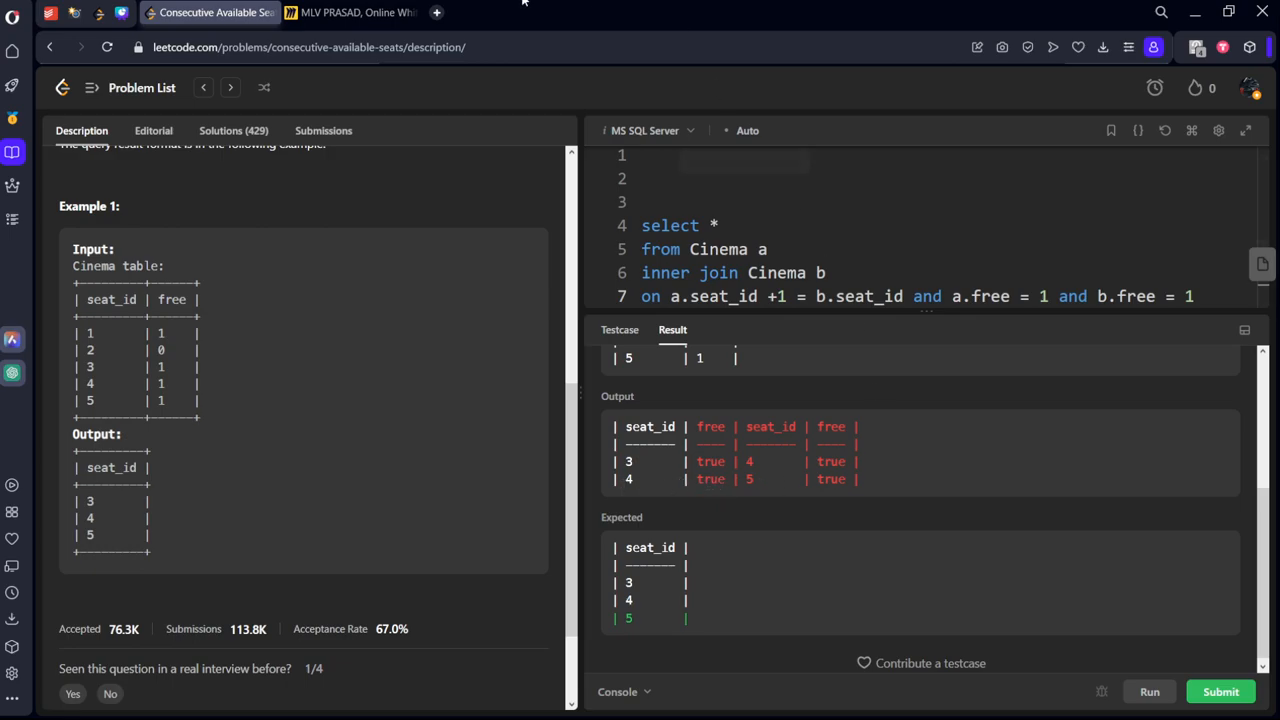
# - Glance at the Miro whiteboard diagram and return to LeetCode
pyautogui.click(355, 12)
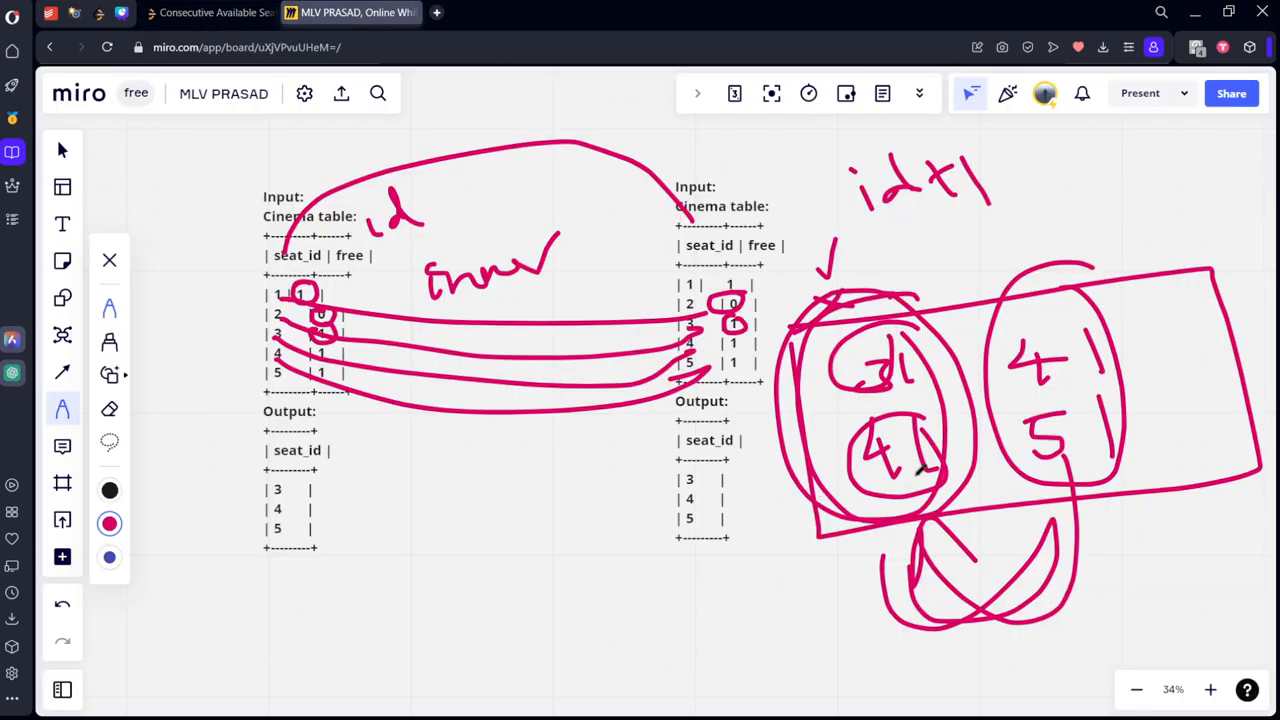
pyautogui.click(210, 12)
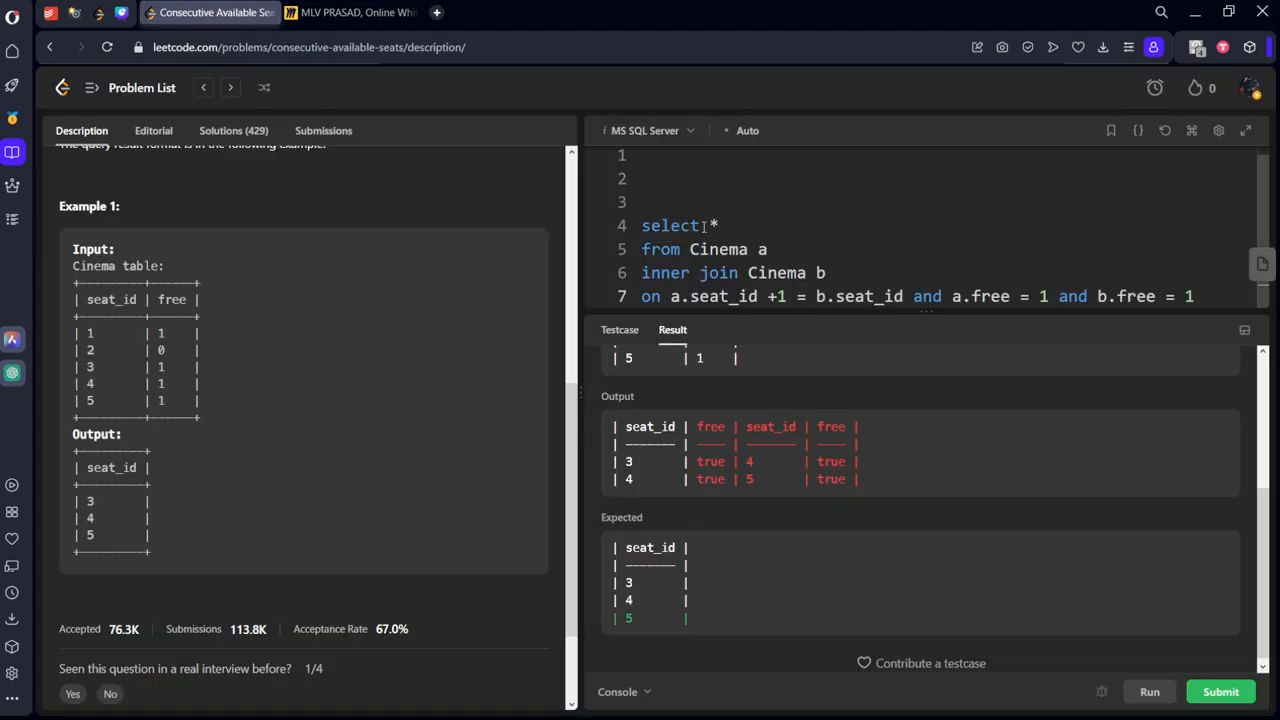
# - Select a.seat_id as id1 and b.seat_id as id2, then run the query twice
pyautogui.write('a')
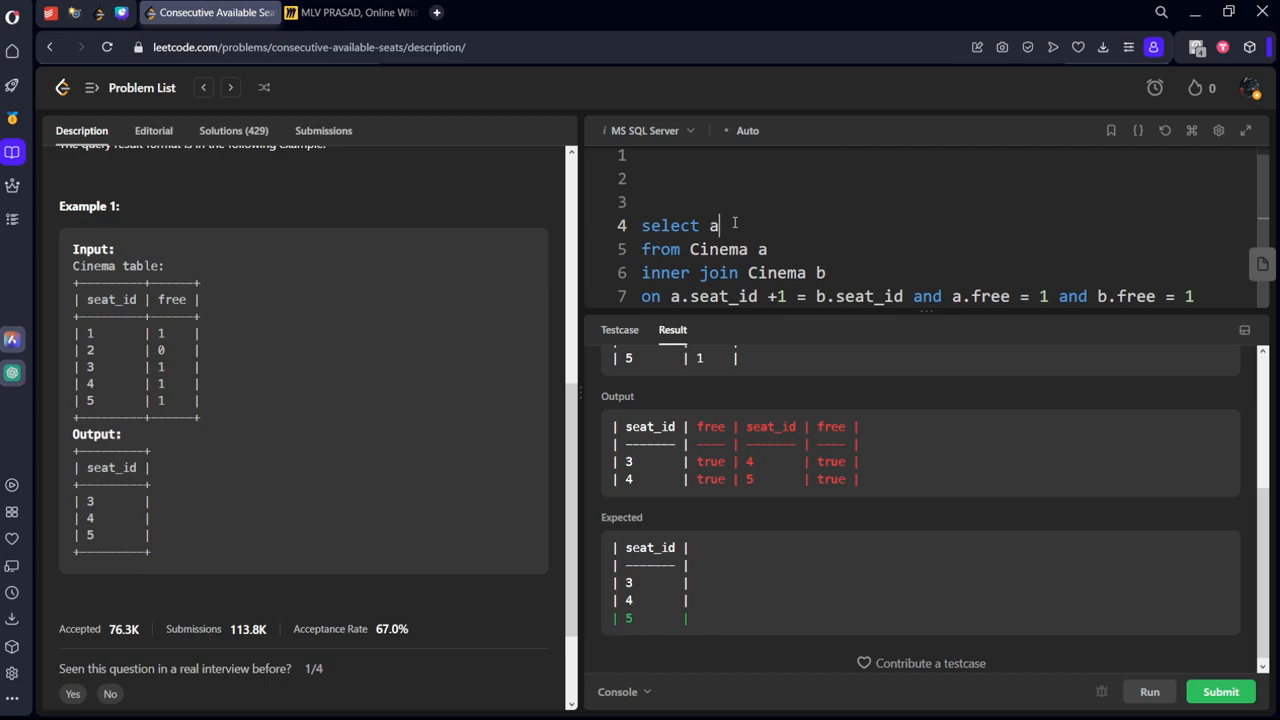
pyautogui.write('.seat_id as')
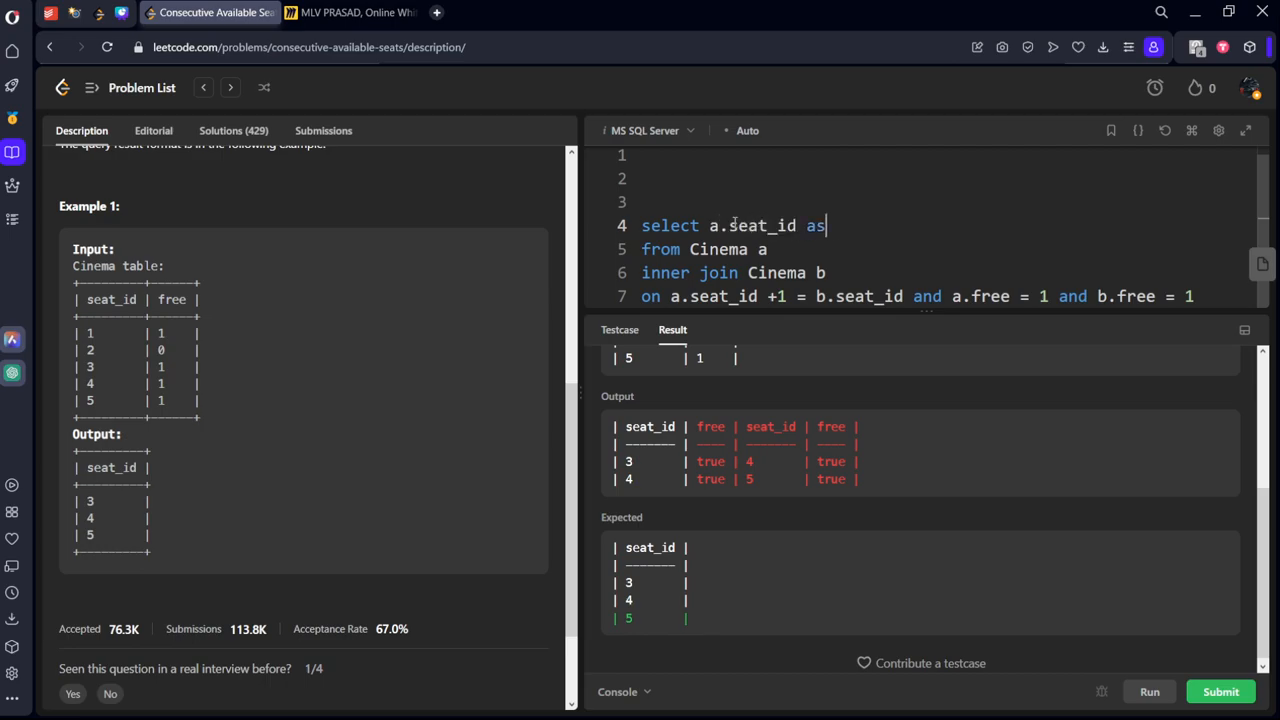
pyautogui.write('id1')
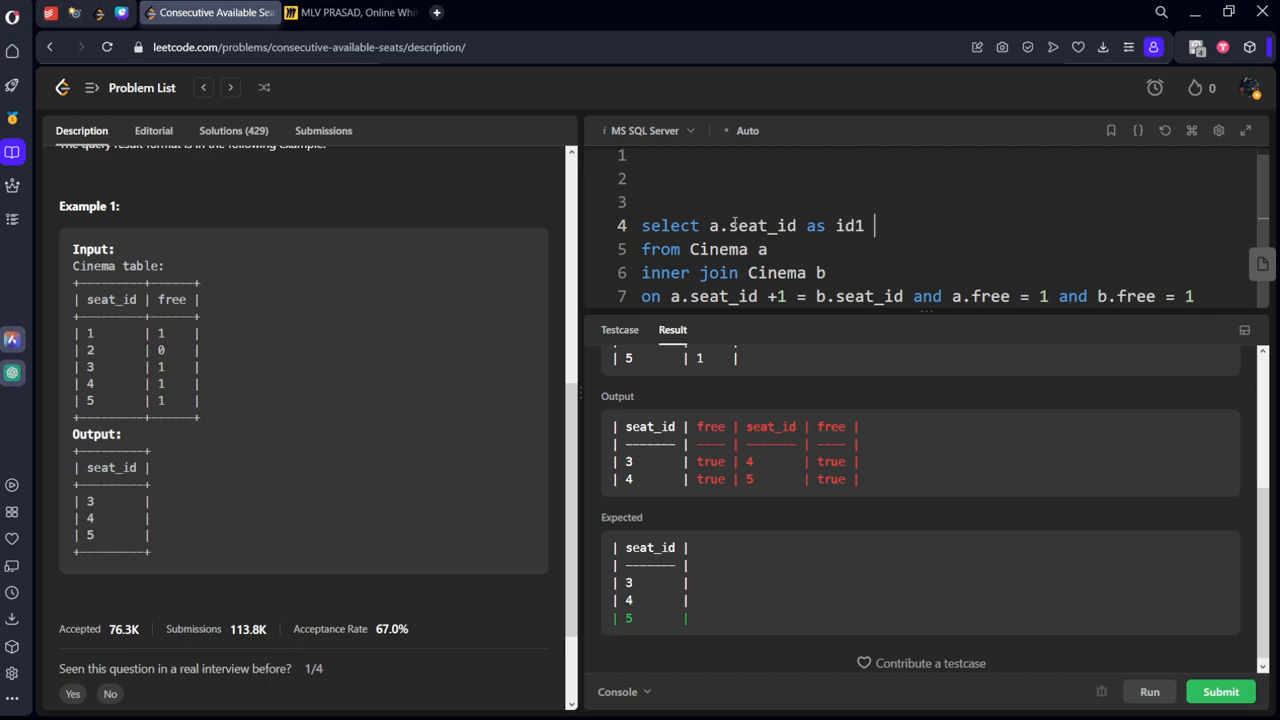
pyautogui.write('and')
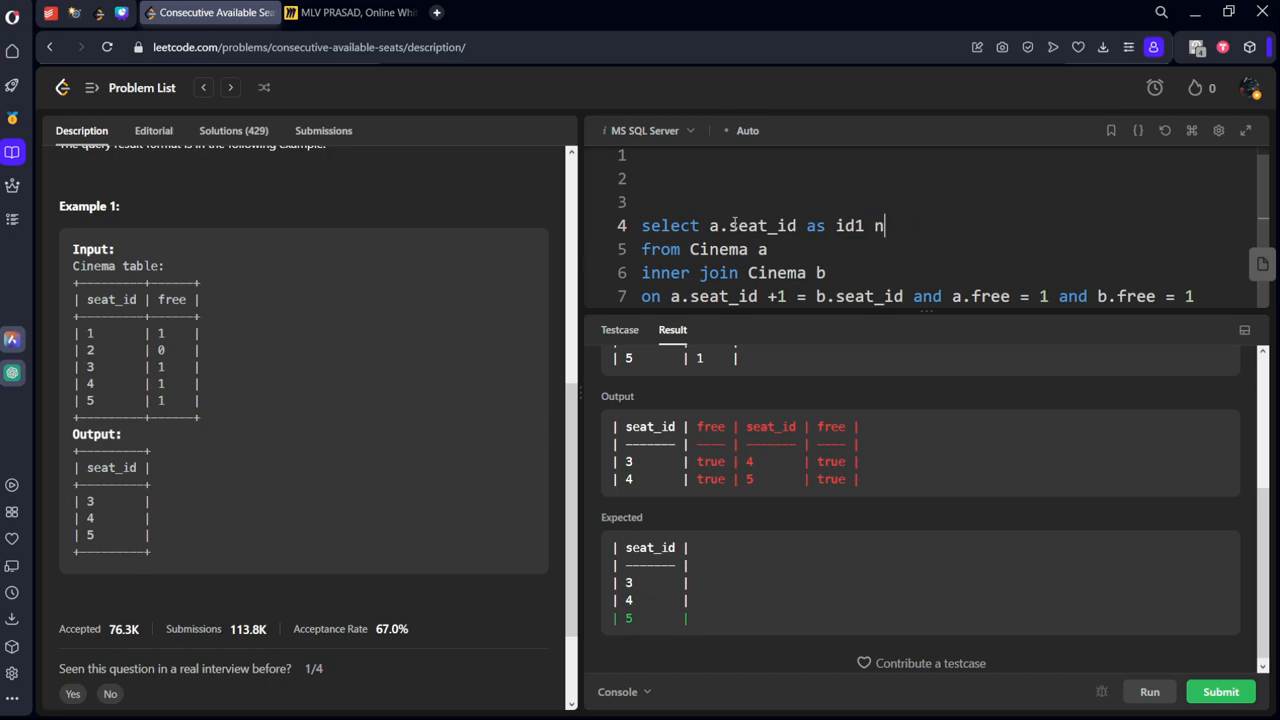
pyautogui.write(',b')
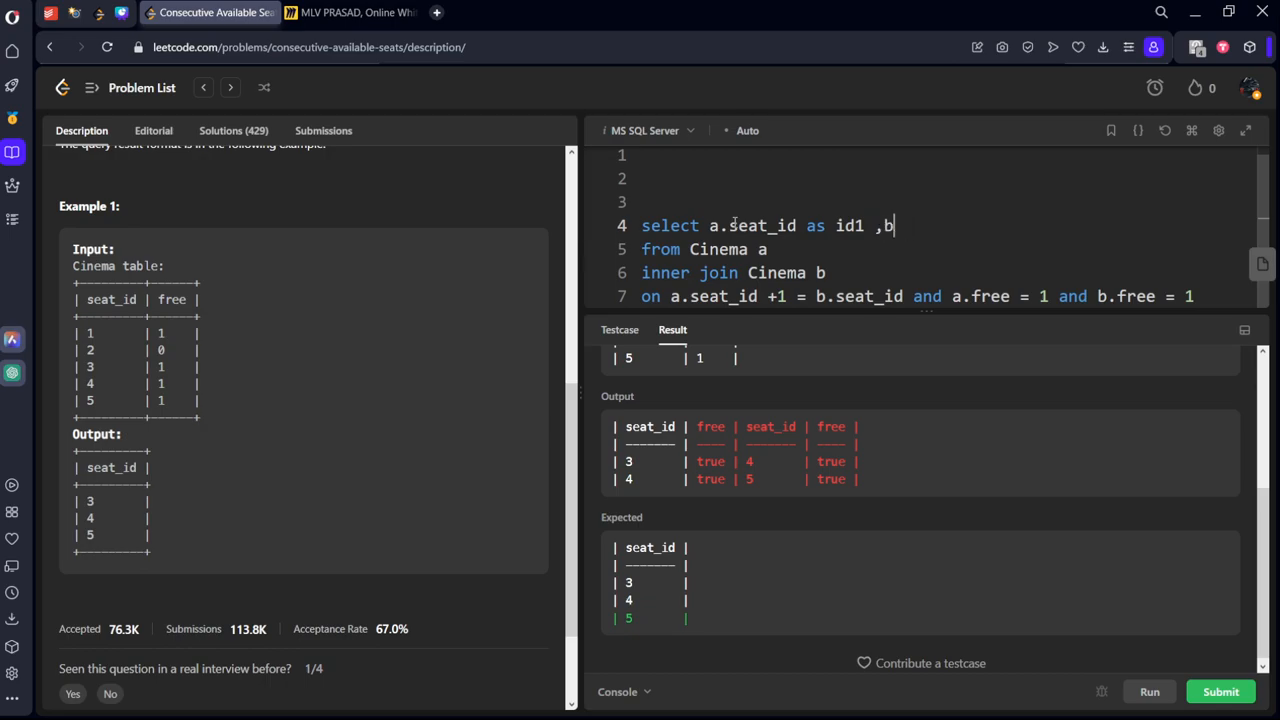
pyautogui.write('.seat_id as id 2')
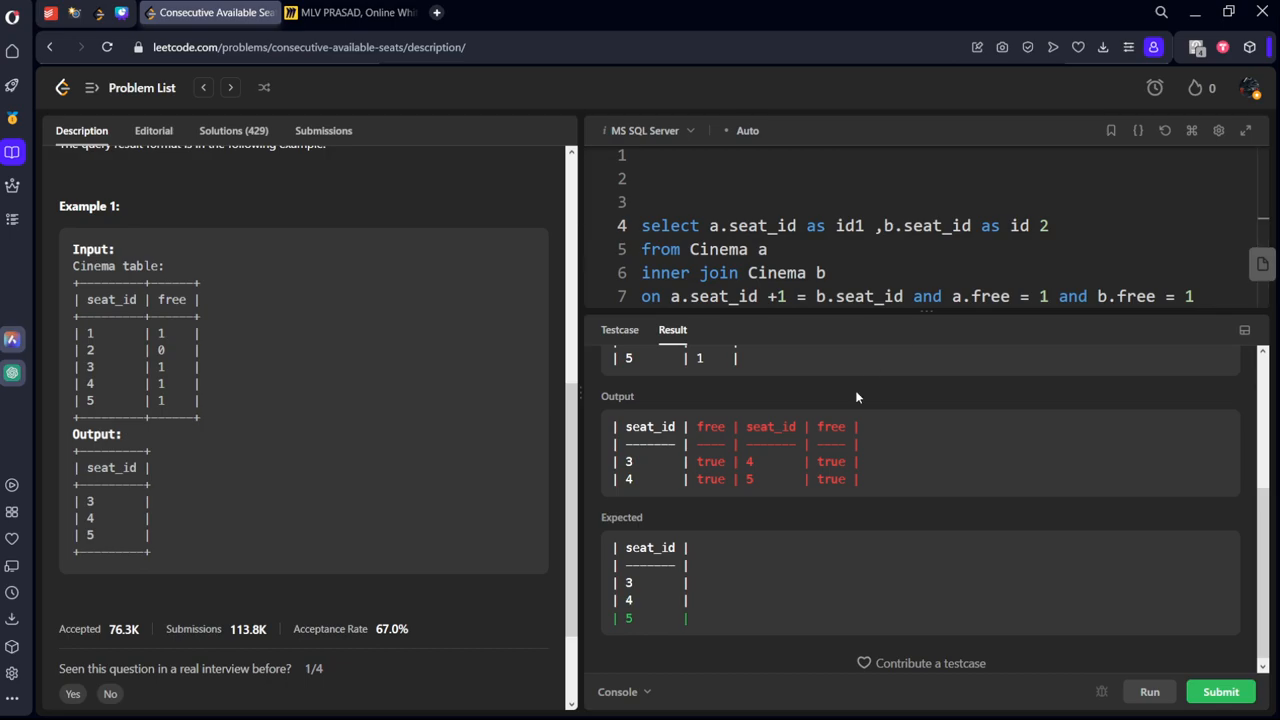
pyautogui.click(1149, 691)
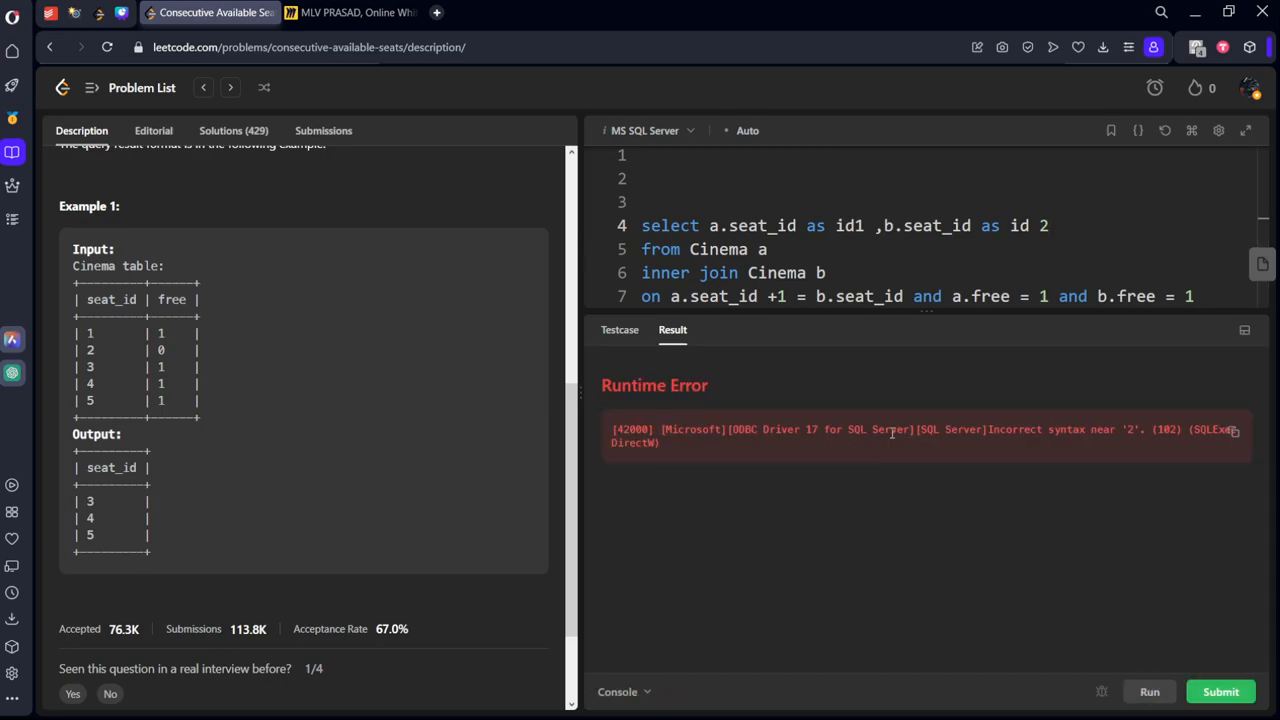
pyautogui.click(1034, 225)
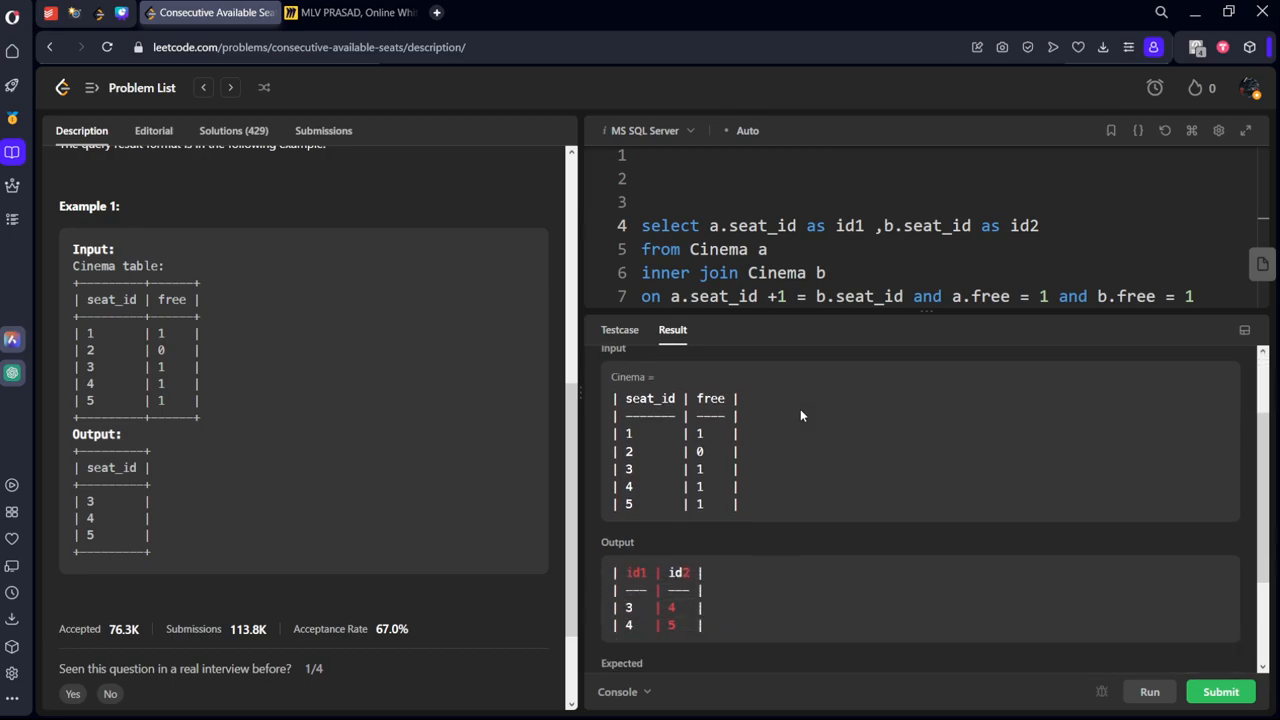
pyautogui.scroll(-3)
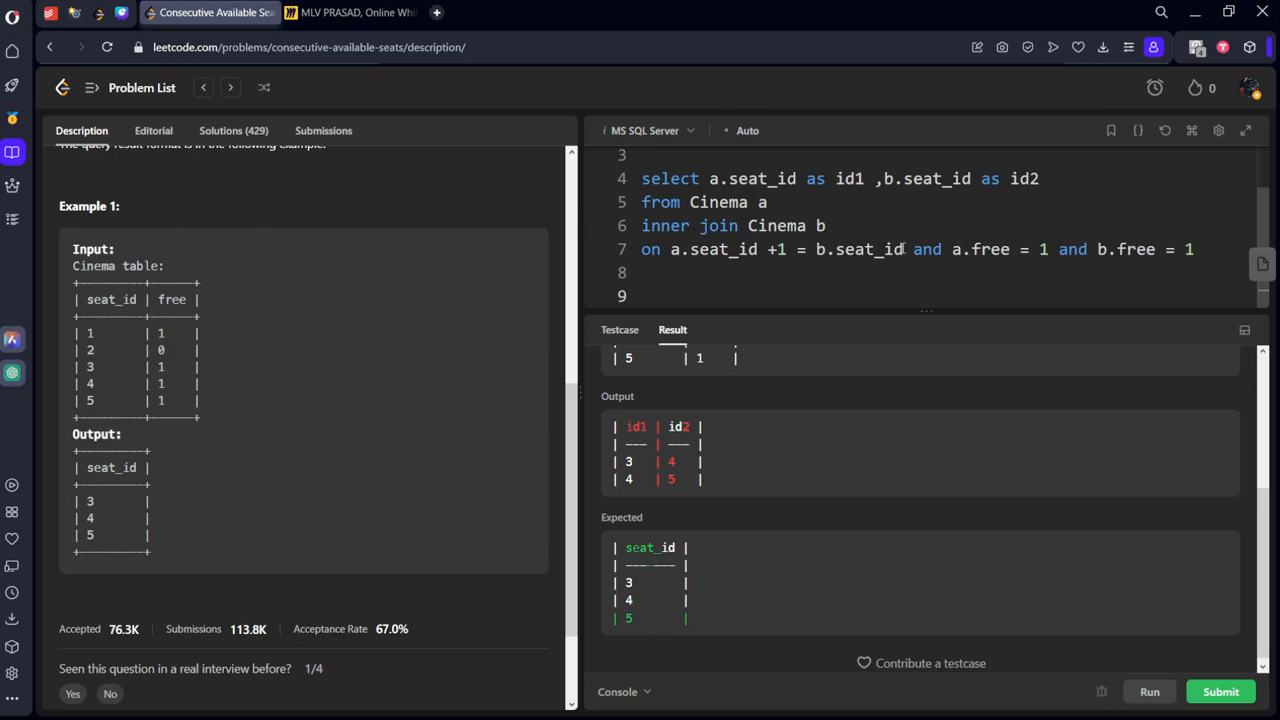
# - Wrap the join as 'with cte as (...)' and add select id1 union select id2 from cte
pyautogui.write('with cte')
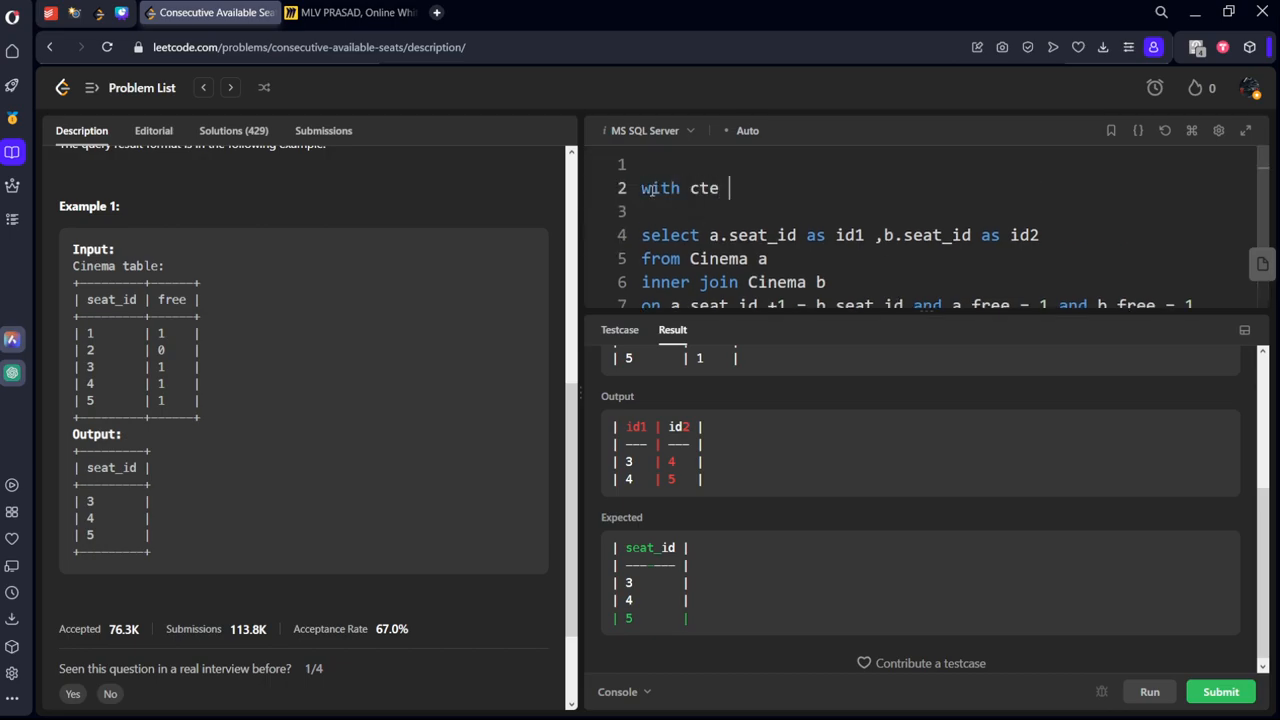
pyautogui.write('as ()')
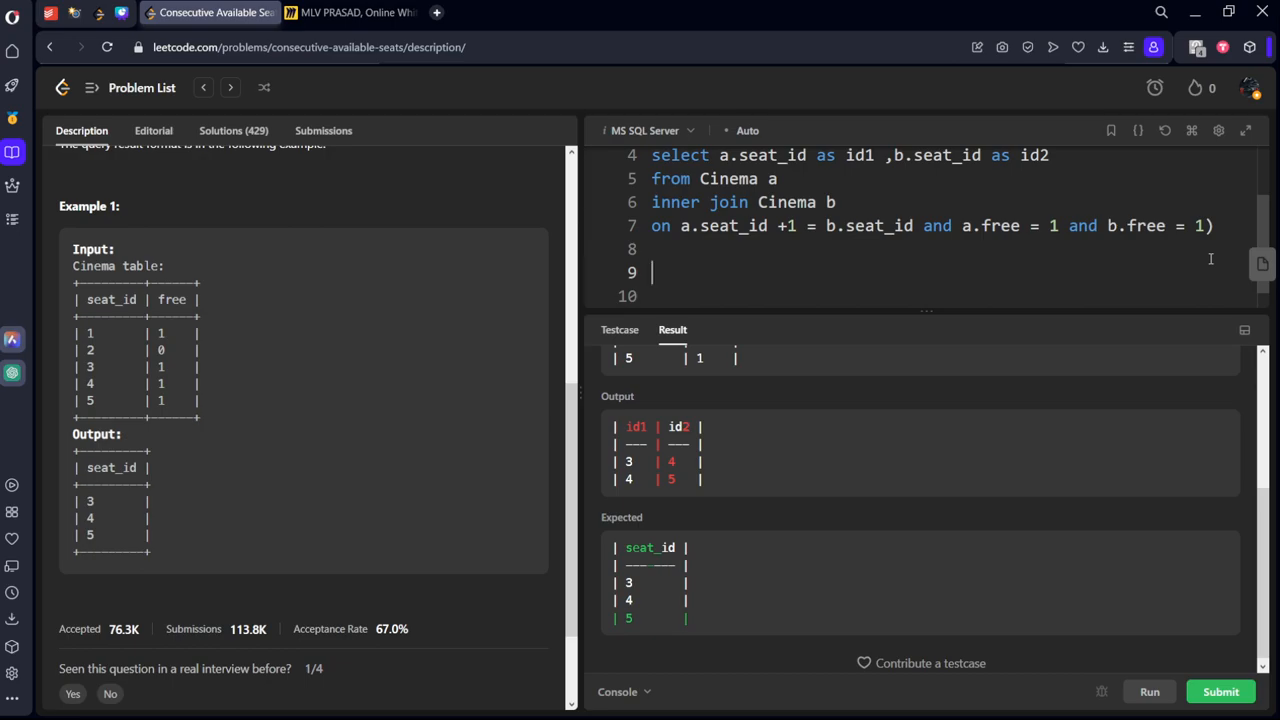
pyautogui.write('select')
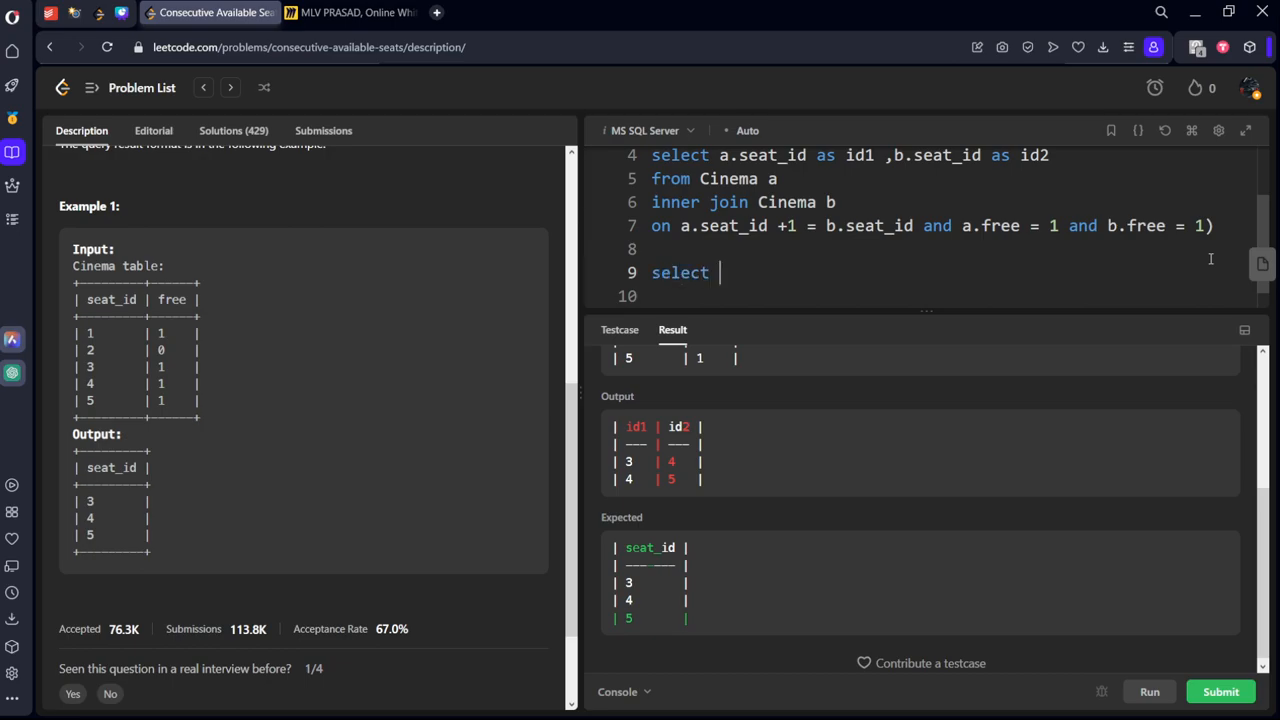
pyautogui.write('id1')
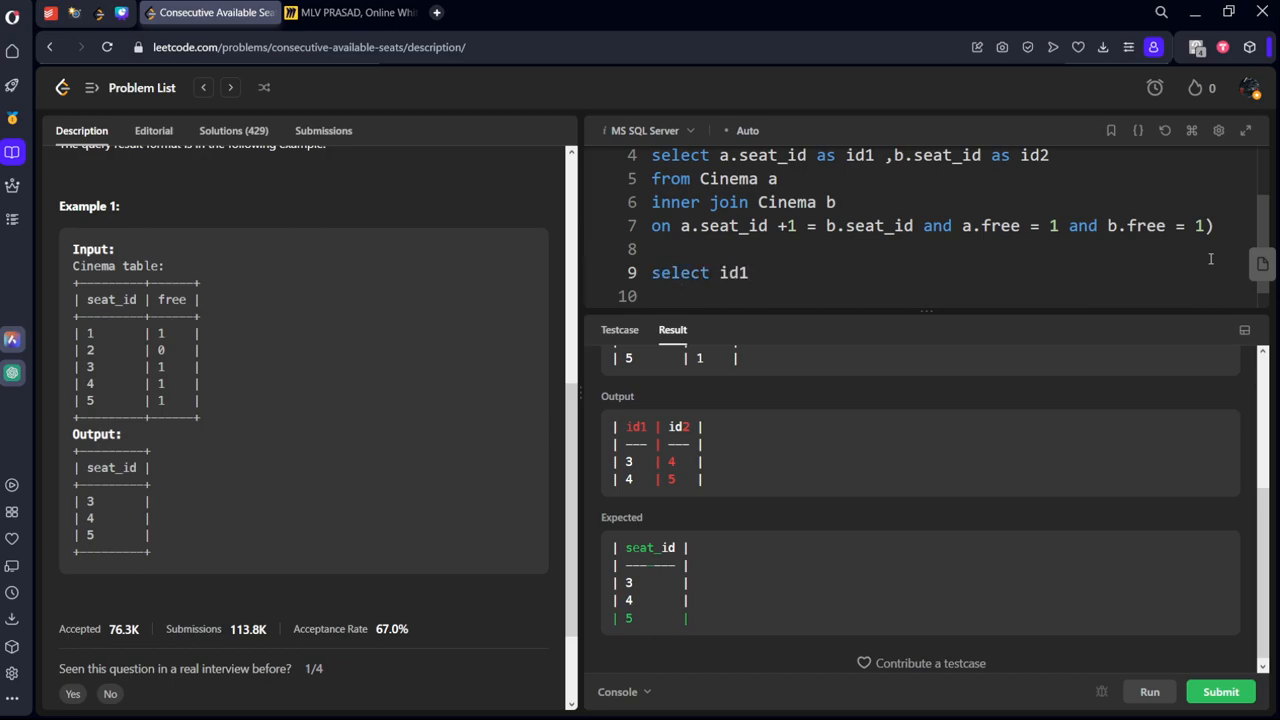
pyautogui.write('from')
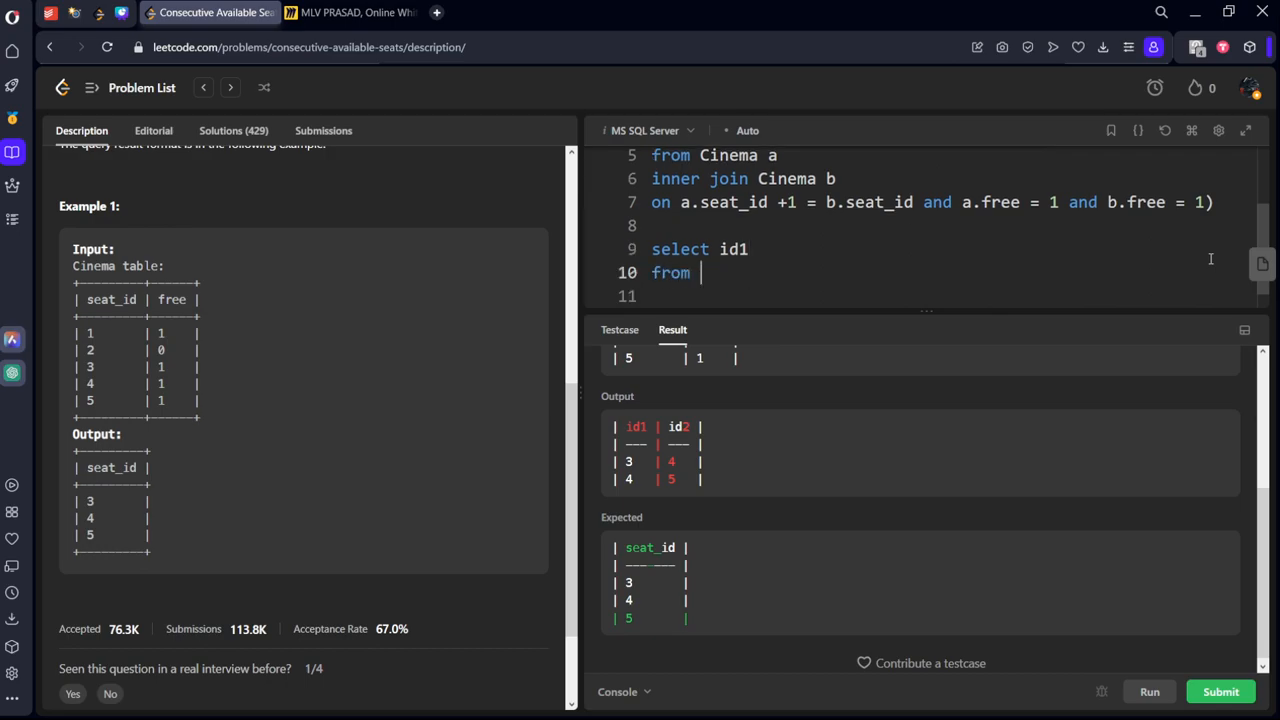
pyautogui.write('ct')
pyautogui.write('union s')
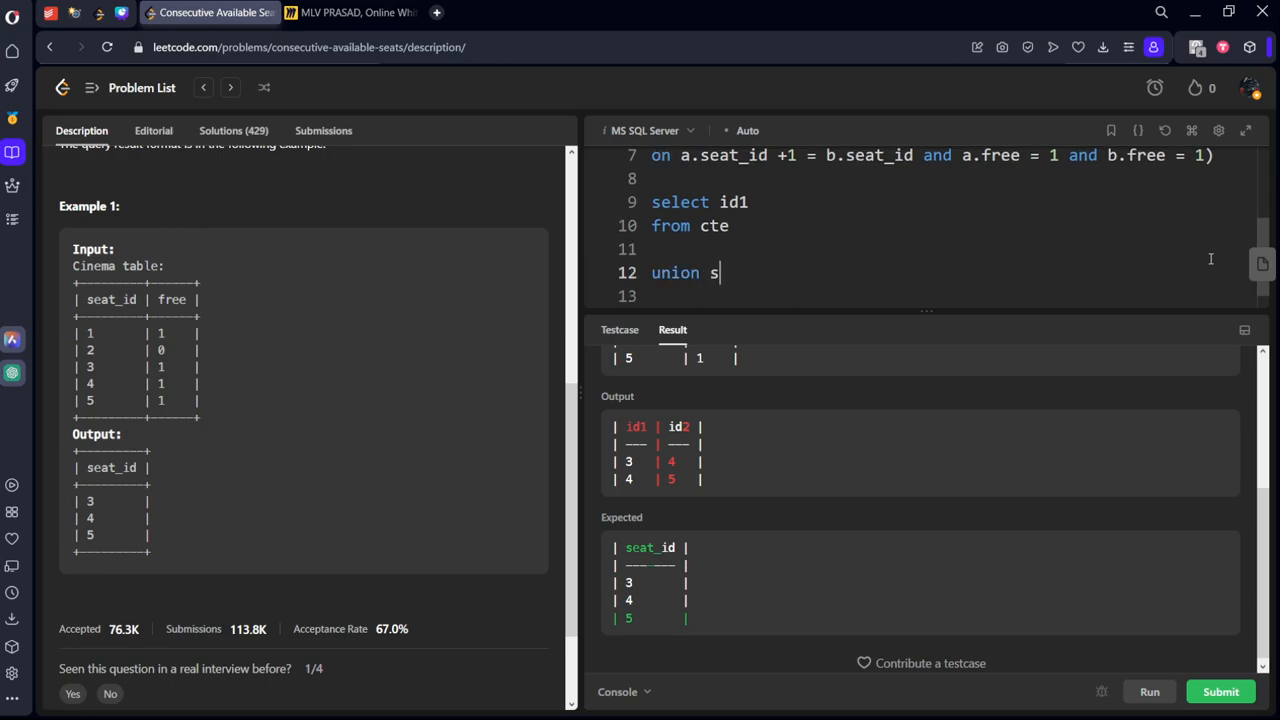
pyautogui.write('elect id')
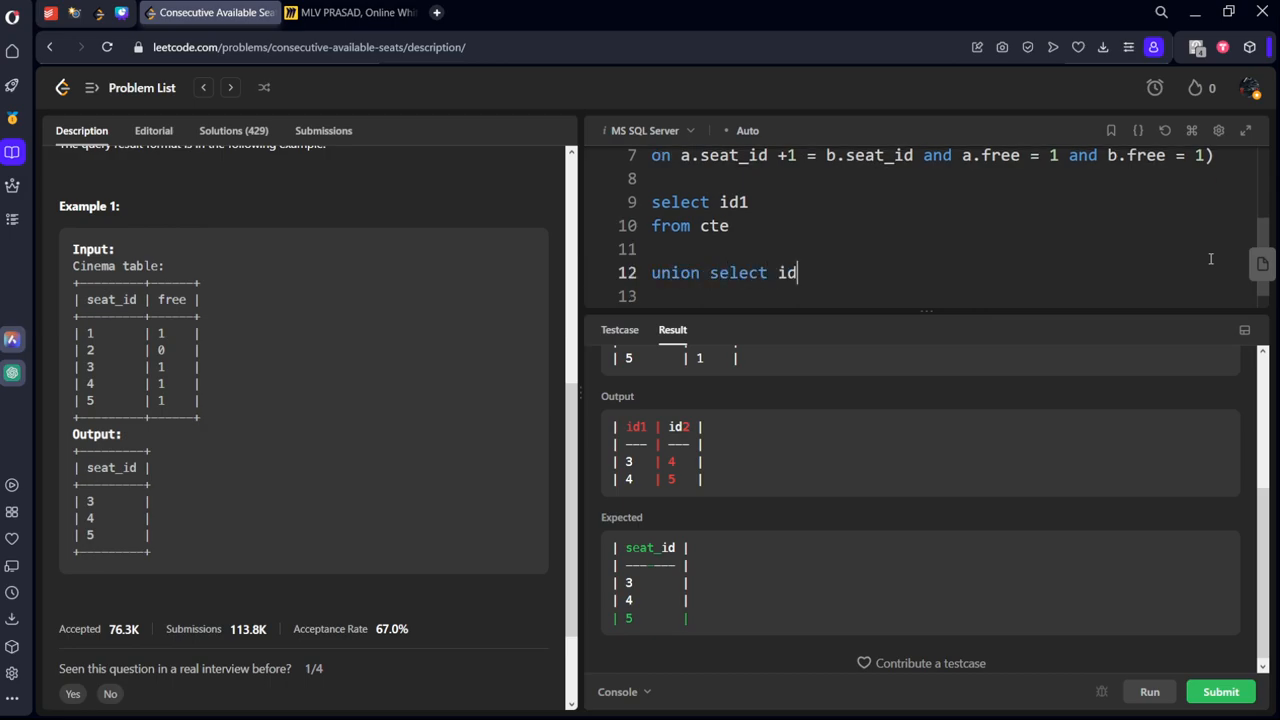
pyautogui.write('2')
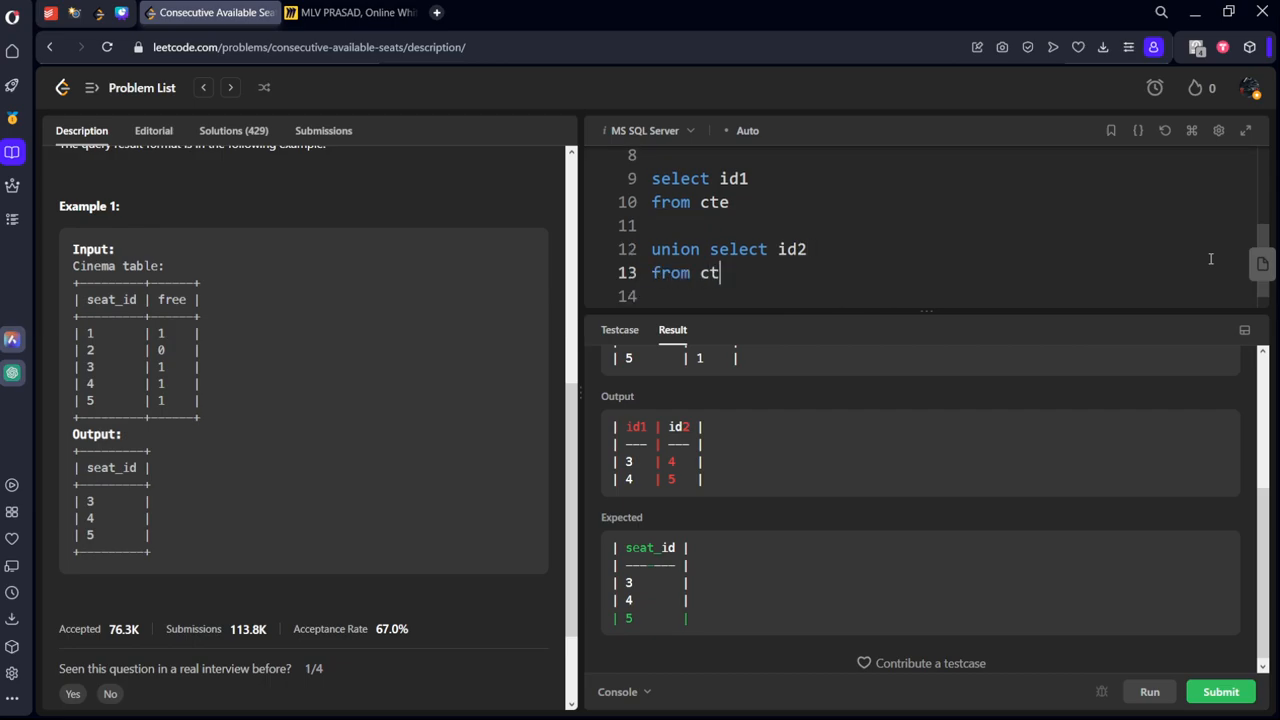
pyautogui.write('e')
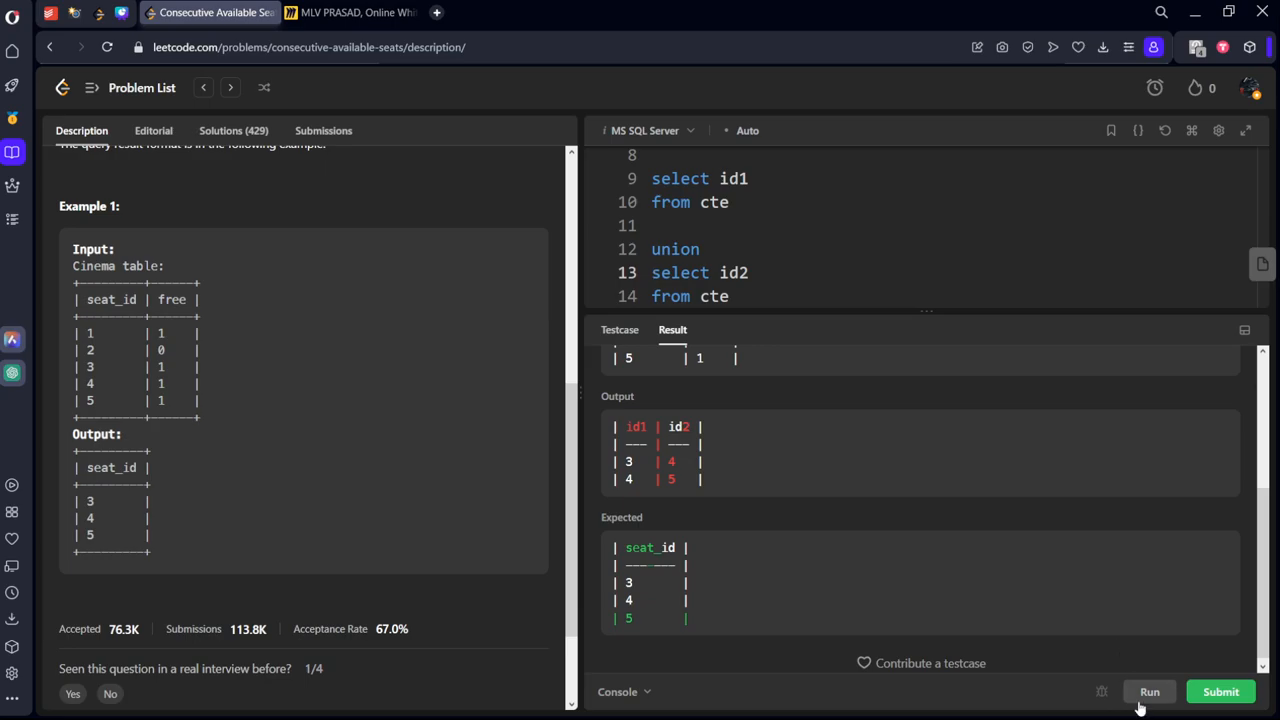
pyautogui.moveTo(704, 406)
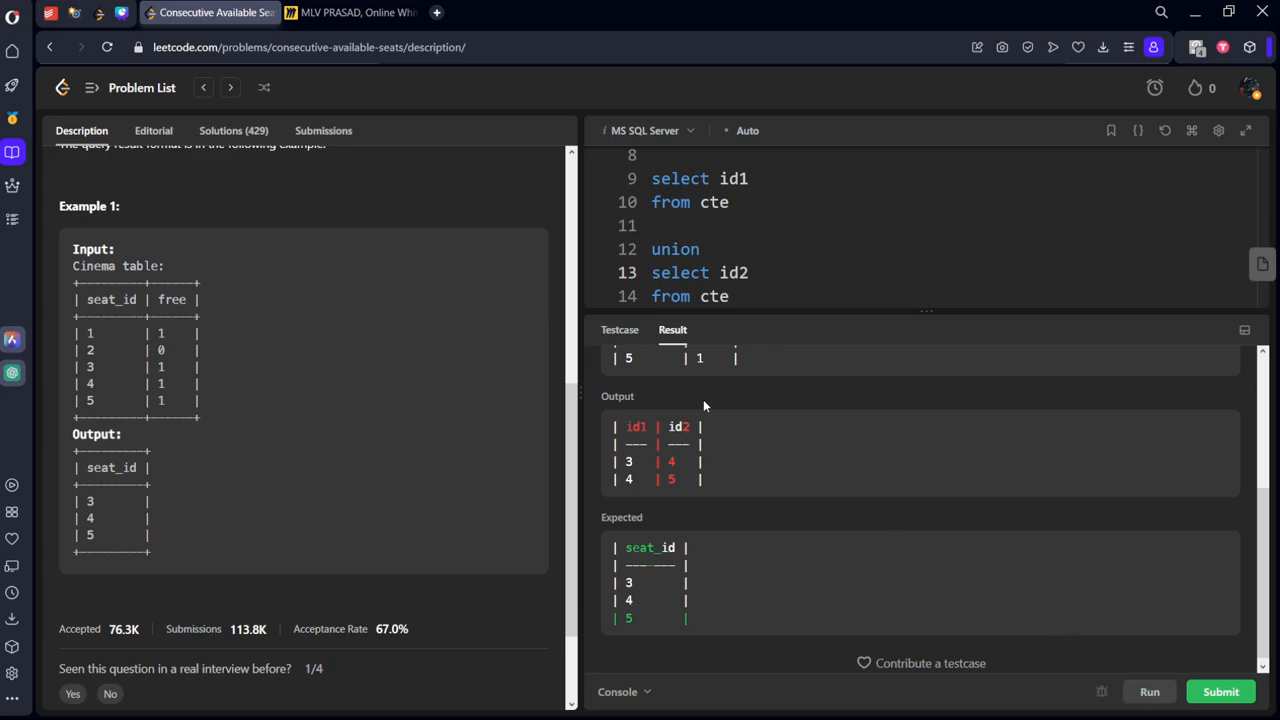
pyautogui.moveTo(685, 520)
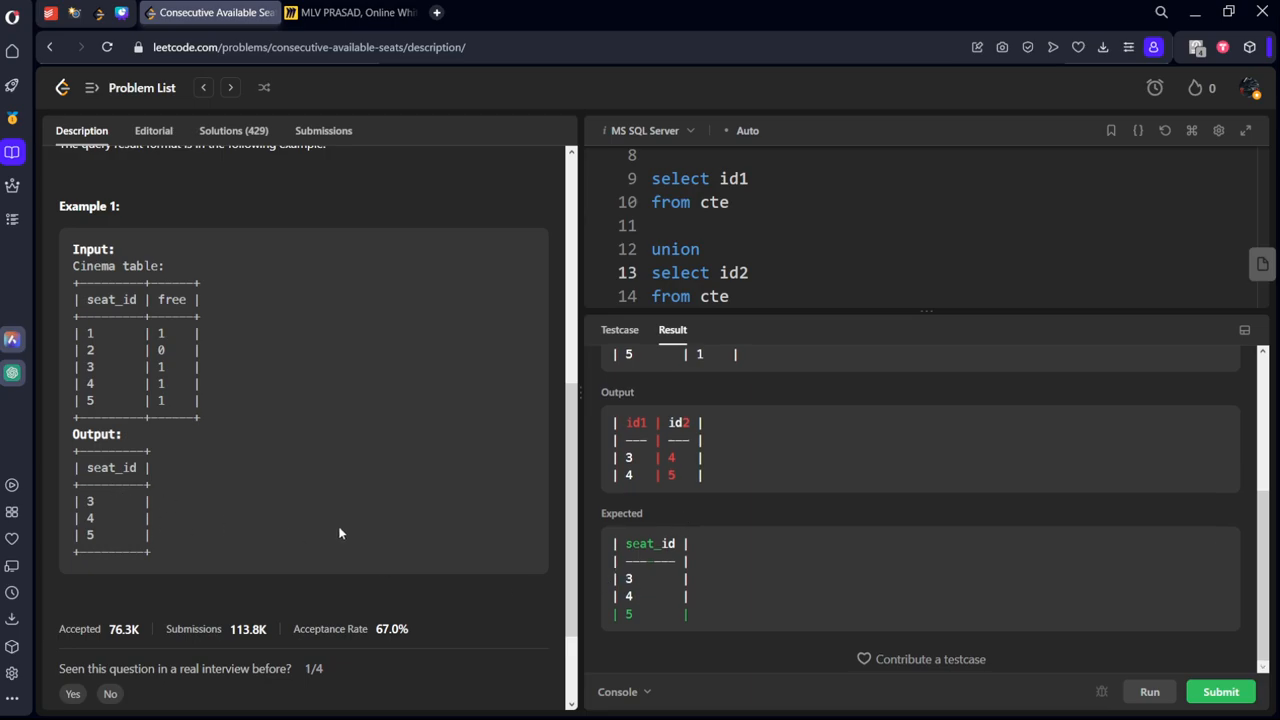
# - Alias id1 as seat_id in the first union select and run the query
pyautogui.write('a')
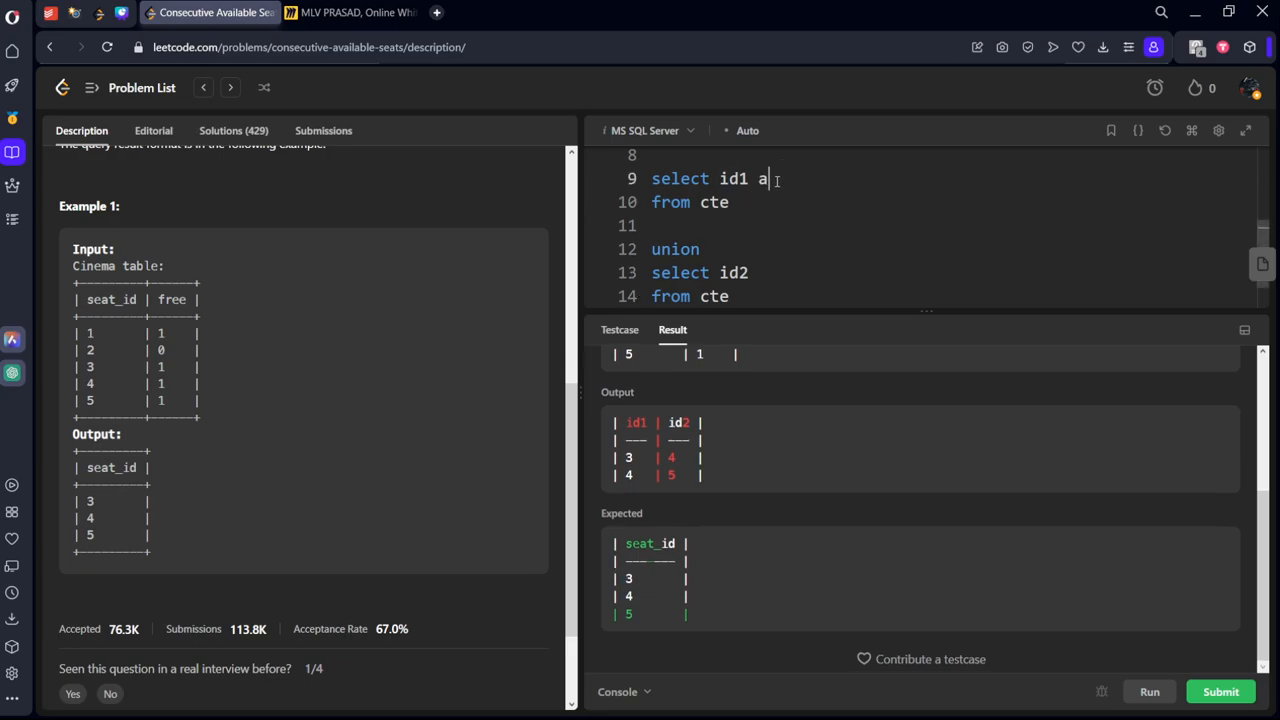
pyautogui.write('s seat_')
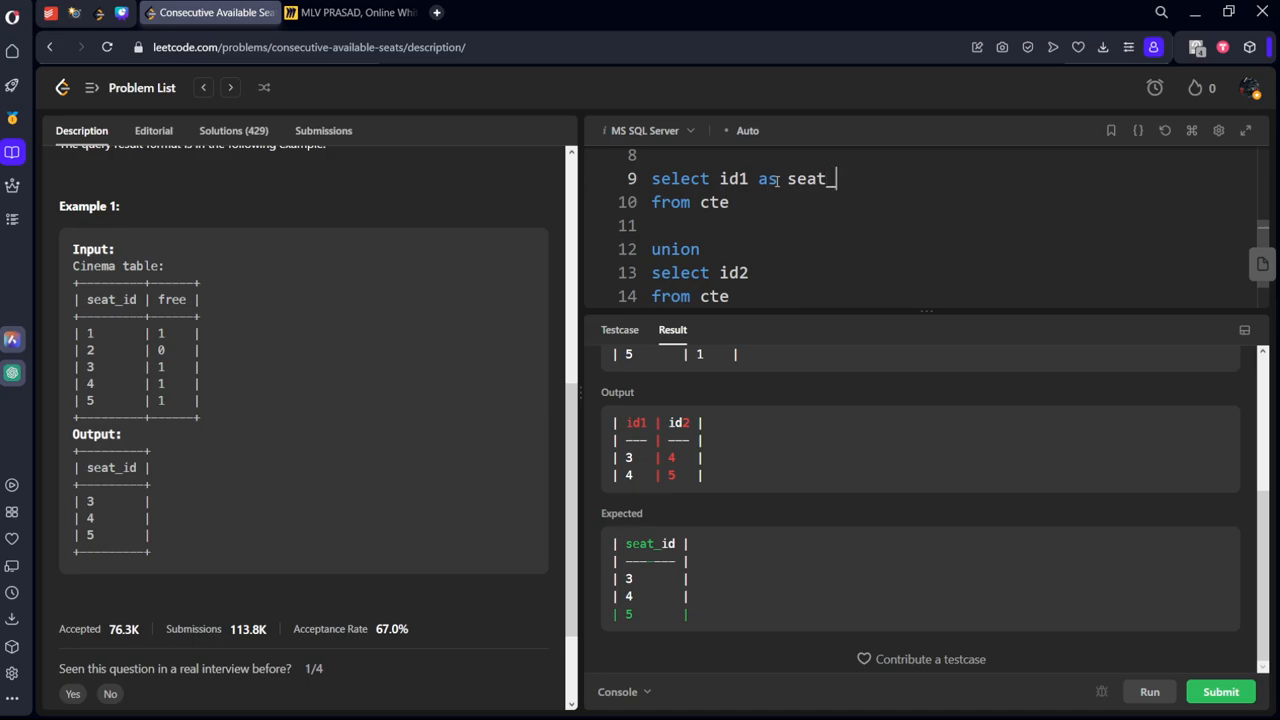
pyautogui.click(1149, 691)
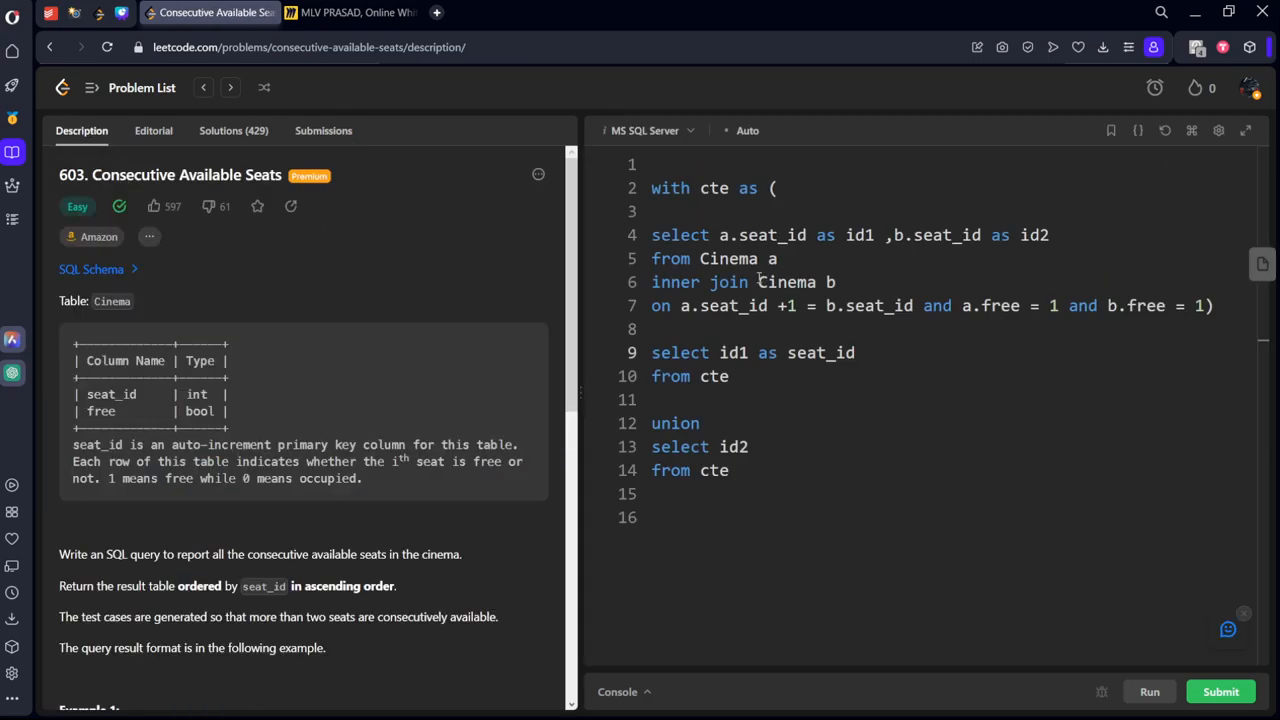
pyautogui.moveTo(755, 275)
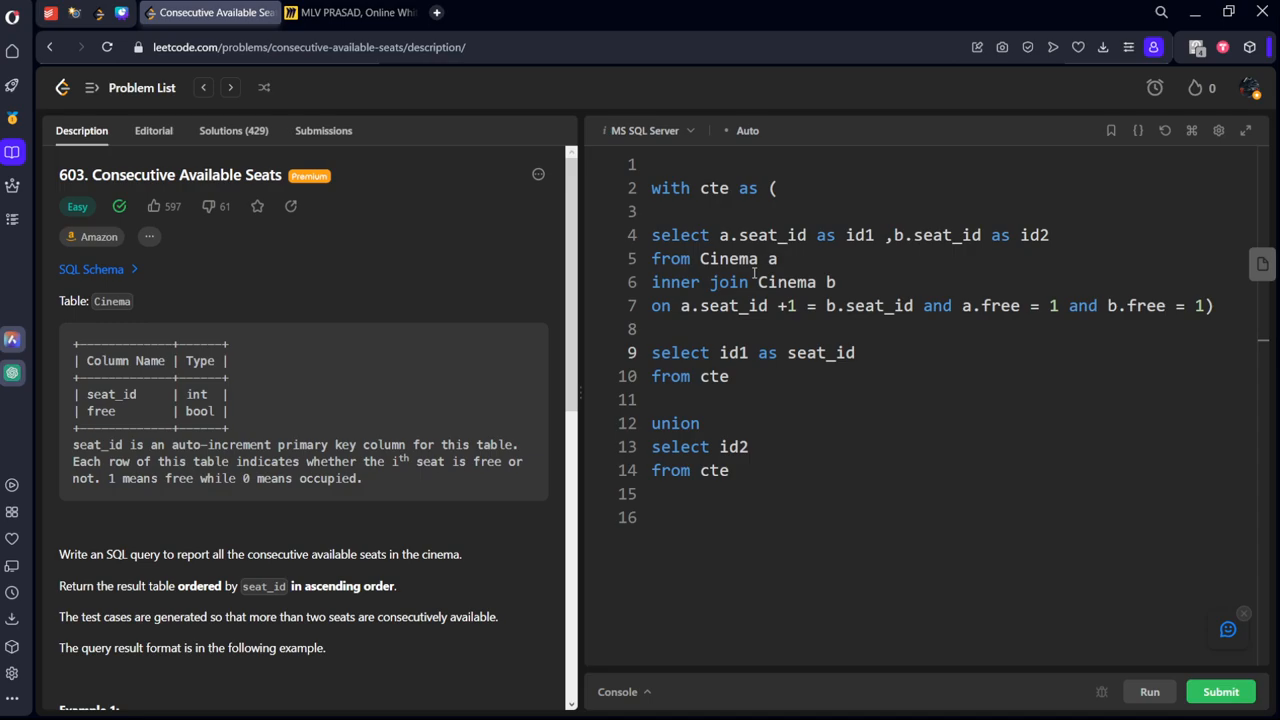